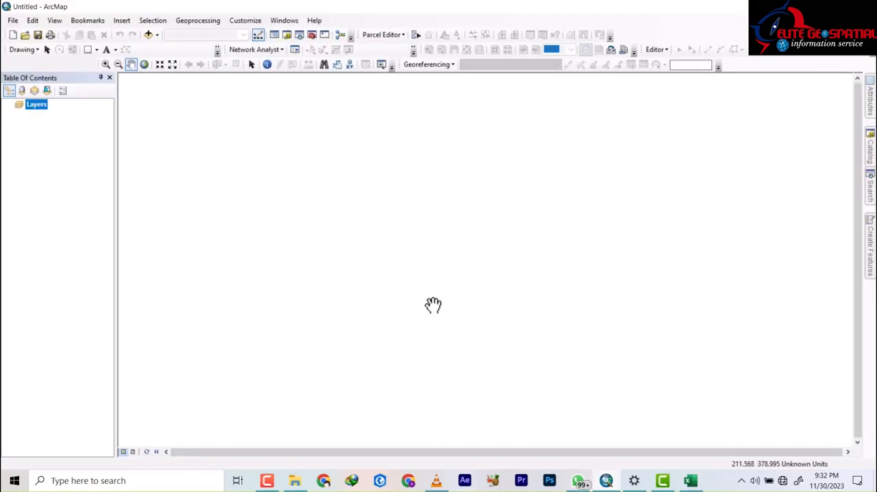
mouse_move(428, 304)
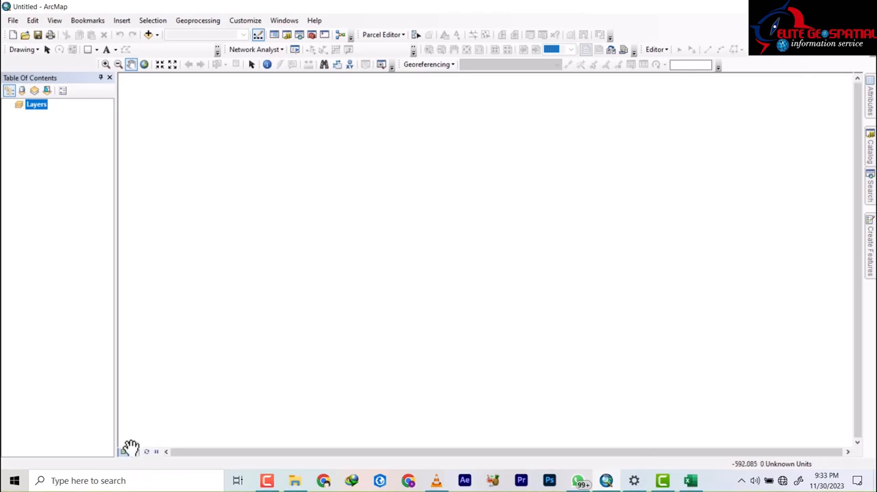
mouse_move(188, 415)
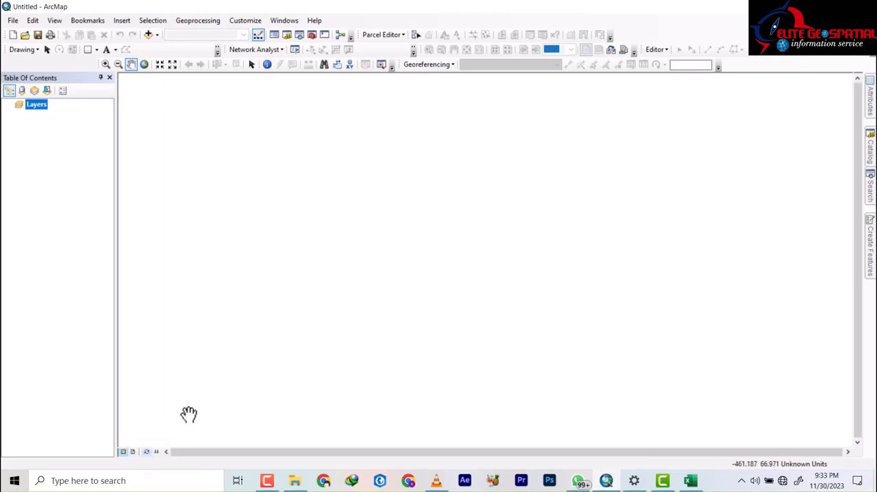
mouse_move(233, 351)
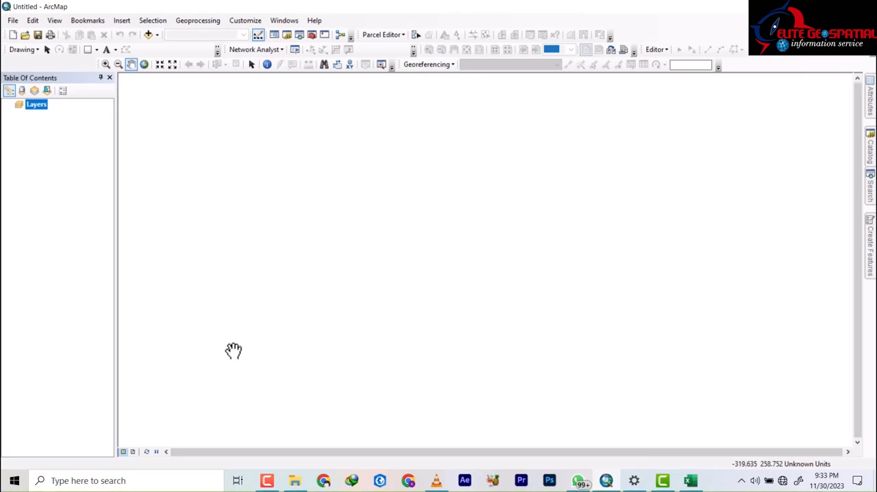
Inspect the heavy metal table's long coordinate and LEAD concentration columns
click(690, 481)
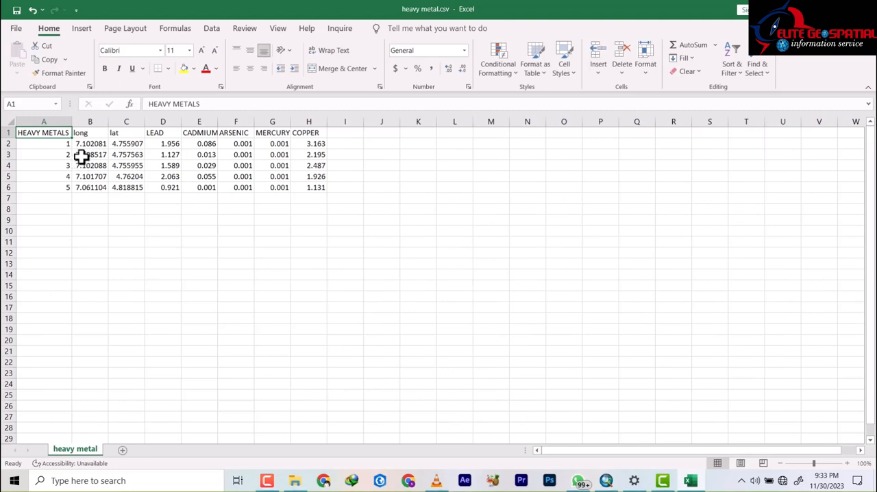
mouse_move(82, 144)
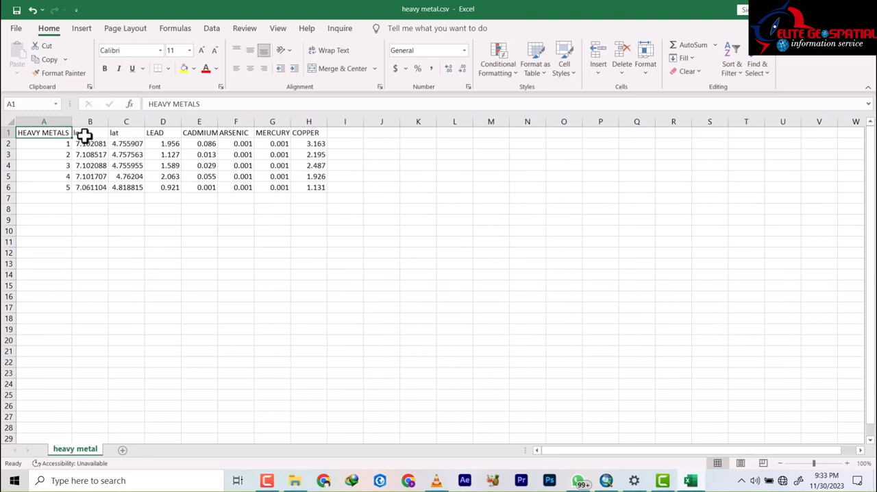
click(89, 133)
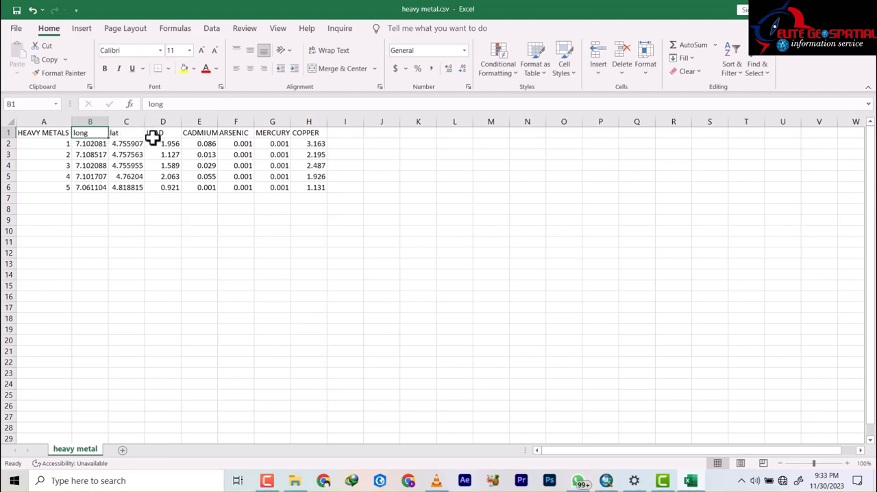
click(162, 132)
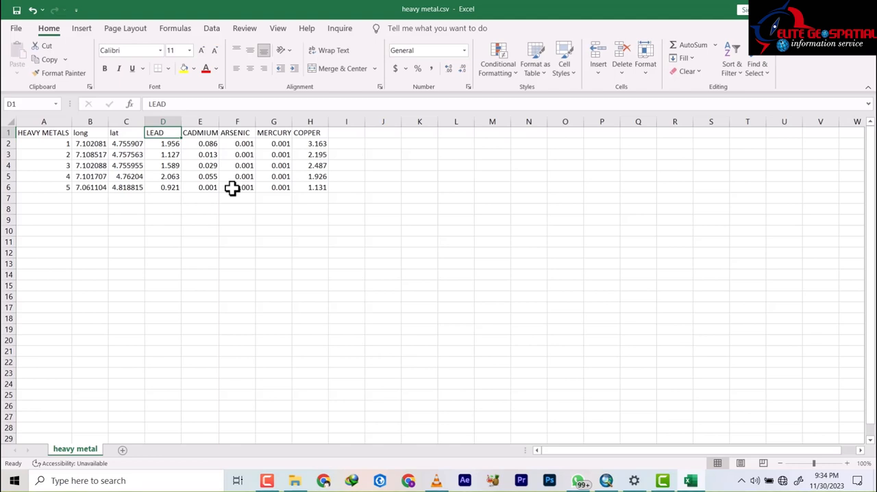
mouse_move(239, 186)
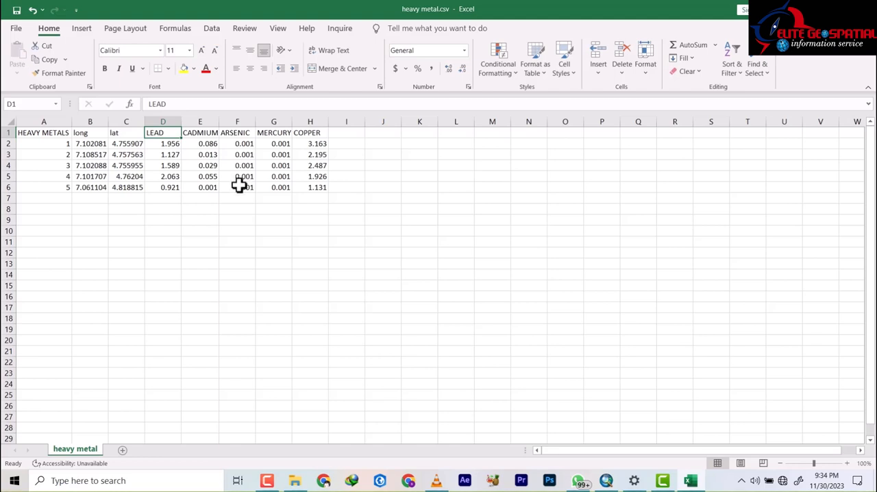
mouse_move(245, 183)
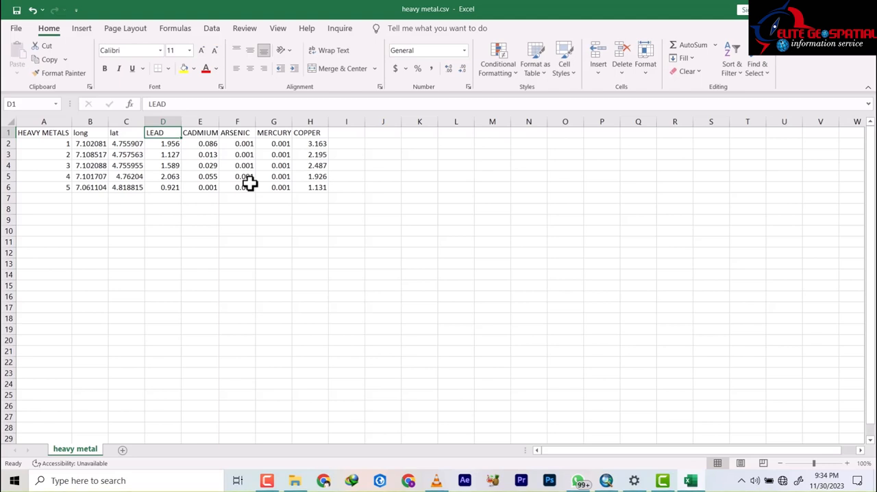
mouse_move(246, 183)
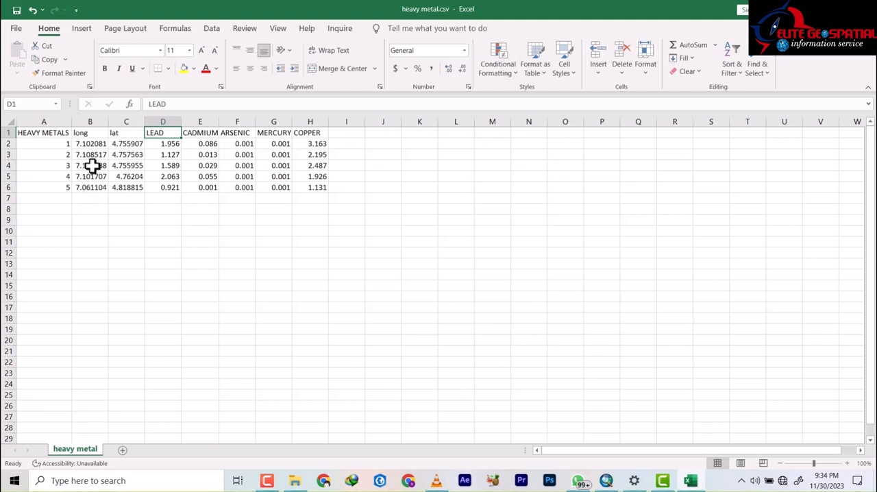
mouse_move(199, 173)
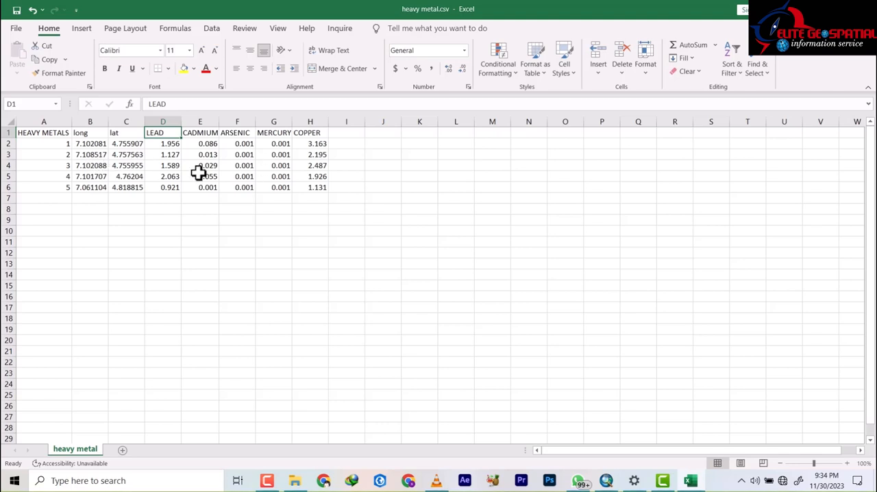
mouse_move(202, 144)
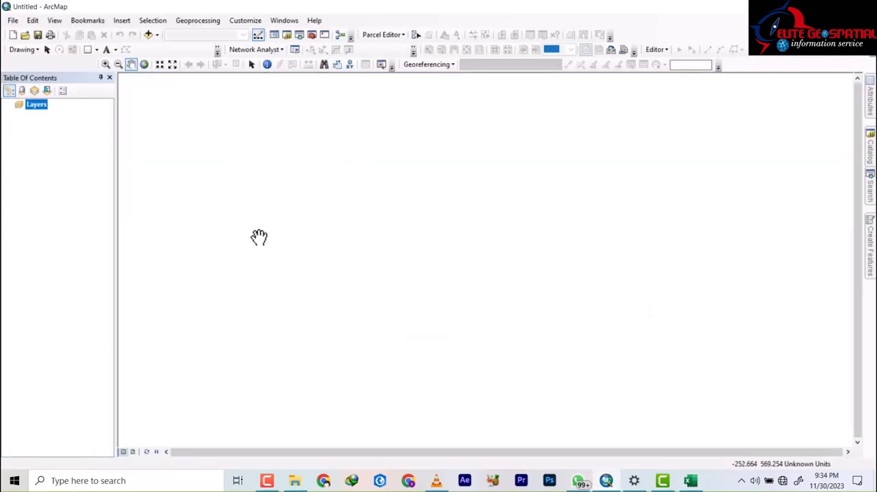
mouse_move(249, 248)
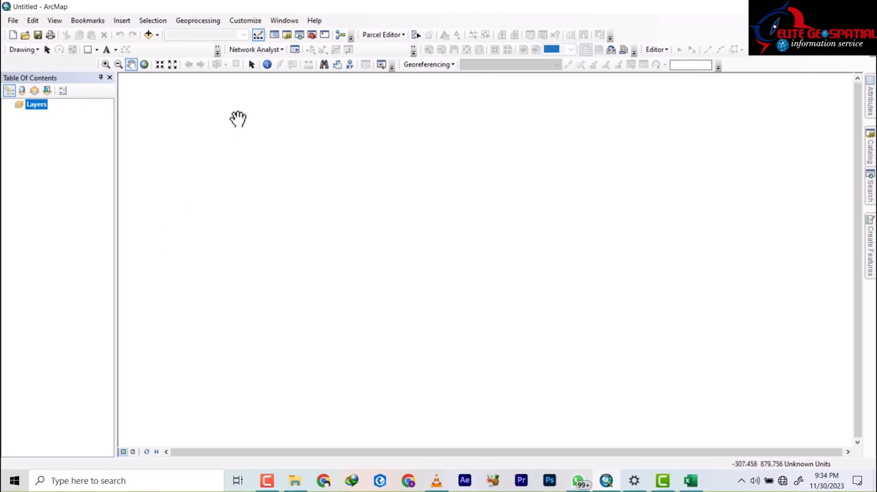
mouse_move(236, 116)
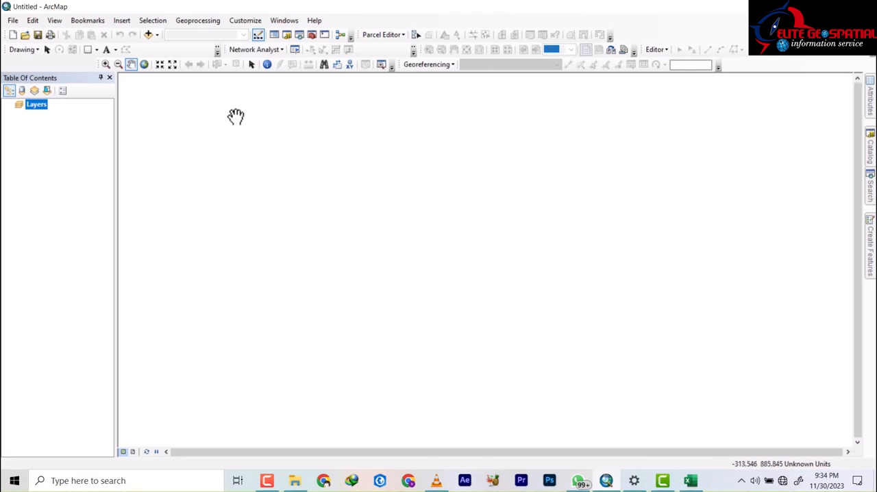
mouse_move(38, 127)
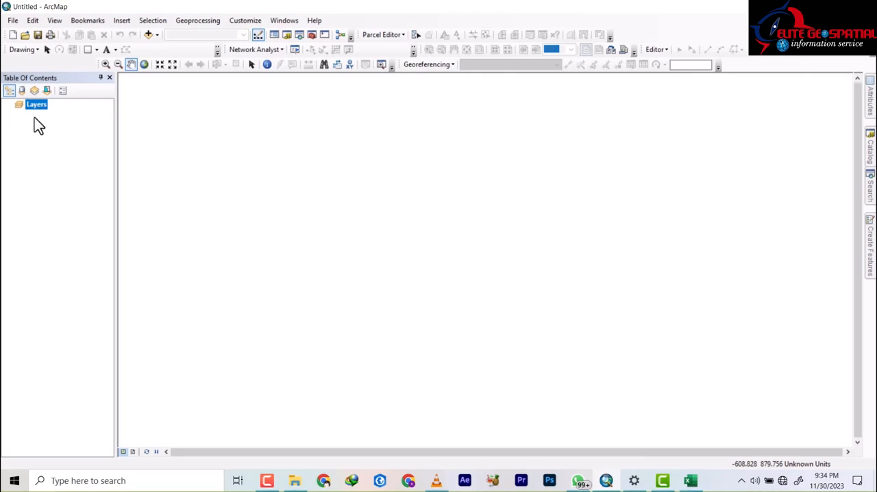
mouse_move(793, 134)
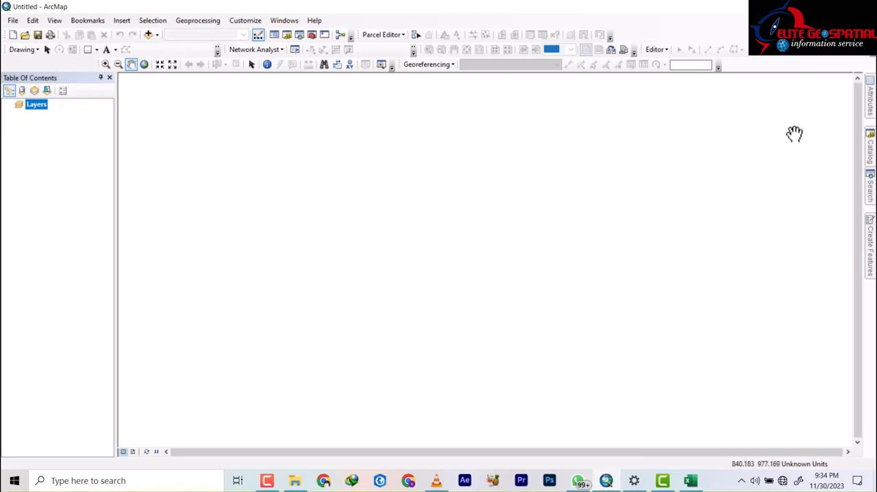
mouse_move(570, 395)
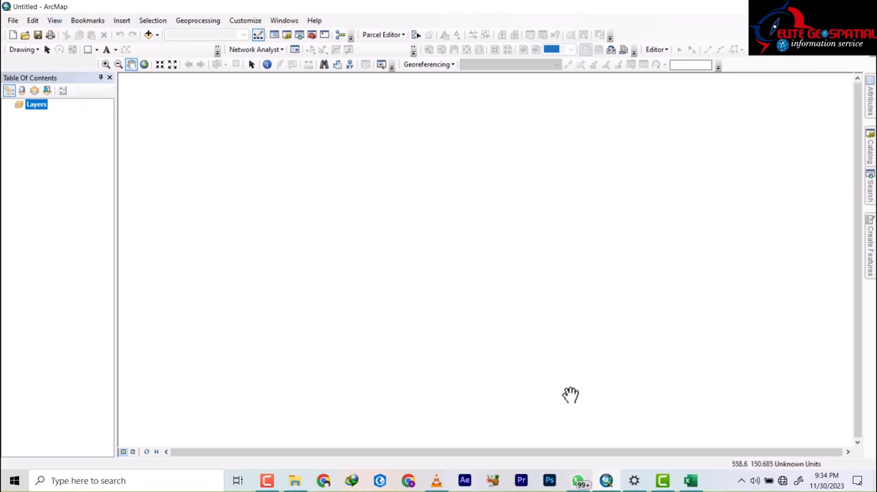
mouse_move(67, 183)
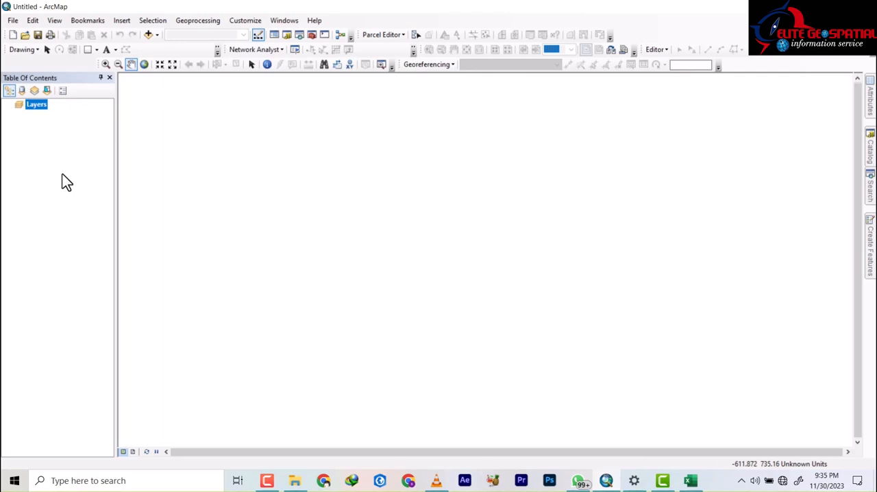
mouse_move(12, 20)
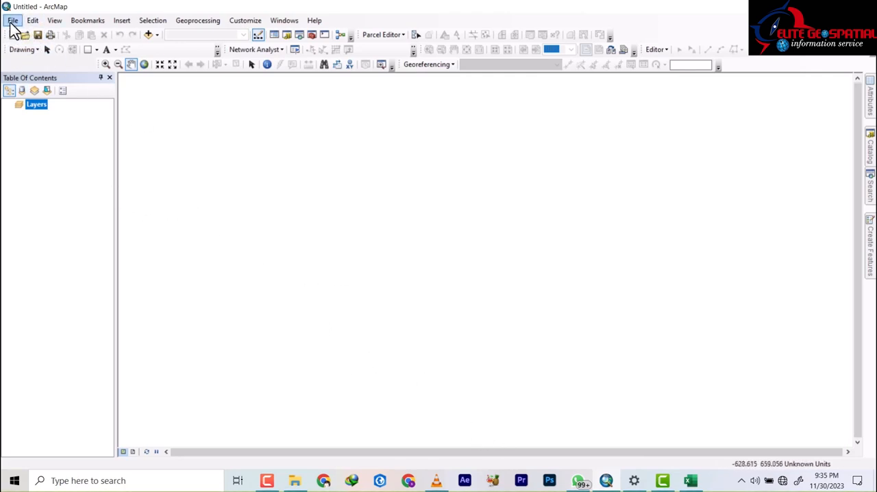
Load heavy metal.csv from C:\WORK\new work into Add XY Data, with long as X and lat as Y
click(12, 20)
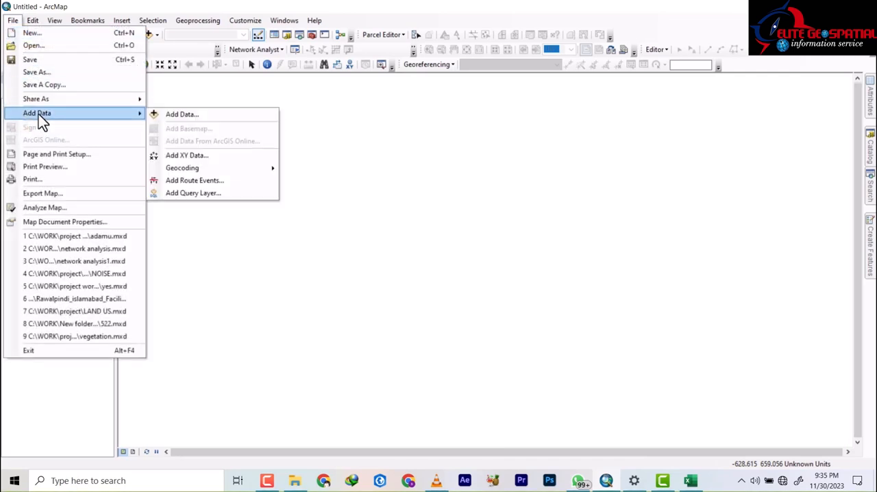
mouse_move(267, 106)
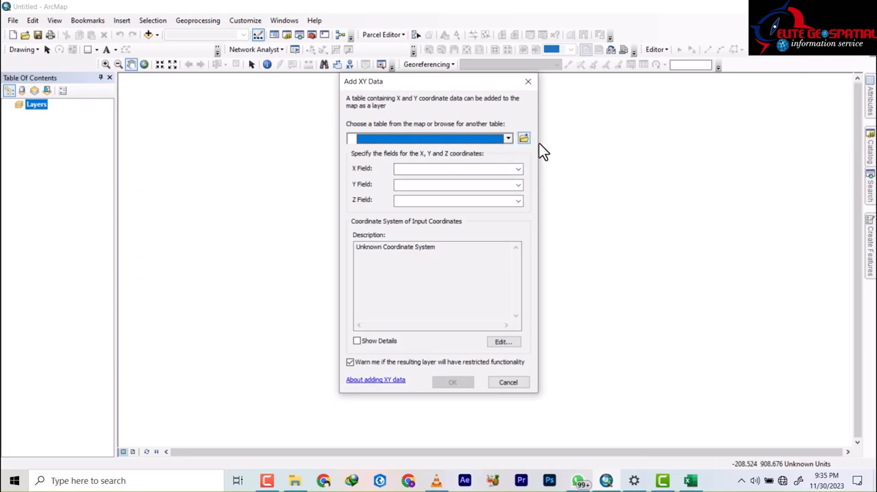
click(523, 138)
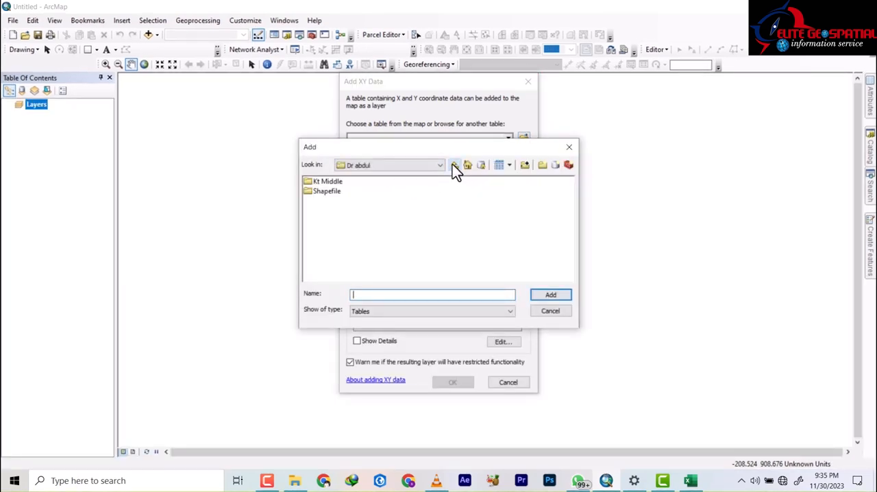
click(454, 165)
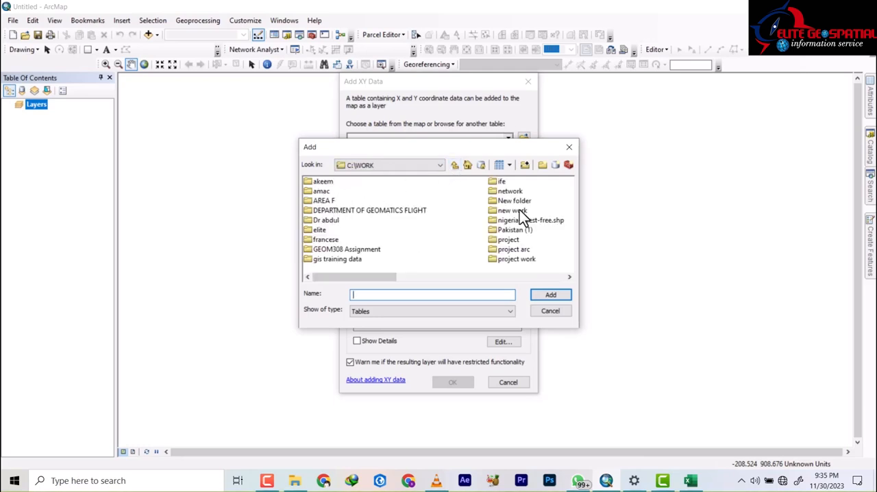
mouse_move(515, 218)
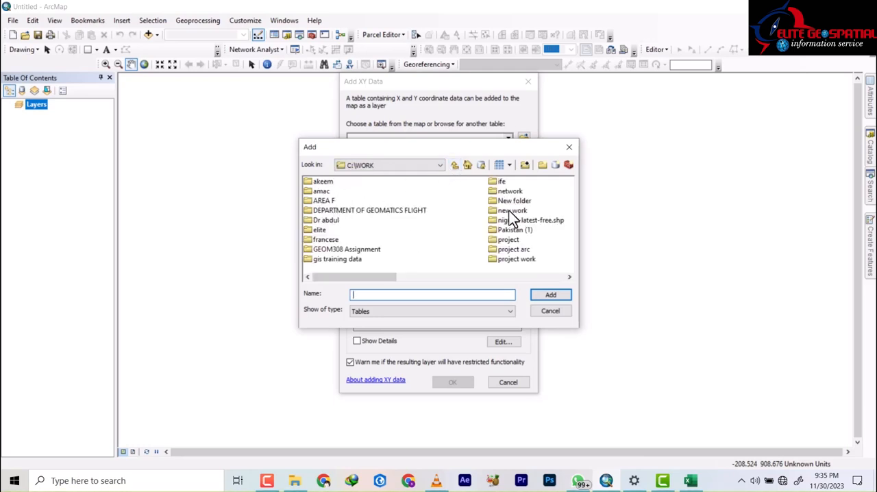
double_click(512, 211)
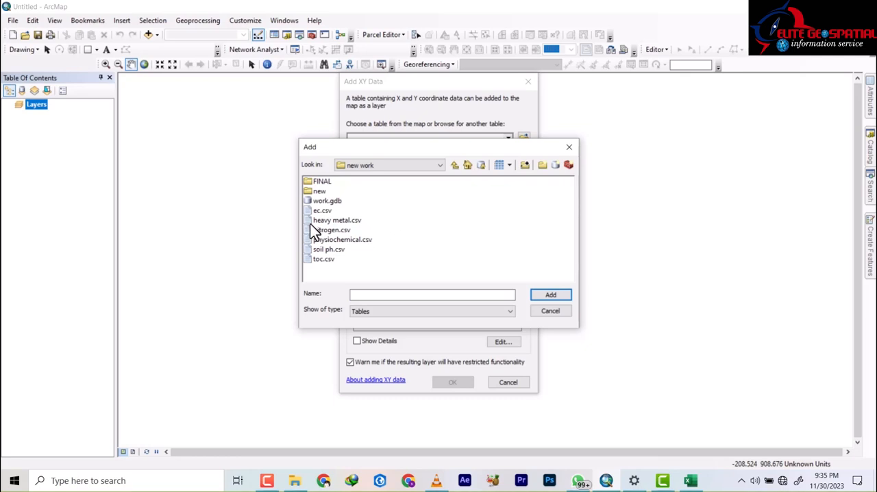
click(337, 220)
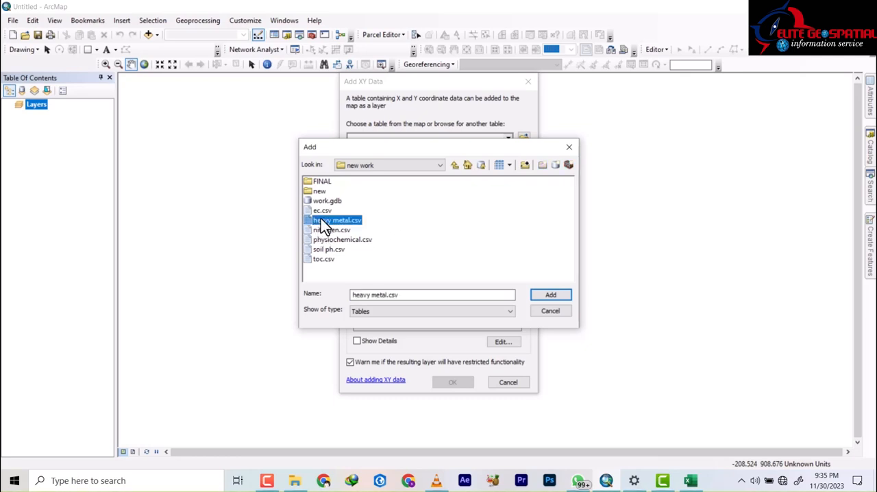
mouse_move(328, 264)
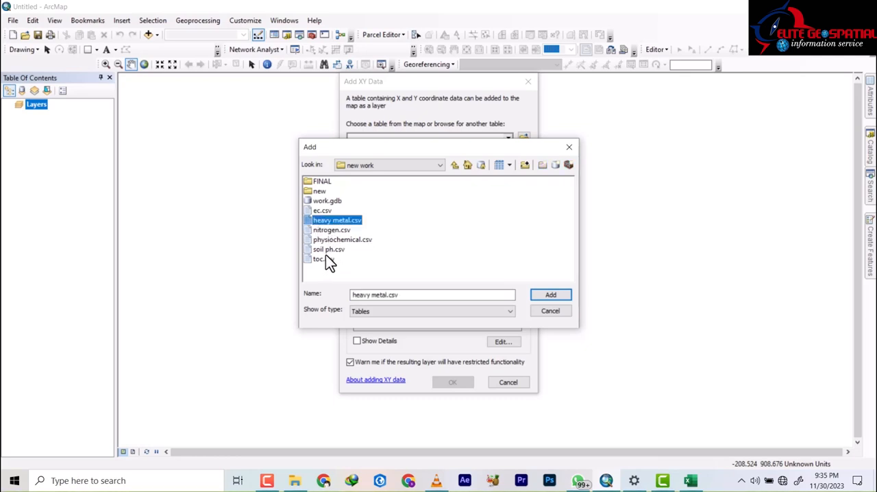
mouse_move(483, 259)
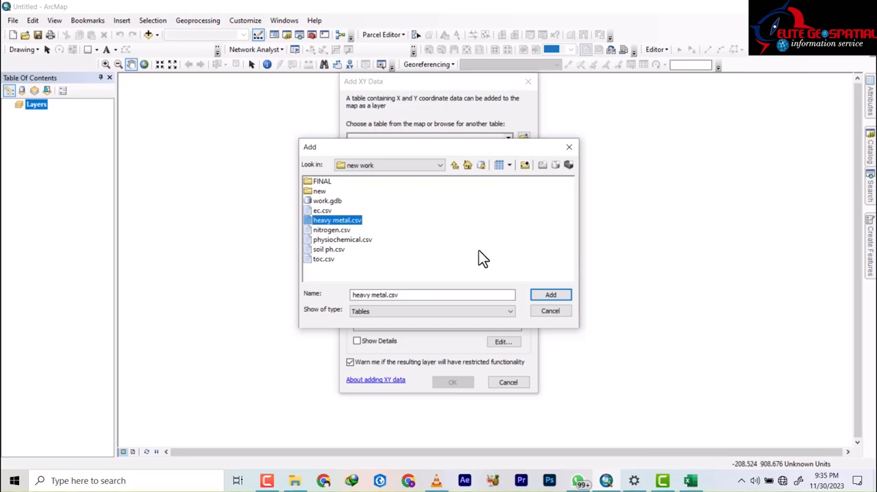
click(550, 294)
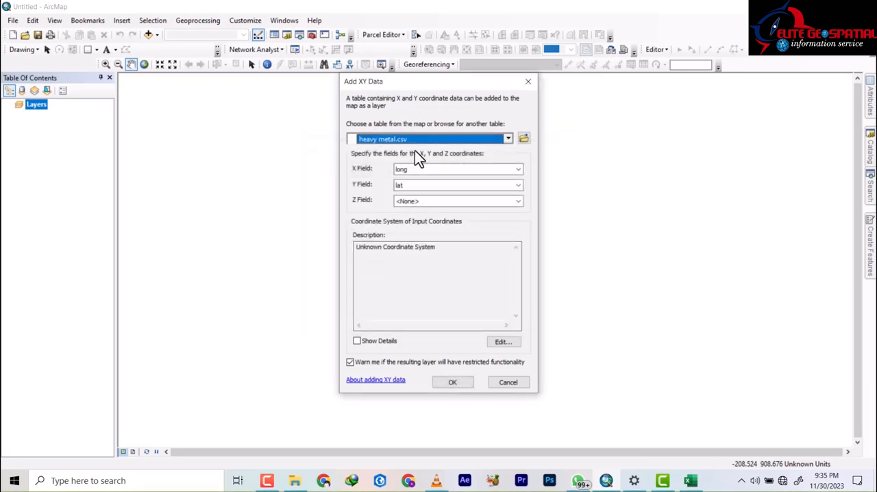
mouse_move(385, 173)
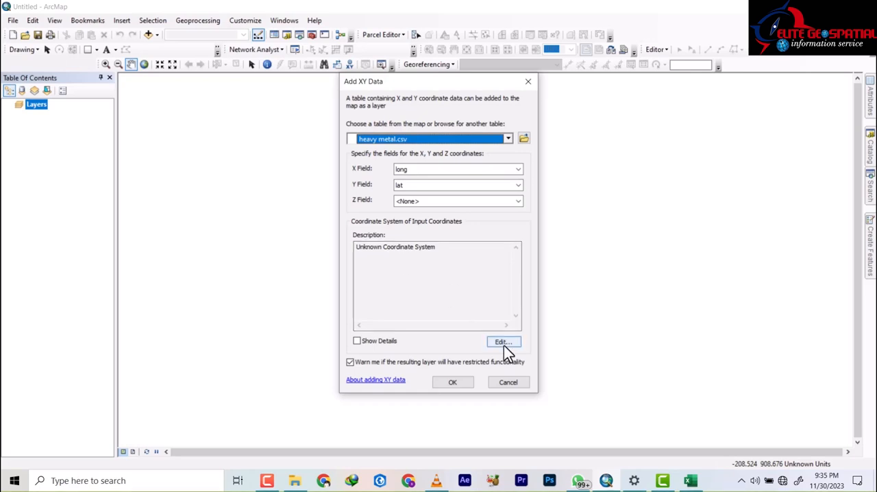
Set the XY points' coordinate system to Minna UTM Zone 32N and submit the import
click(502, 342)
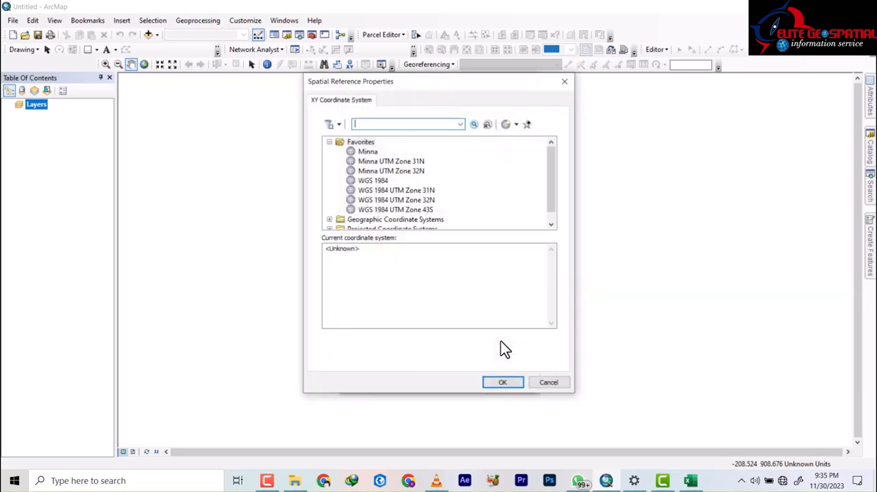
mouse_move(397, 176)
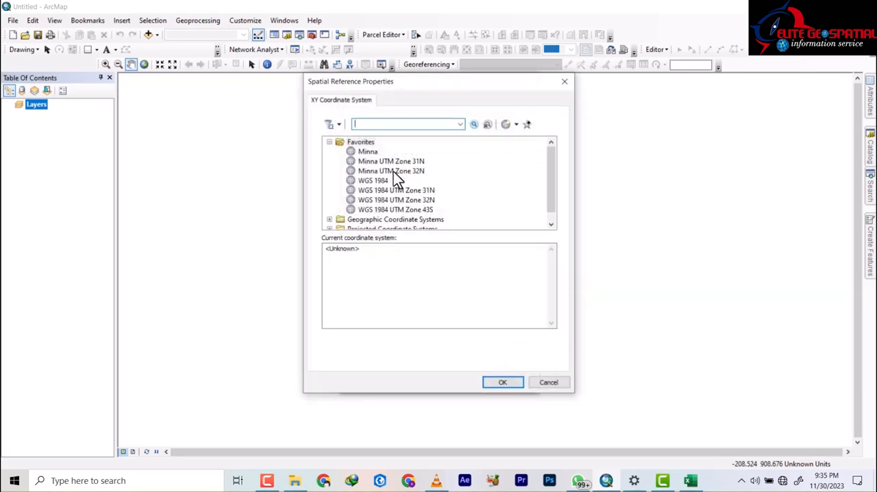
click(390, 171)
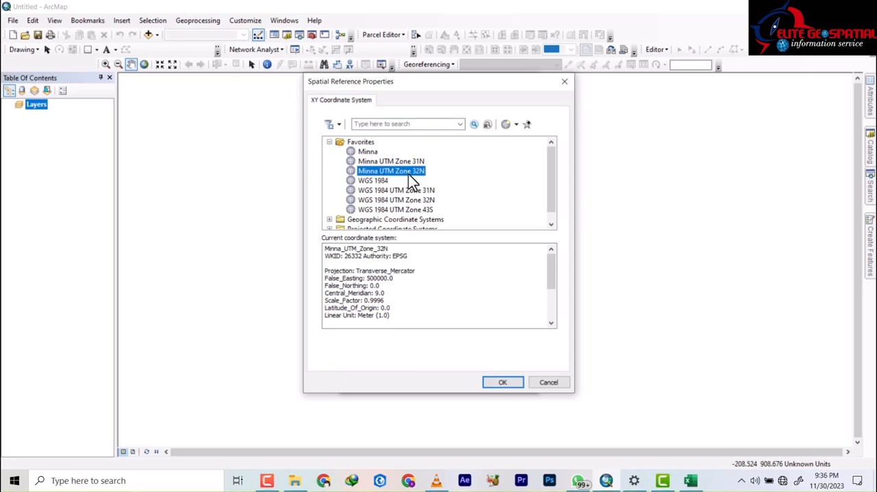
mouse_move(502, 382)
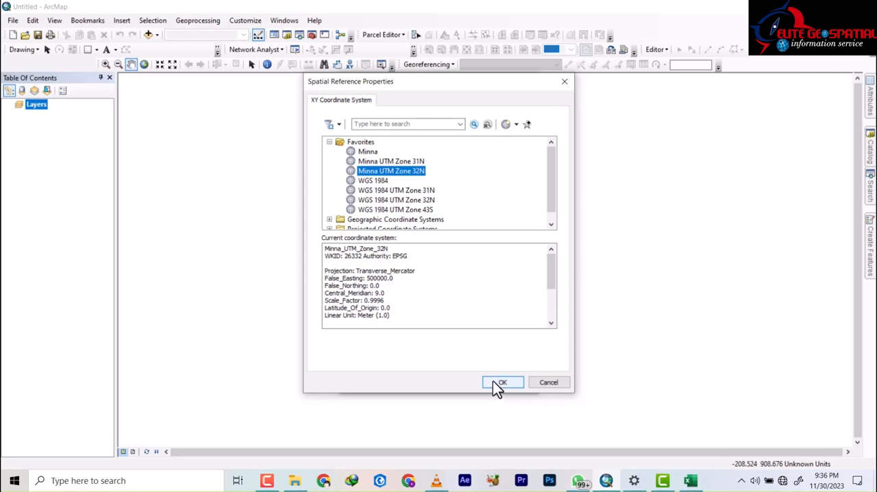
click(502, 382)
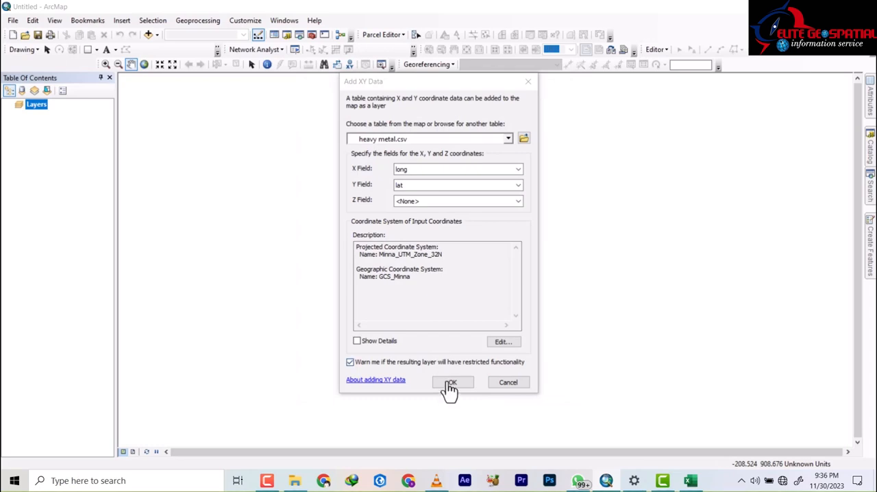
click(452, 382)
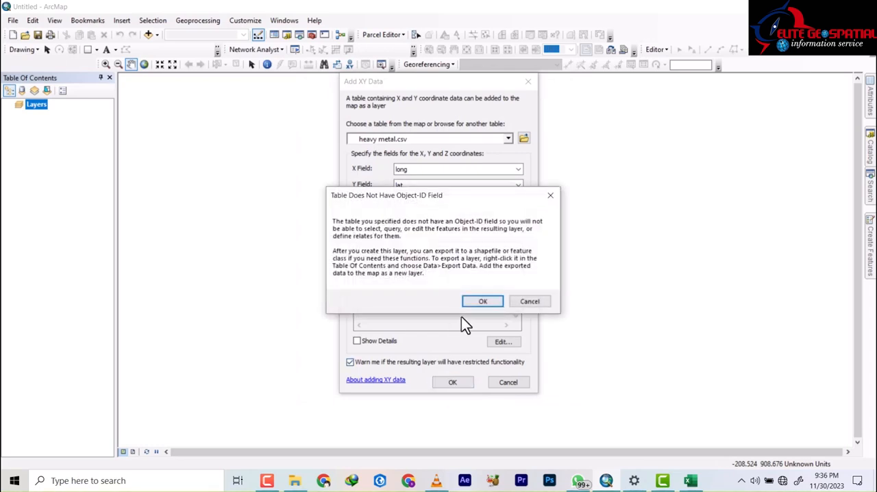
Accept the missing Object-ID warning so the heavy metal.csv Events layer is added
click(482, 301)
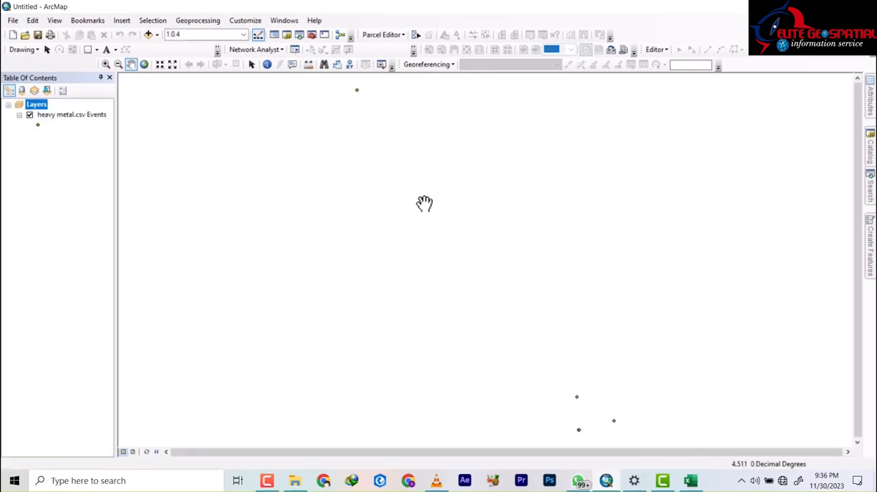
mouse_move(539, 410)
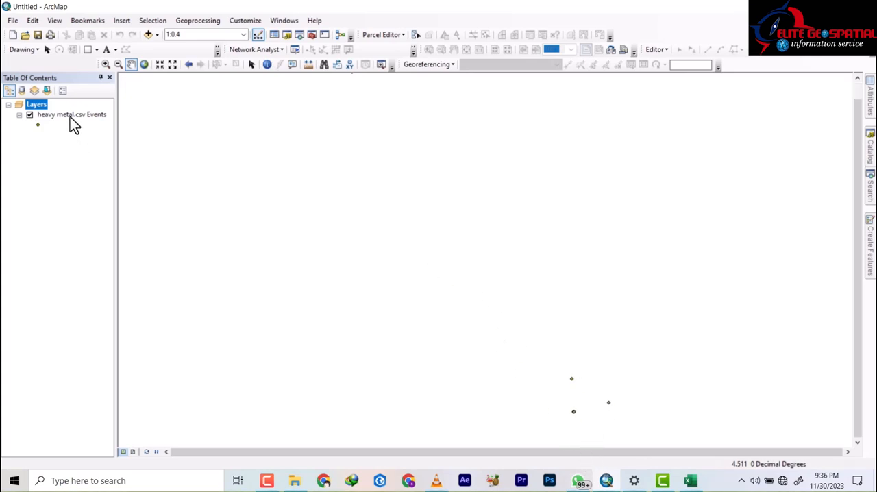
Export the heavy metal.csv Events points to new work\work.gdb as the HEAVY feature class
right_click(71, 114)
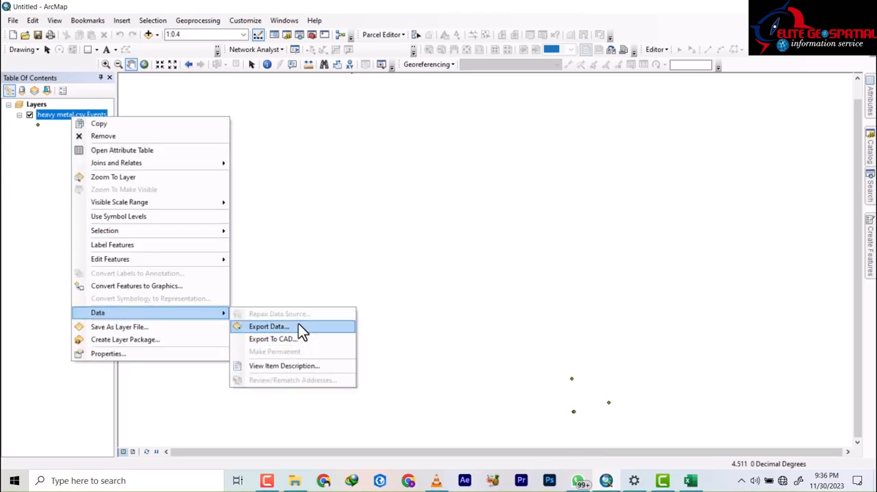
click(268, 326)
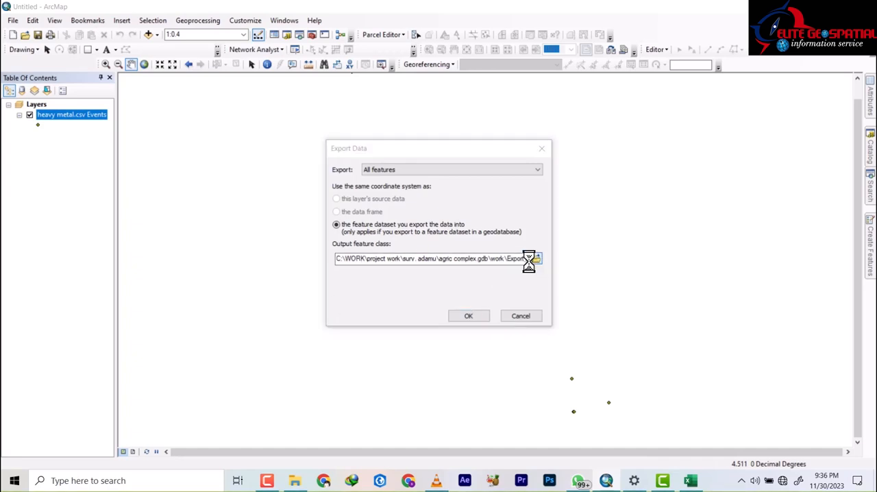
click(537, 259)
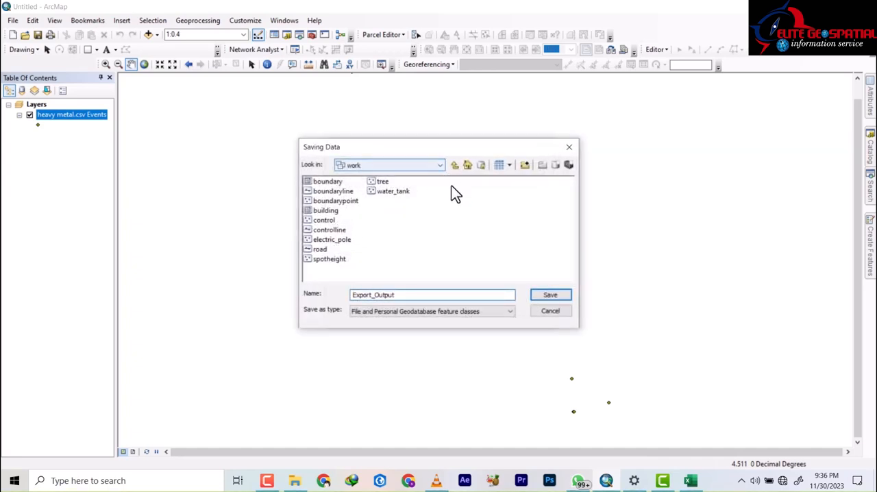
click(453, 164)
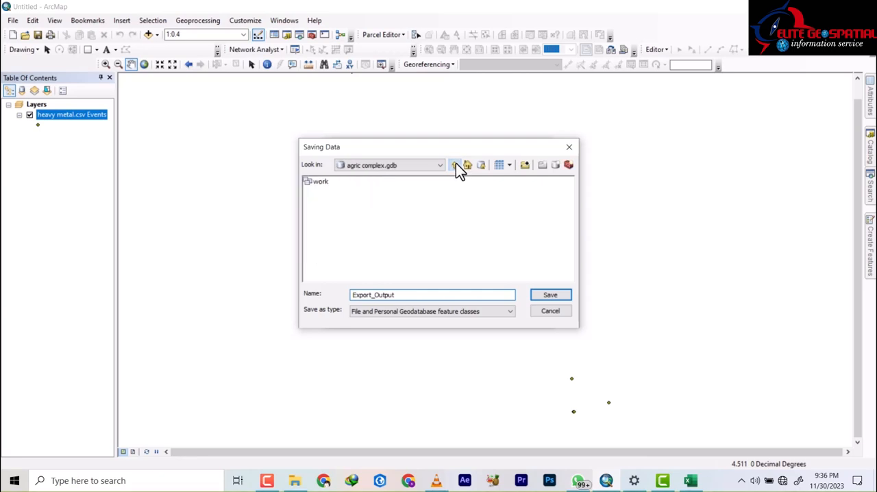
click(454, 165)
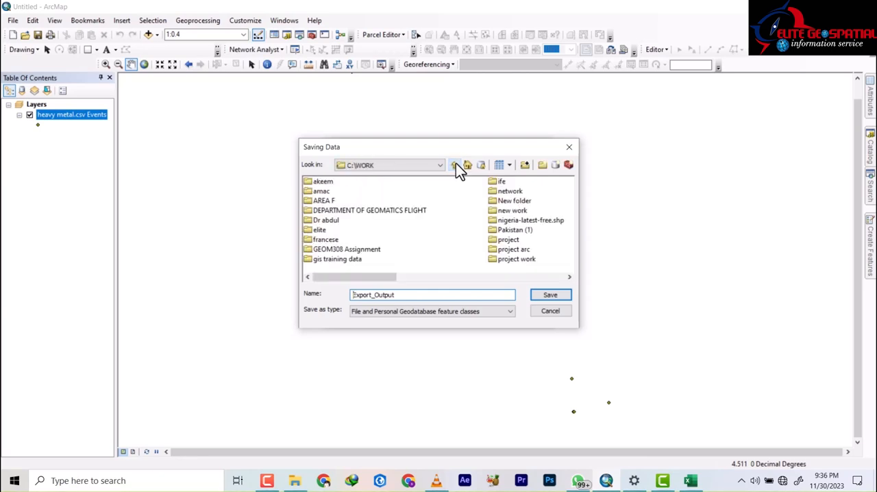
mouse_move(507, 222)
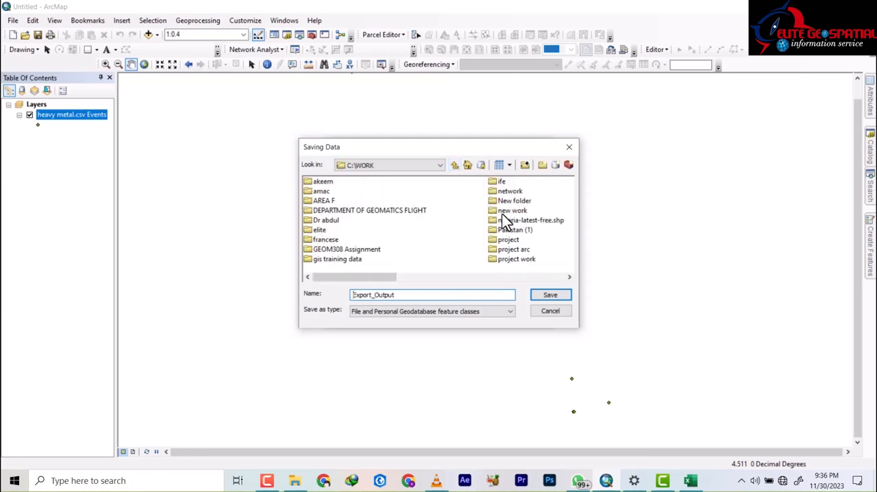
double_click(512, 210)
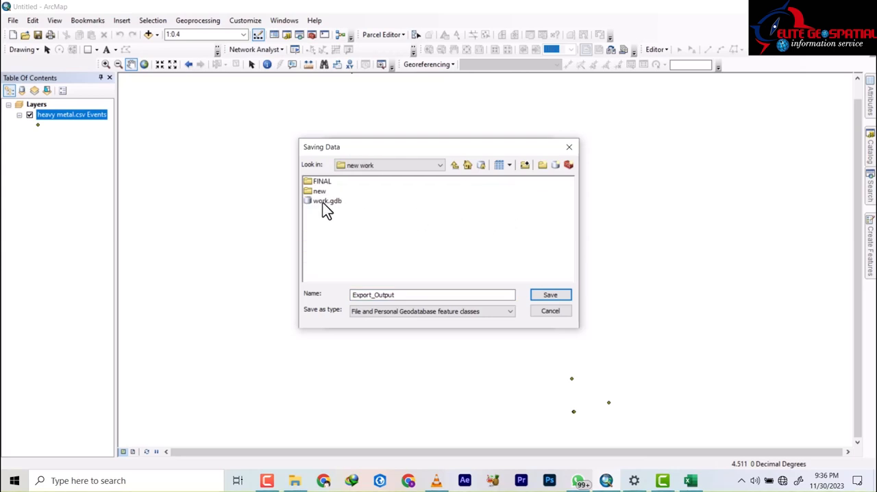
double_click(326, 201)
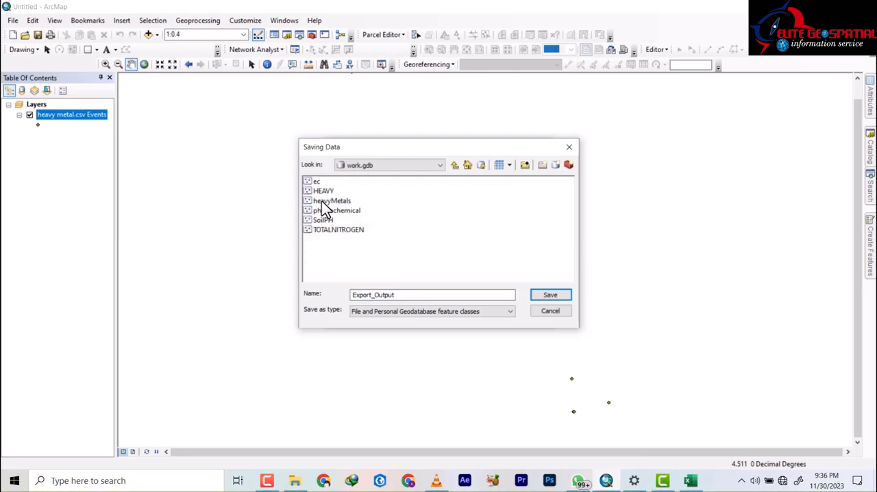
mouse_move(327, 197)
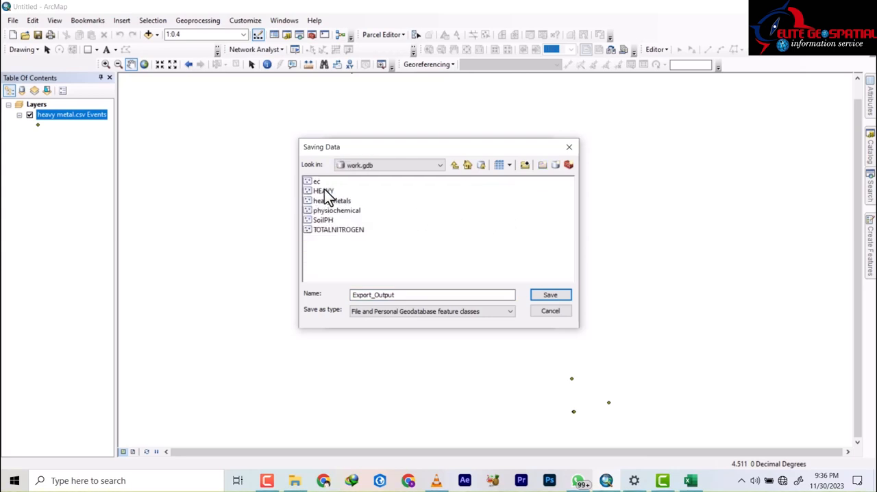
click(322, 190)
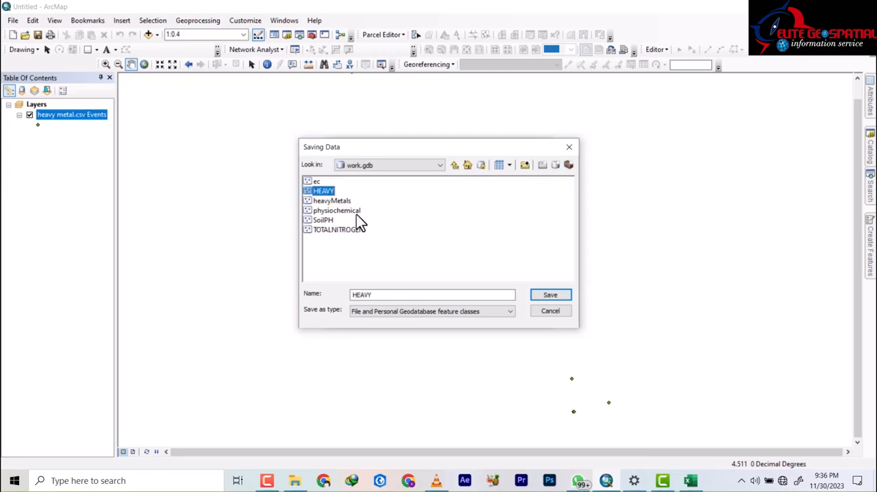
mouse_move(500, 289)
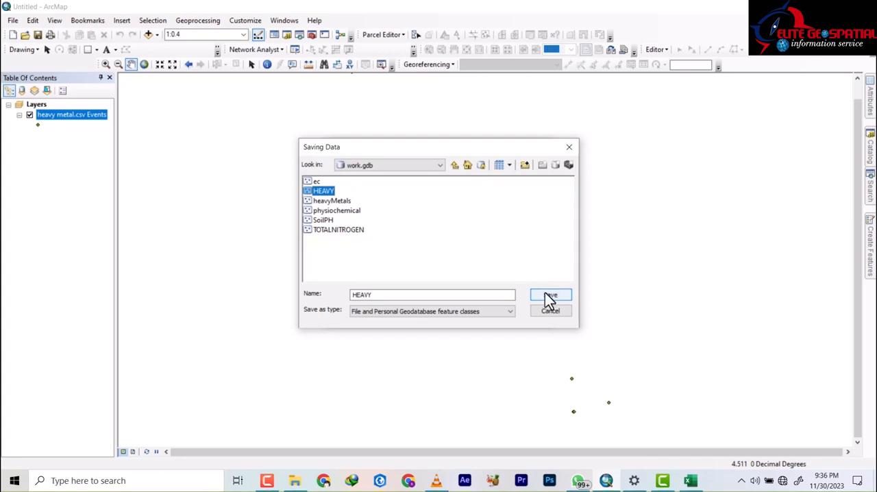
click(550, 294)
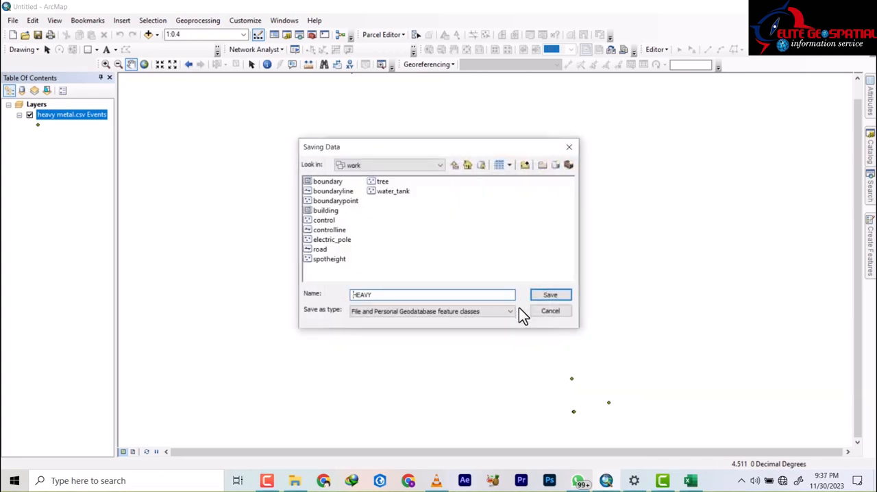
click(549, 294)
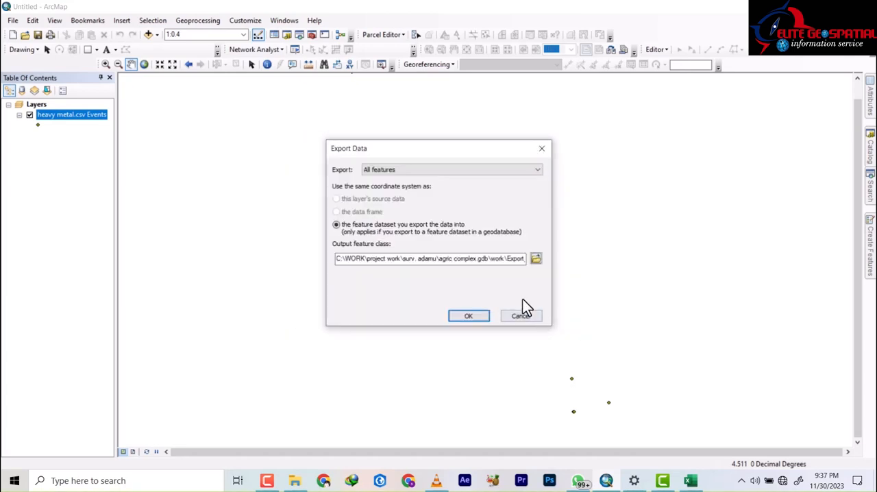
click(521, 315)
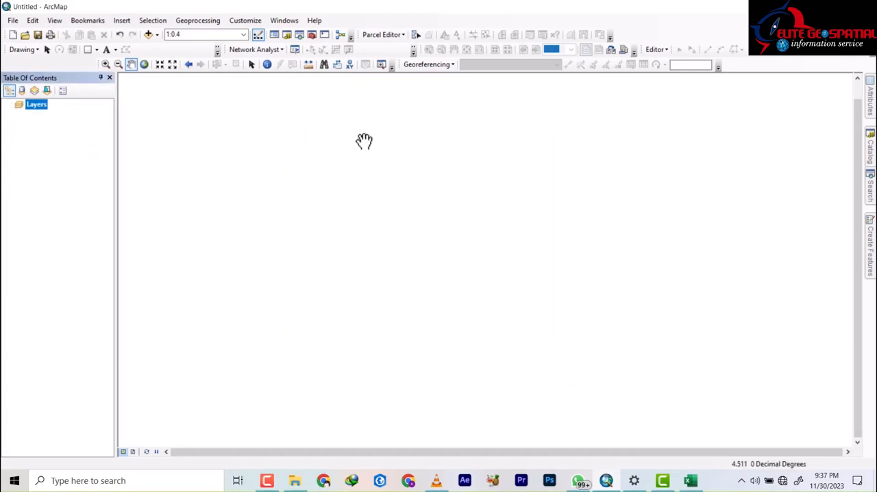
click(148, 35)
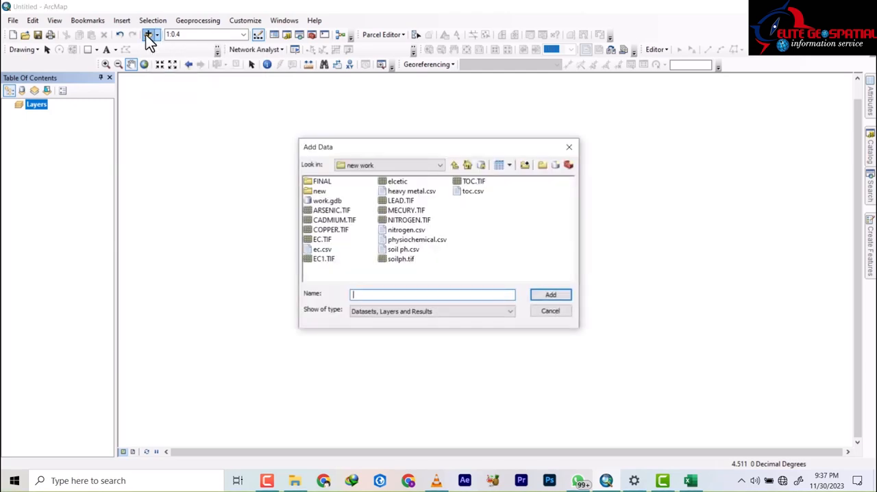
mouse_move(320, 190)
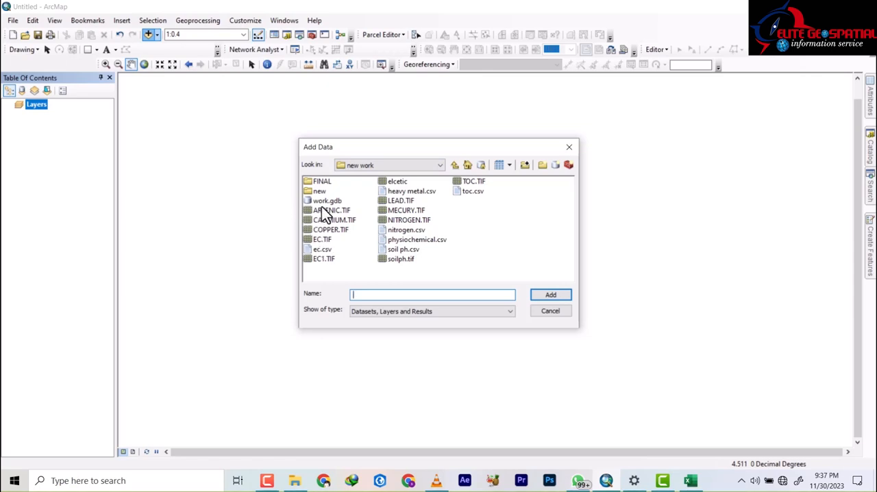
double_click(327, 200)
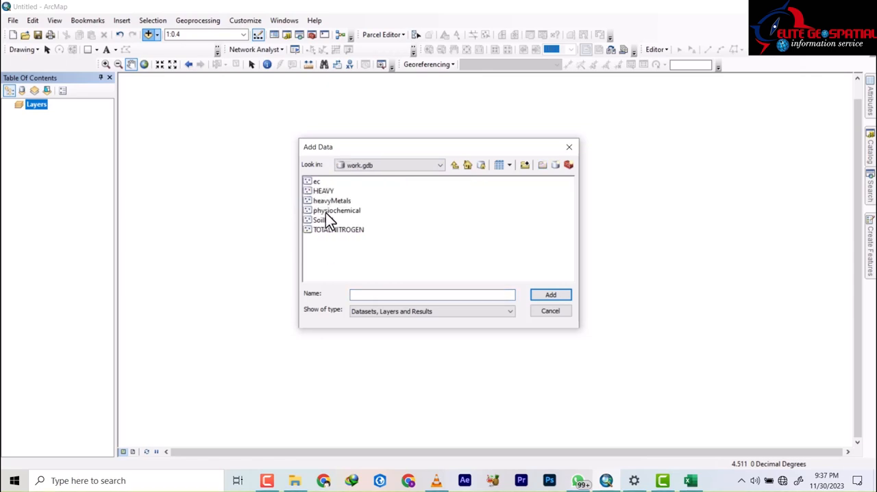
click(332, 200)
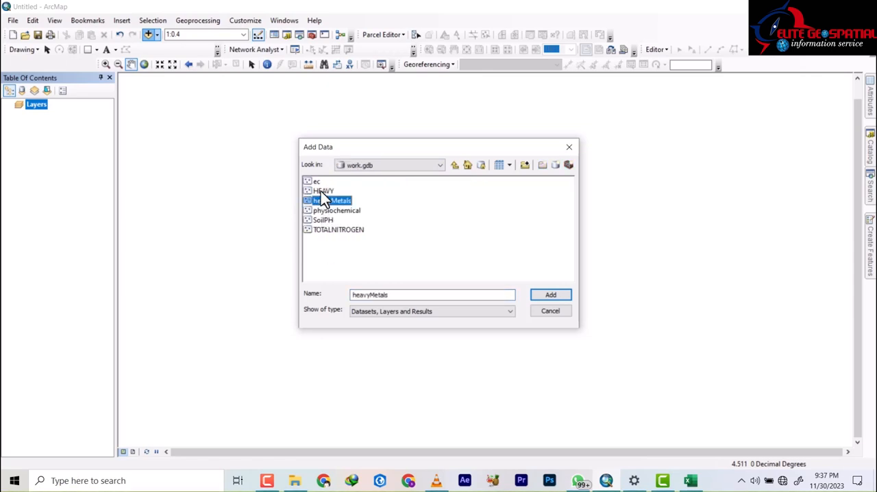
click(550, 294)
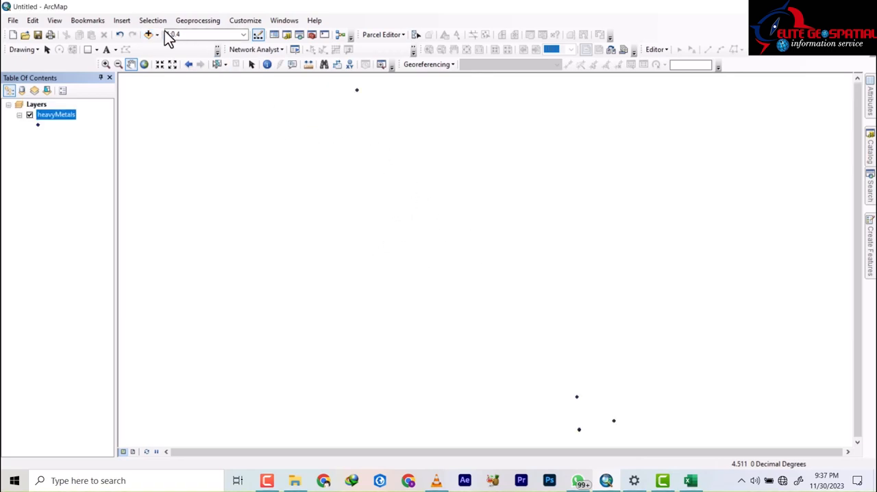
click(151, 35)
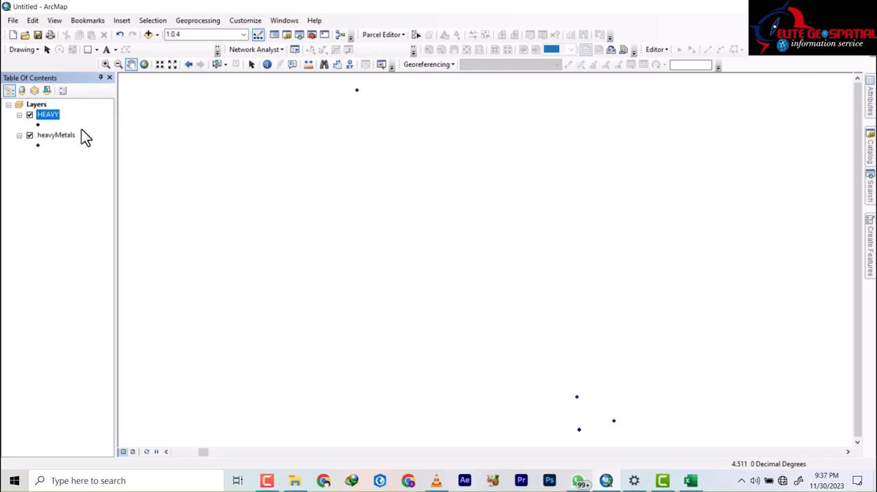
click(56, 135)
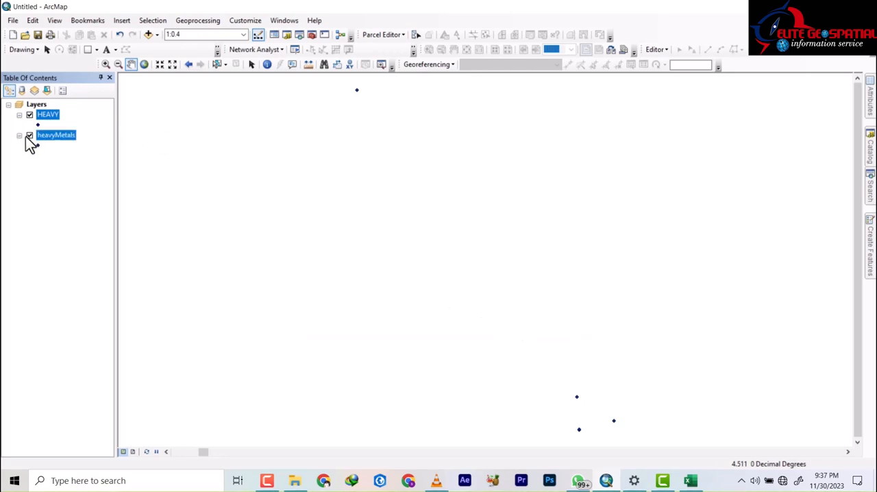
right_click(48, 114)
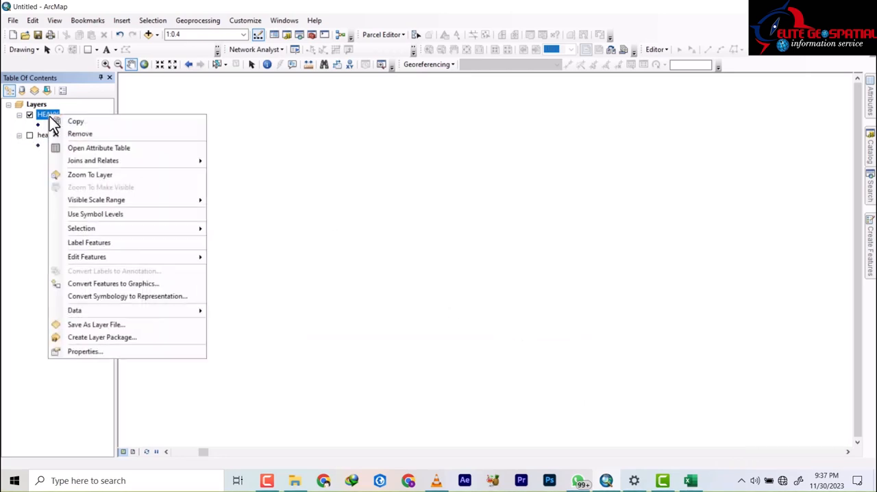
click(89, 174)
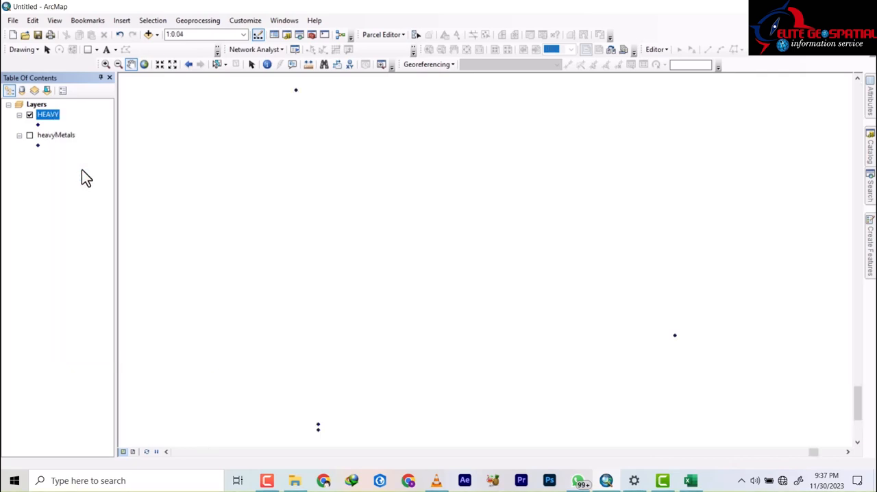
mouse_move(520, 411)
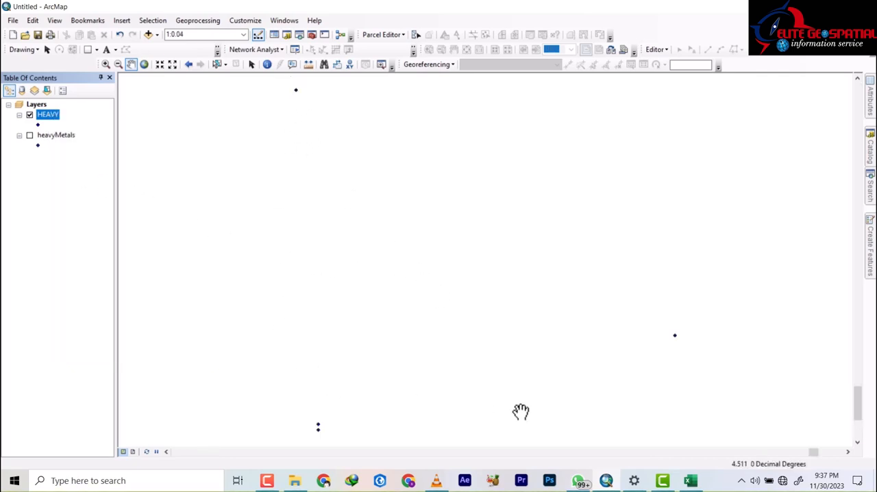
right_click(56, 135)
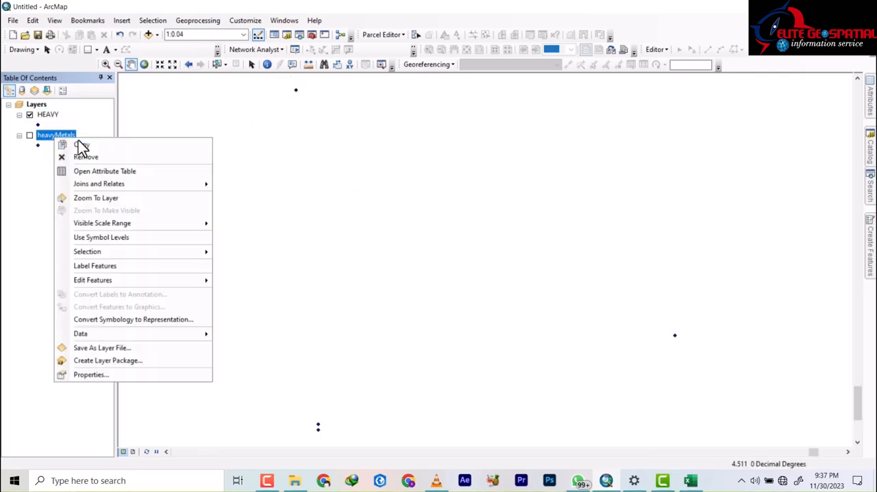
click(86, 156)
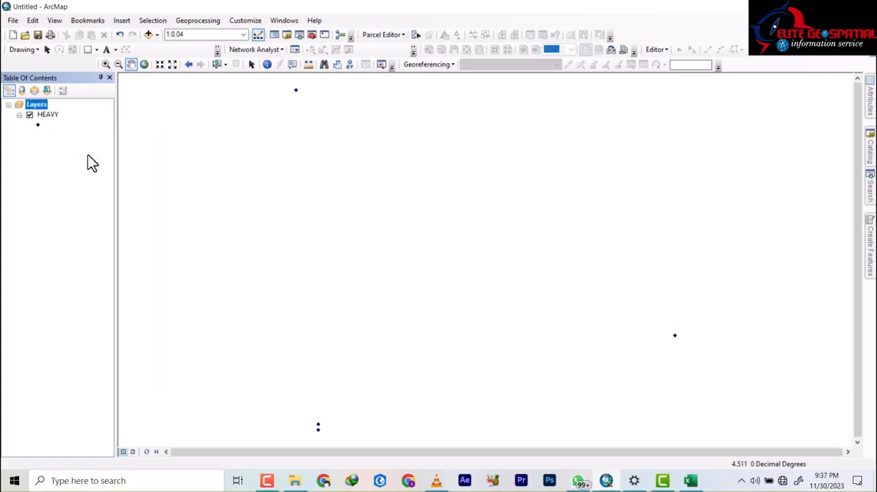
mouse_move(42, 129)
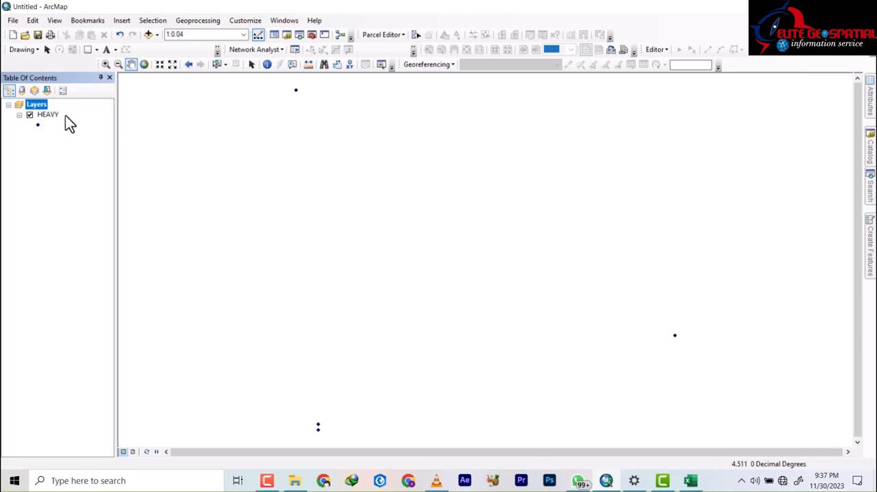
mouse_move(868, 219)
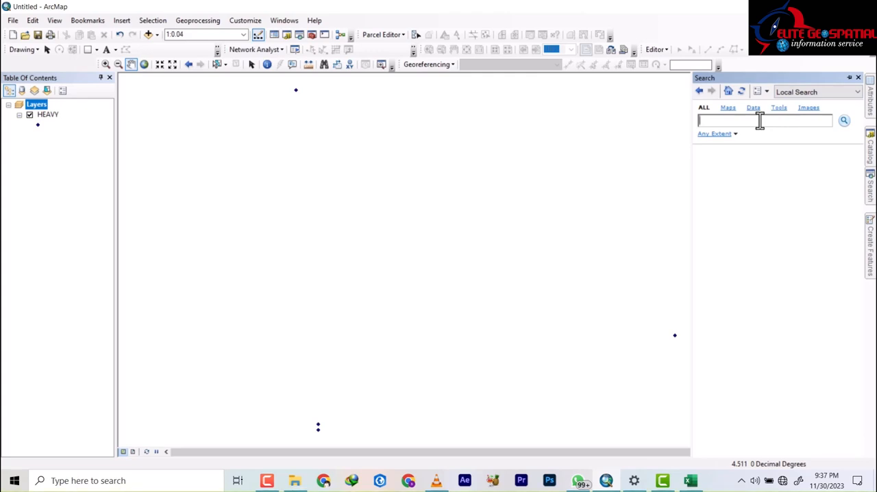
Search the geoprocessing tools for 'kriging'
text(kring)
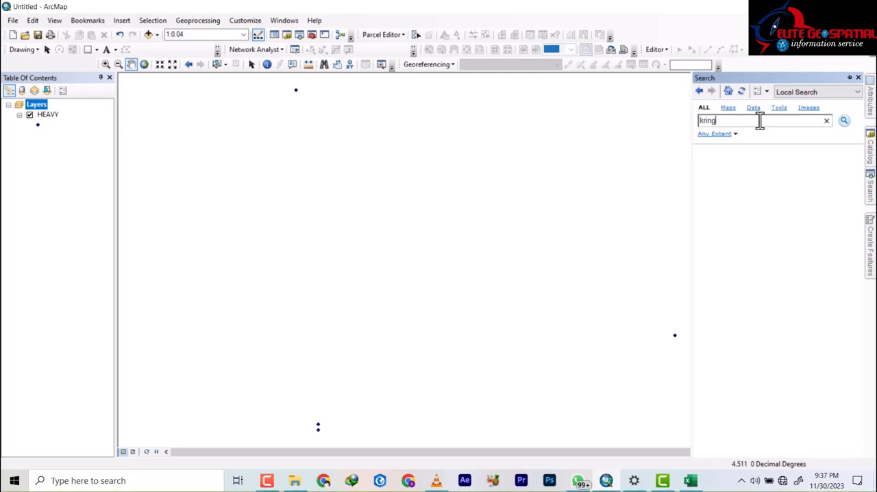
click(843, 120)
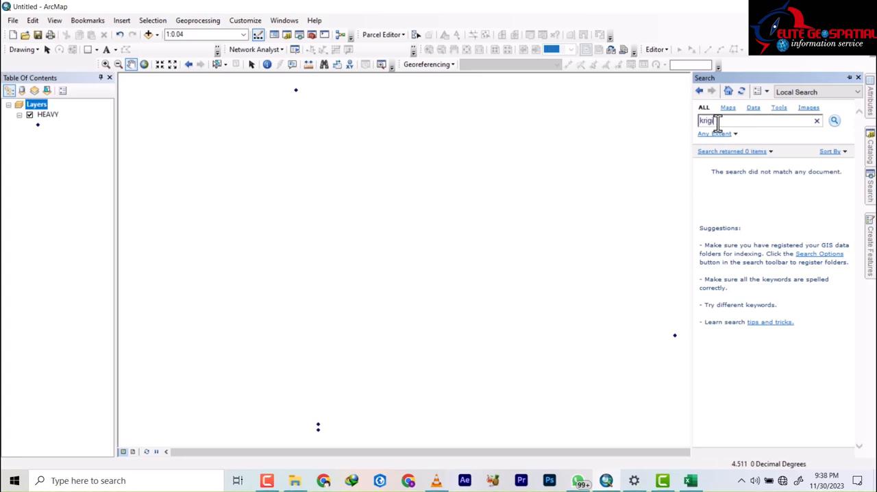
text(kriging)
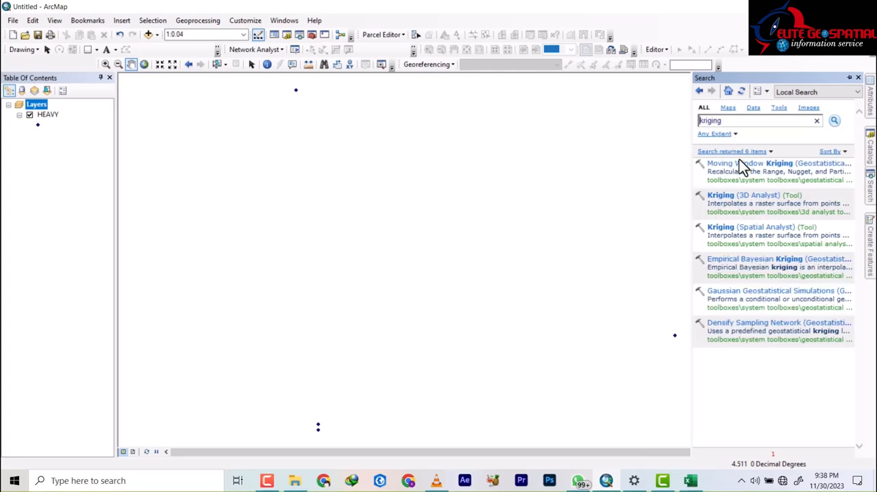
mouse_move(747, 228)
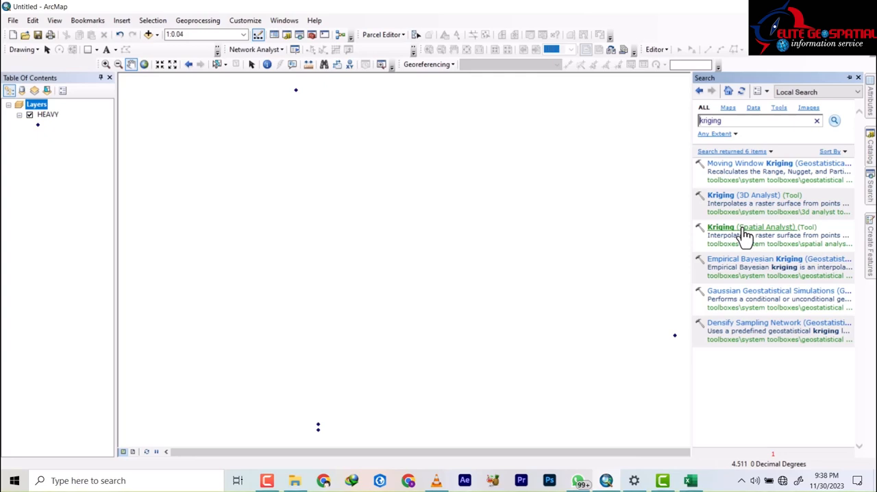
mouse_move(740, 233)
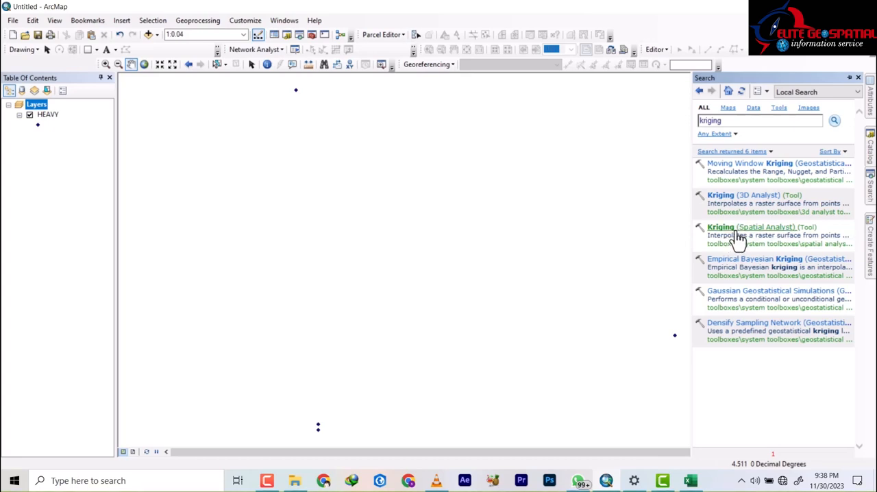
mouse_move(733, 227)
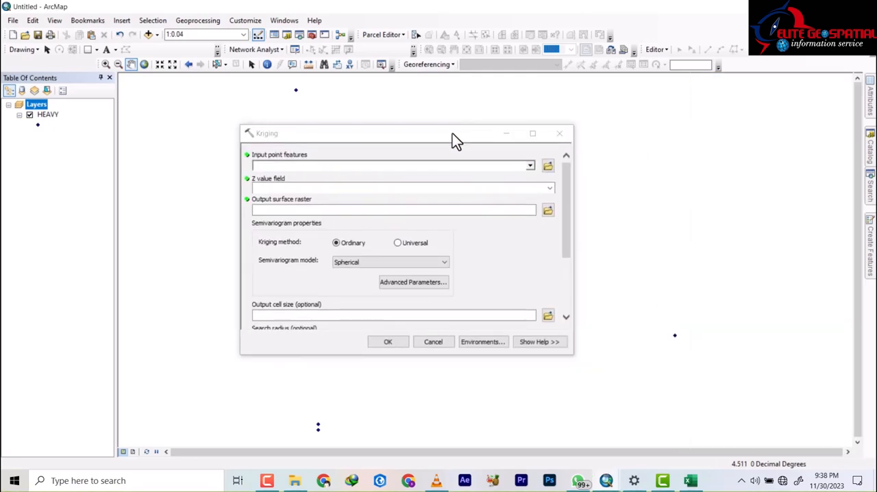
Set the Kriging tool's input features to HEAVY with LEAD as the Z value field
click(529, 165)
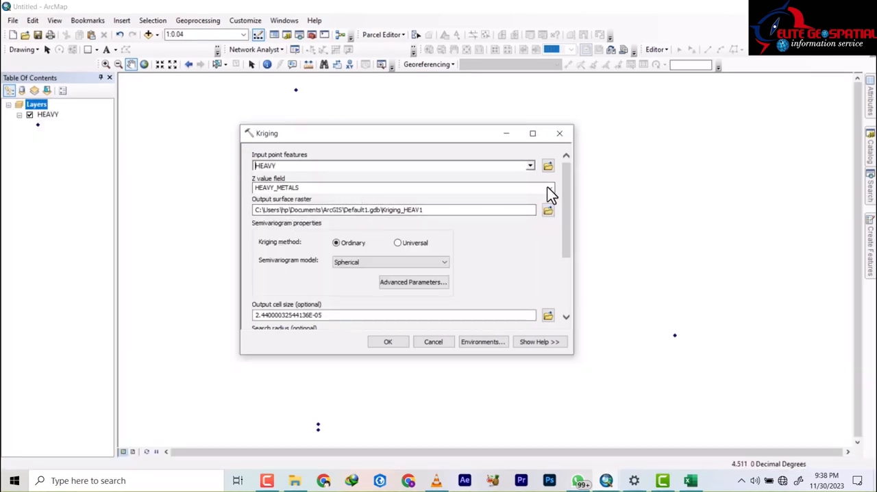
click(550, 187)
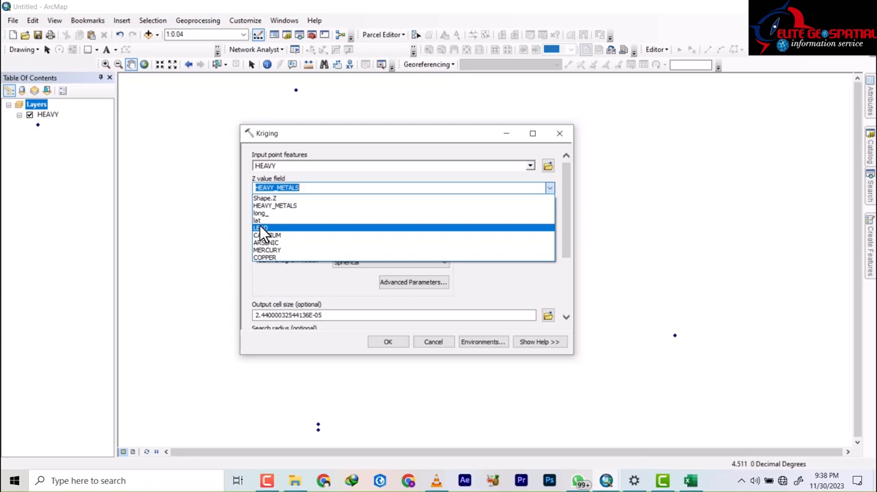
click(262, 228)
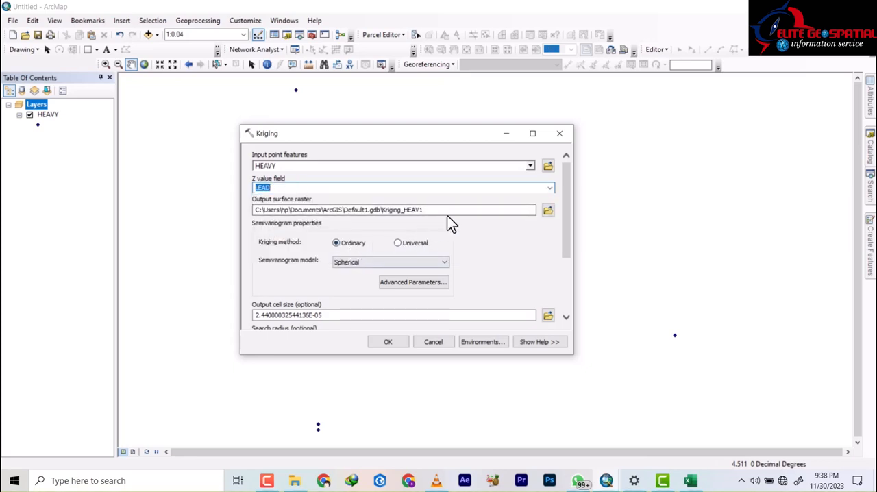
click(547, 210)
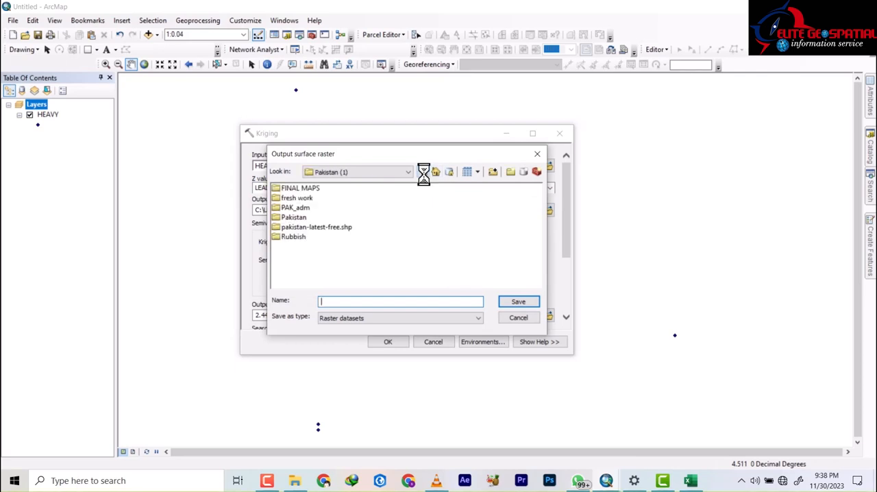
Create a New Folder in C:\WORK\new work and save the kriging output there as lead.tif
click(408, 172)
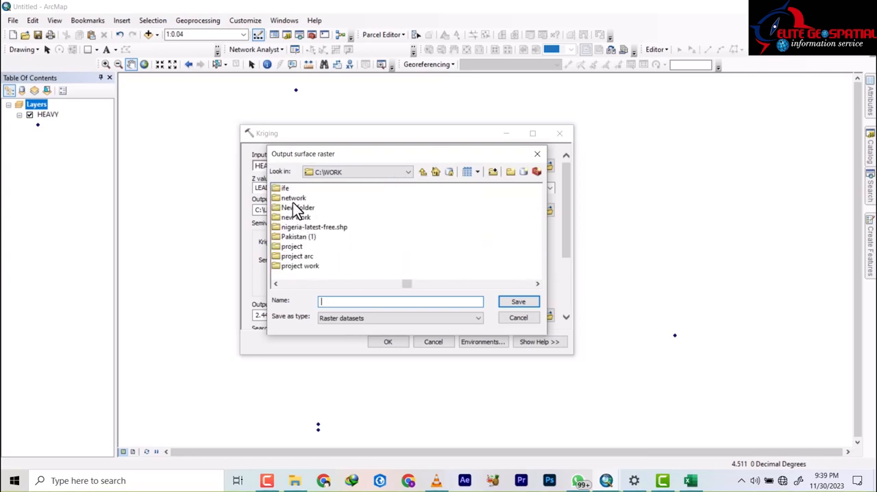
double_click(300, 266)
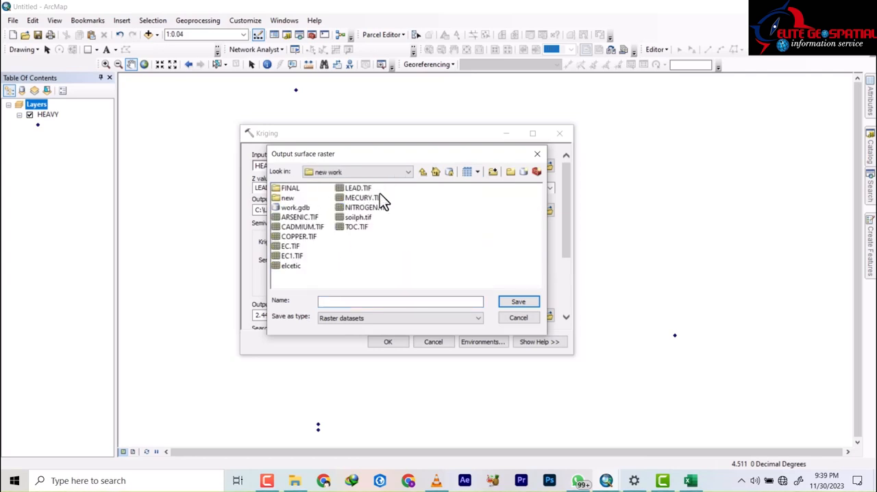
click(511, 171)
text(new)
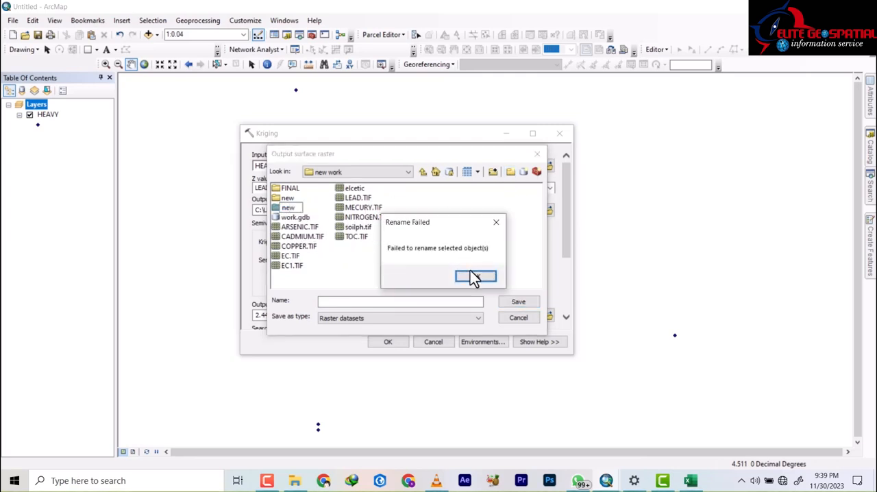
click(474, 275)
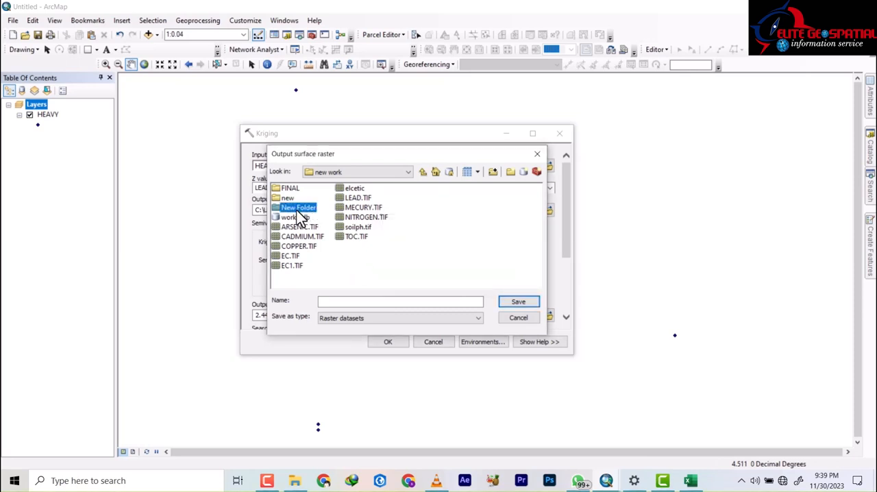
double_click(298, 207)
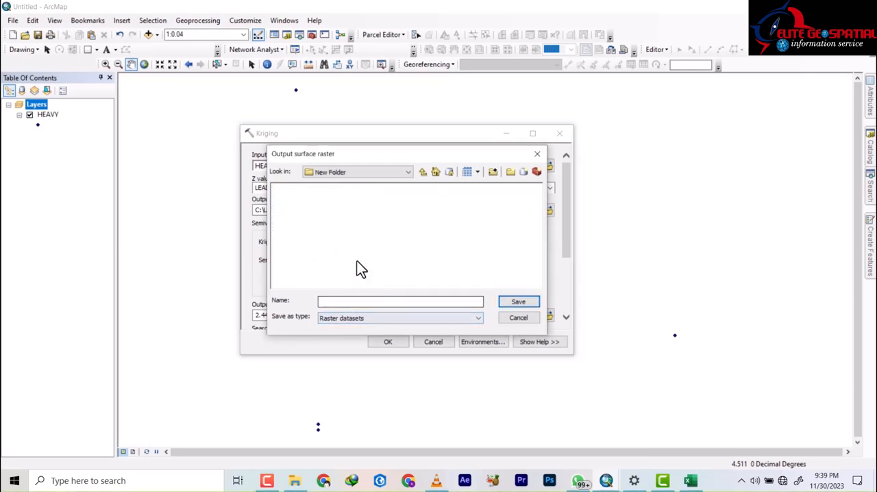
click(400, 301)
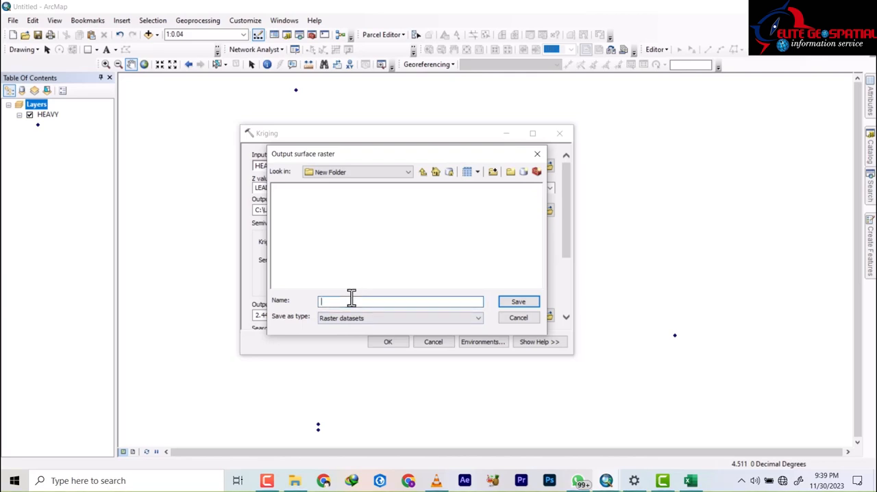
text(lead.tif)
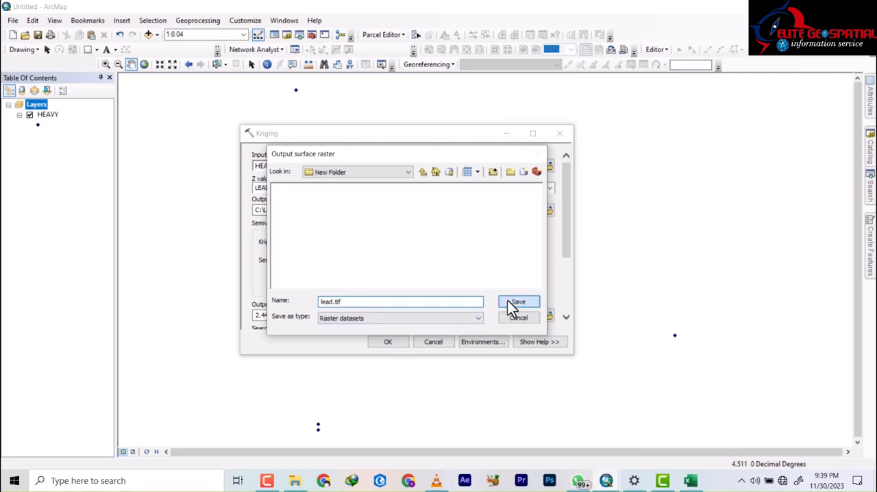
click(518, 301)
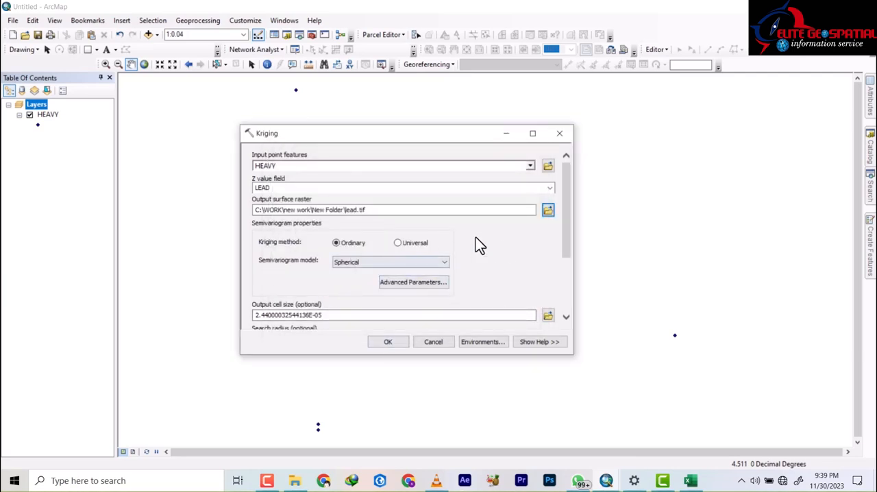
Keep the Spherical model and variable search radius, and run the lead kriging
scroll(down, 3)
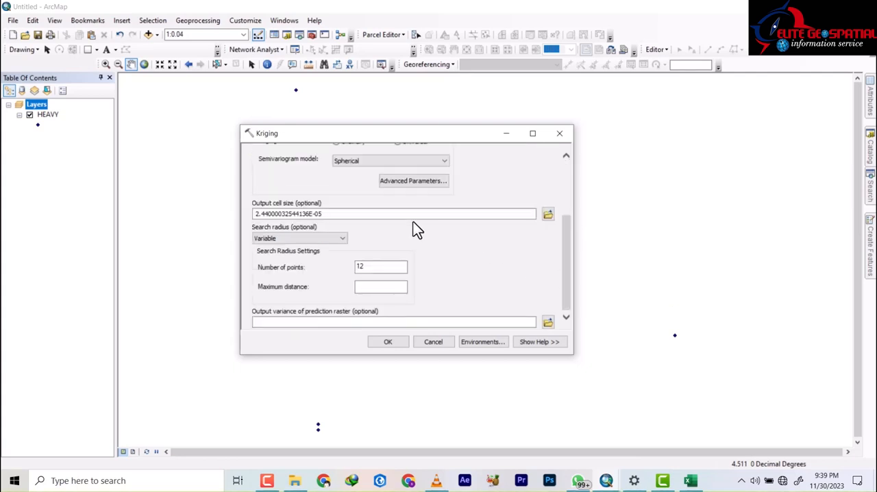
scroll(up, 3)
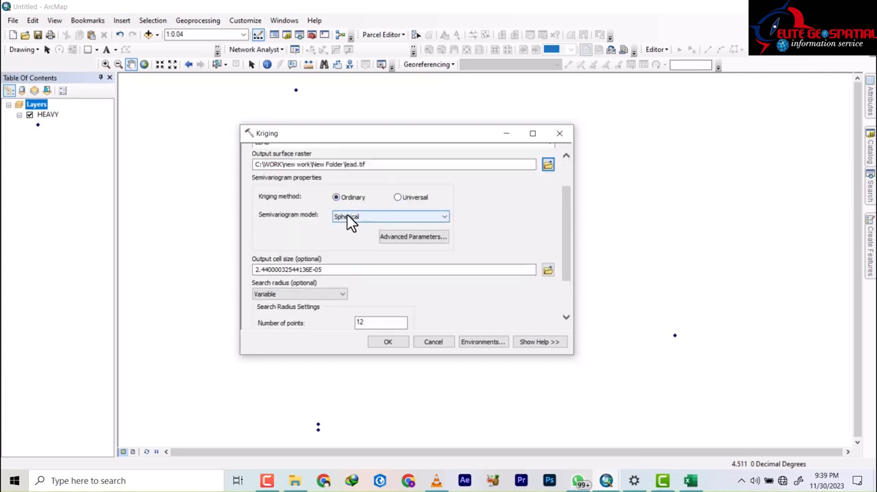
click(388, 341)
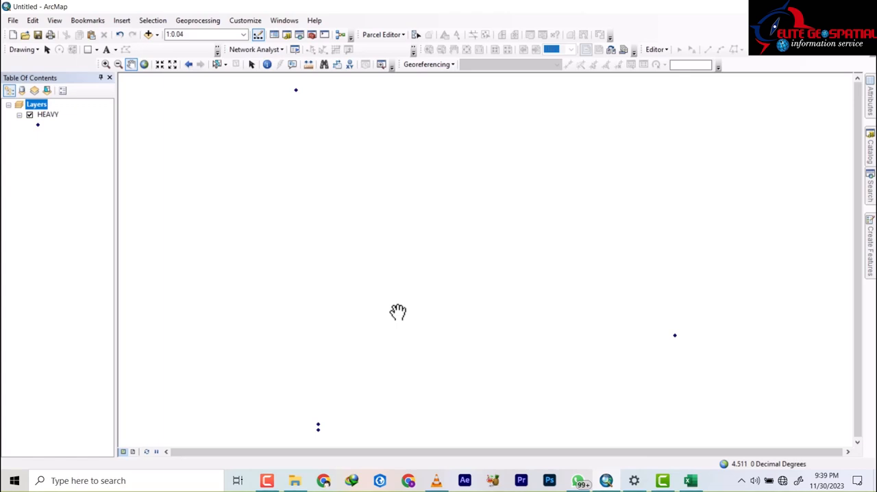
mouse_move(407, 305)
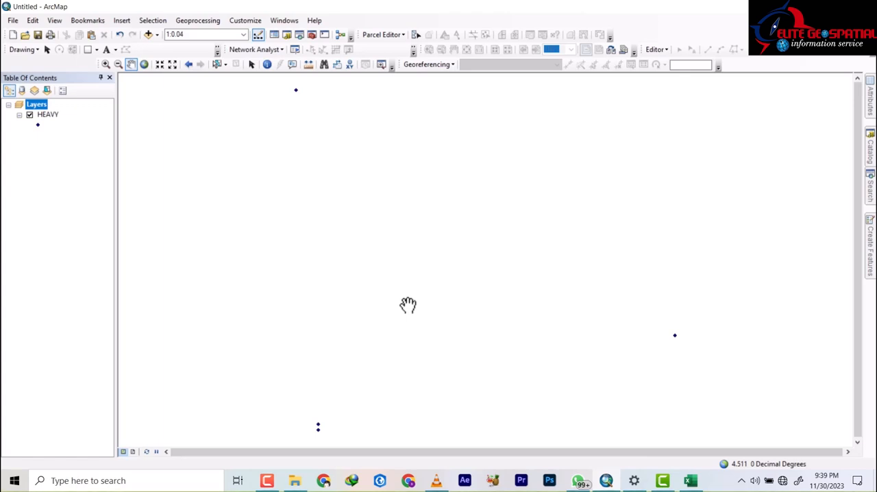
mouse_move(161, 141)
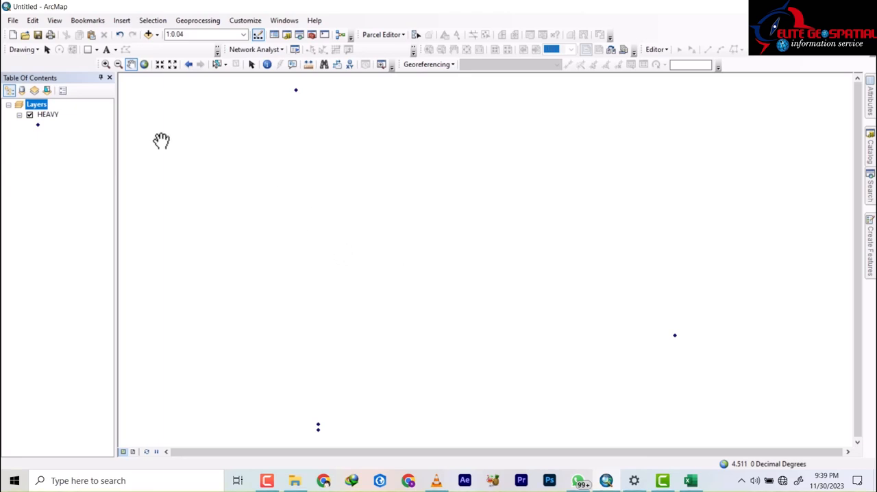
mouse_move(422, 237)
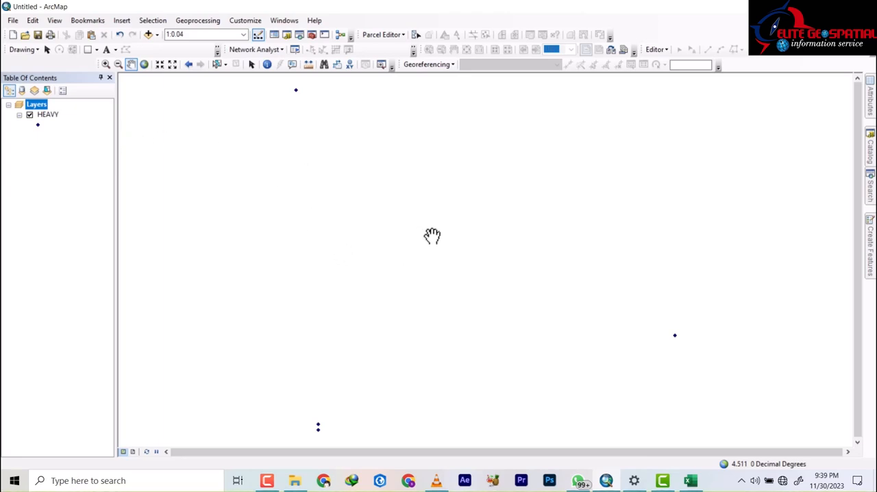
mouse_move(71, 131)
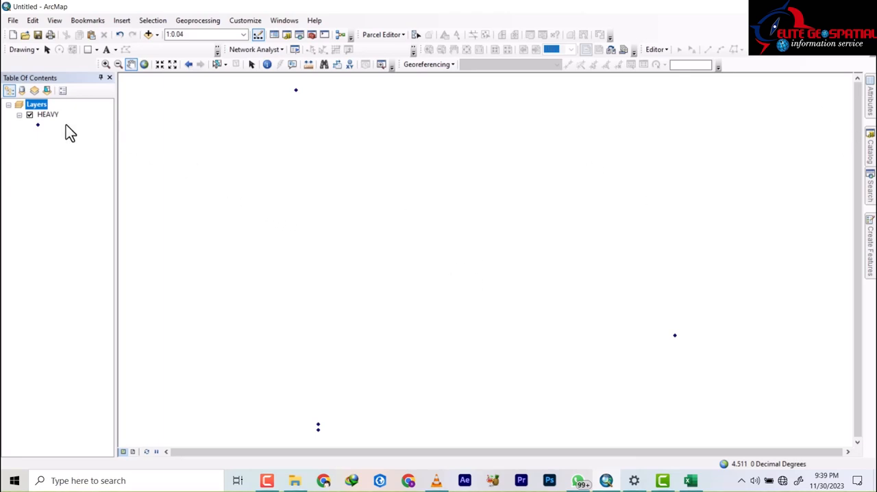
mouse_move(50, 121)
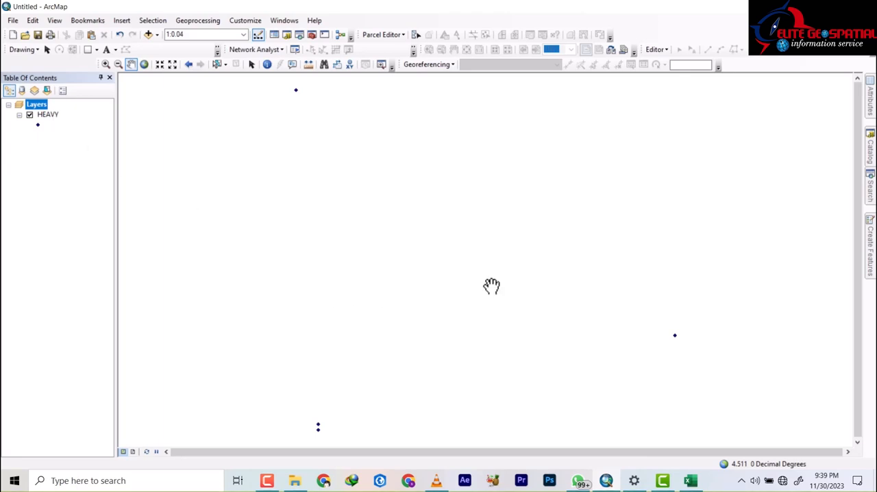
mouse_move(869, 220)
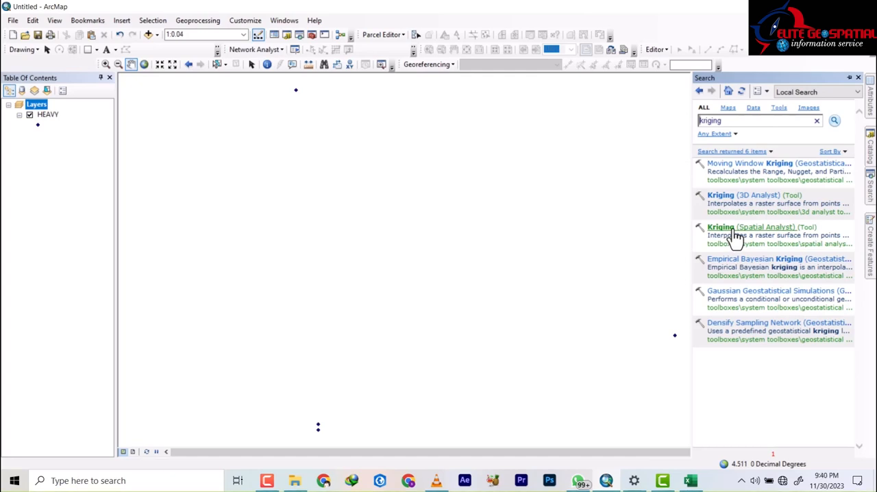
Krige HEAVY's CADMIUM values to cadmium.tif in New Folder and run it
double_click(751, 226)
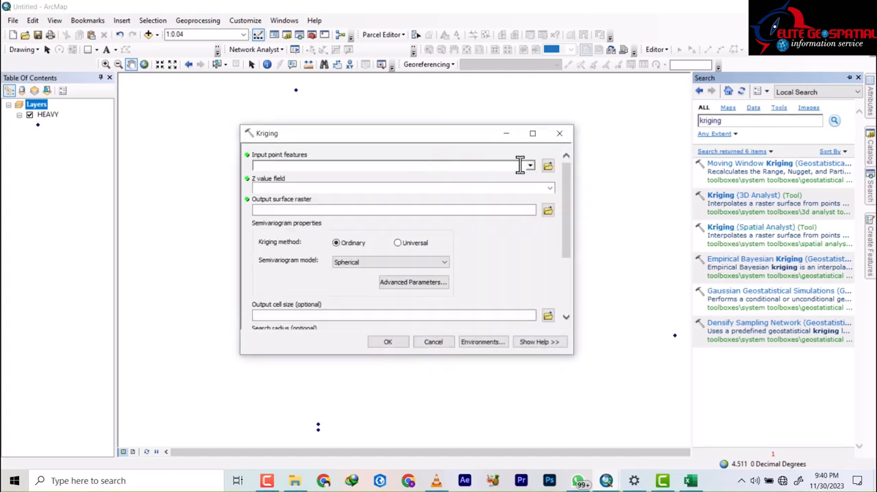
click(529, 166)
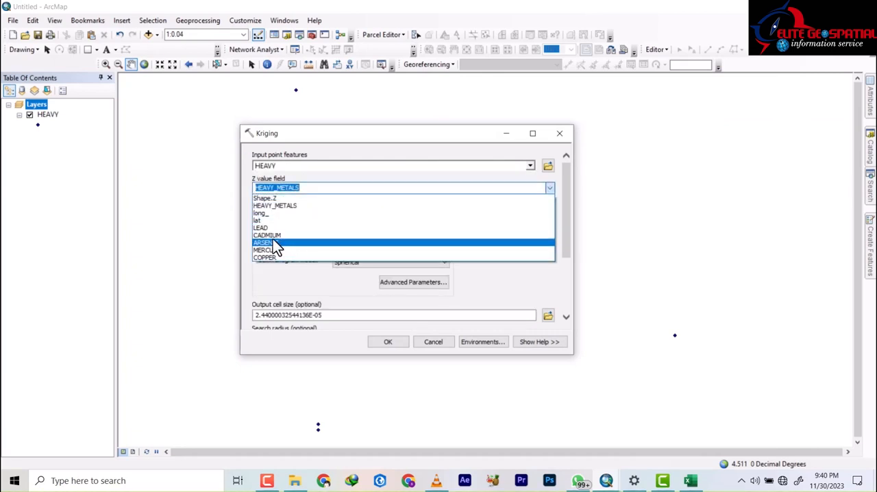
click(266, 234)
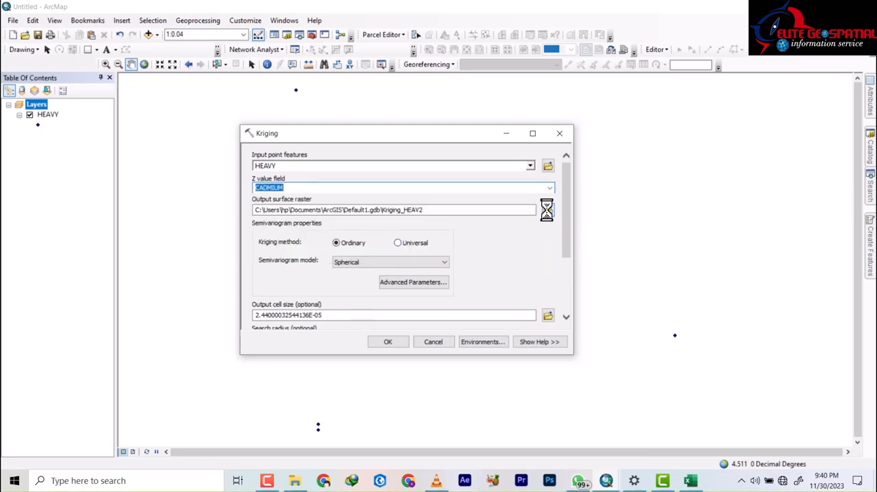
click(547, 210)
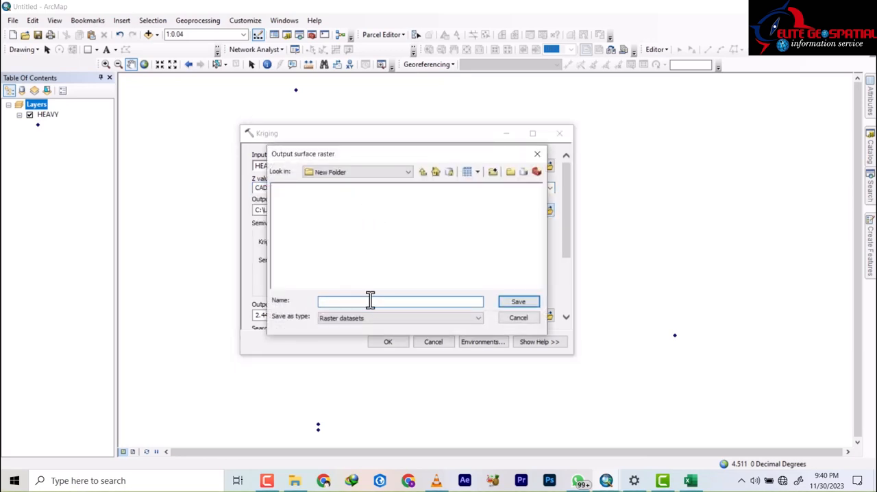
text(cadmium)
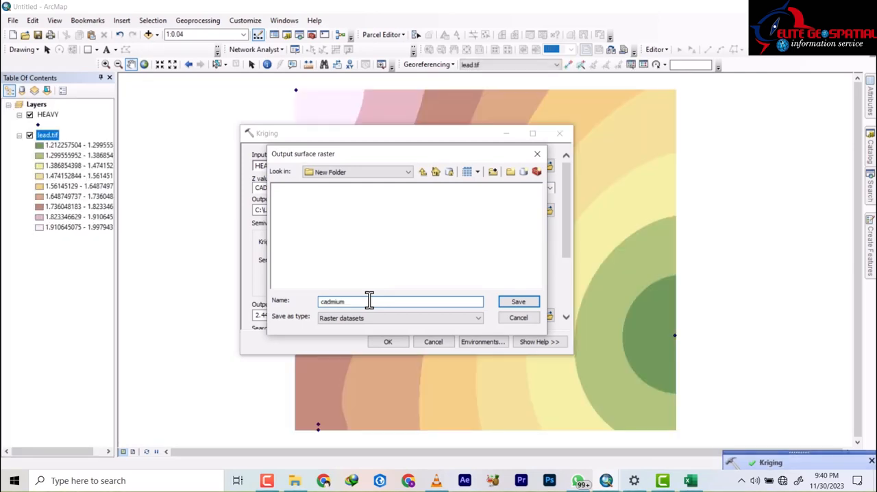
text(.)
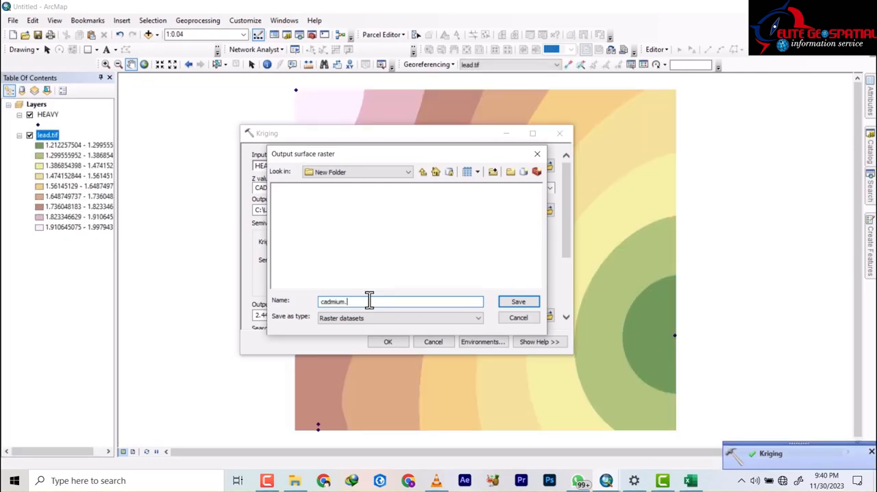
text(tif)
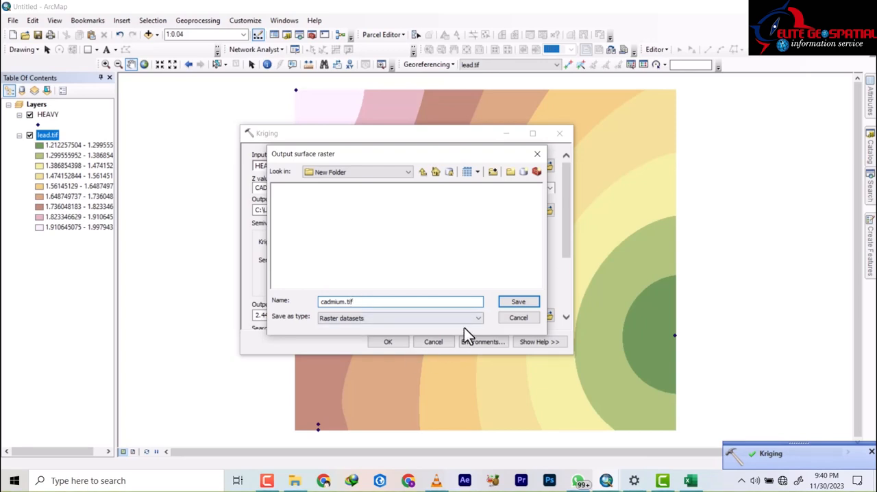
click(518, 301)
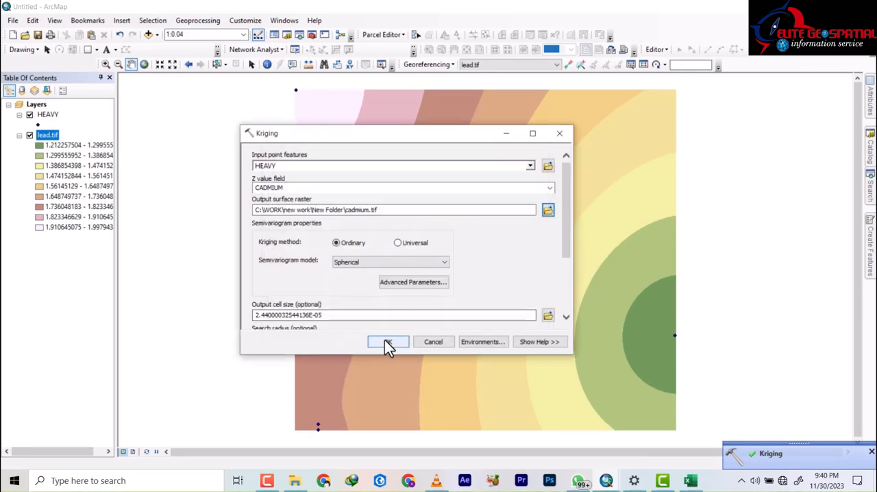
click(388, 342)
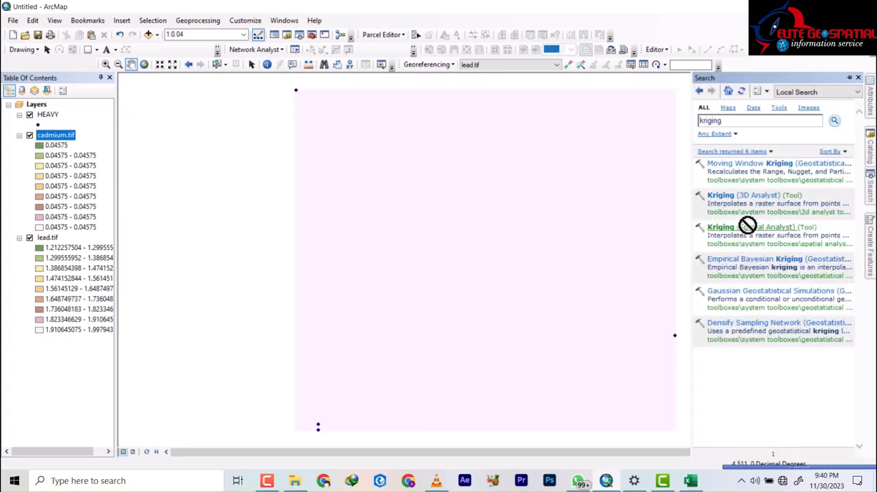
mouse_move(784, 237)
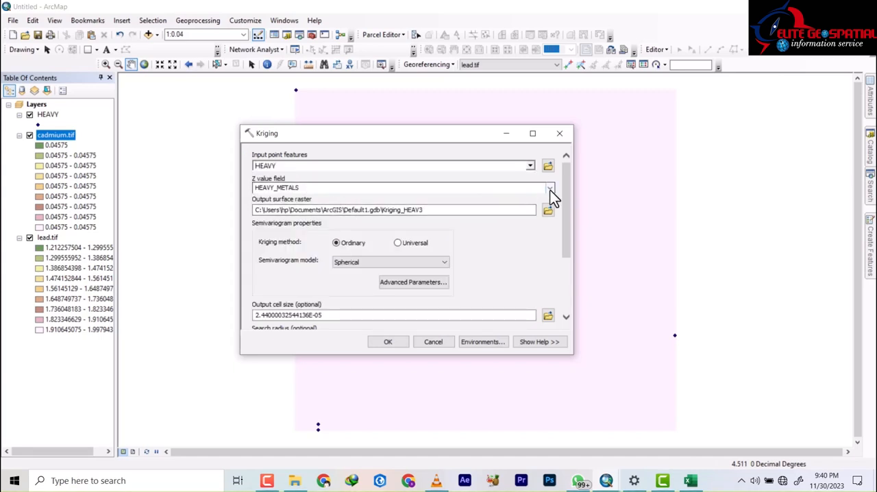
Krige HEAVY's MERCURY values with output named 'mecury' and run it
click(549, 187)
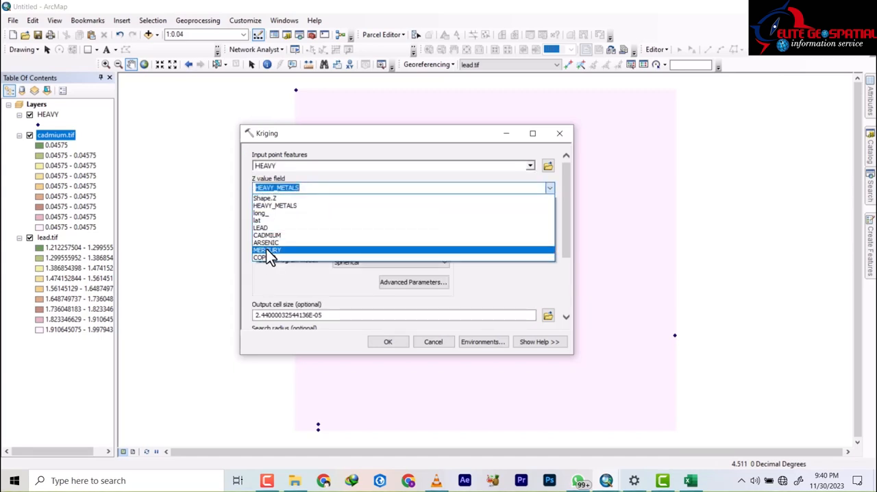
click(267, 250)
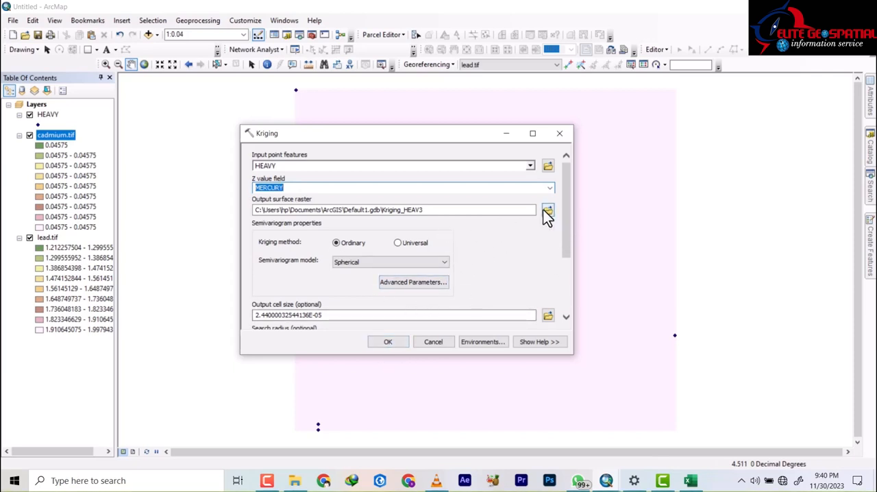
click(547, 210)
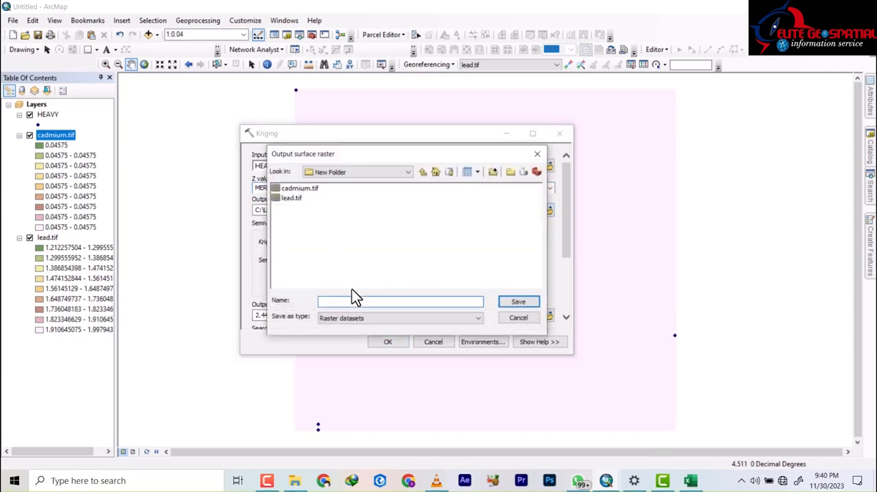
text(mecury)
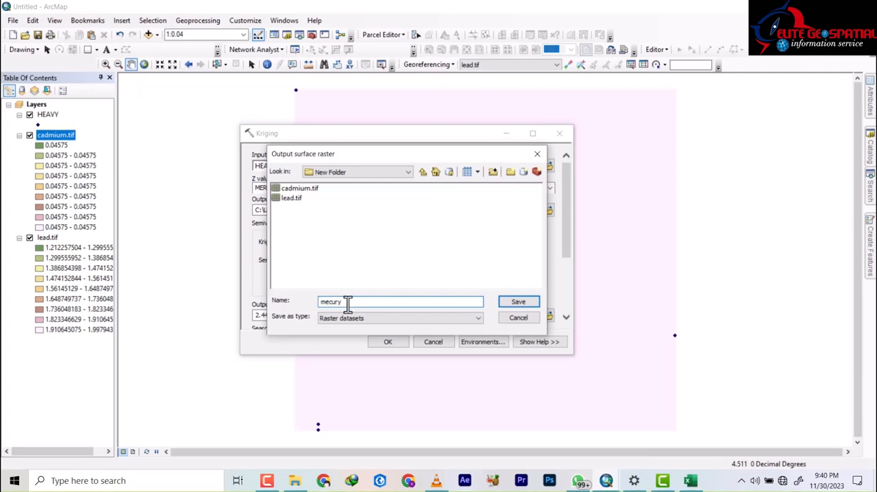
click(518, 301)
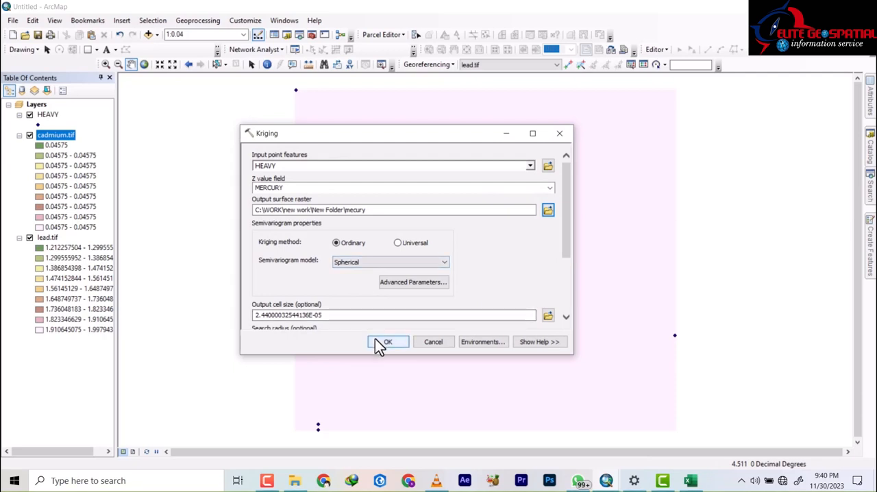
click(387, 341)
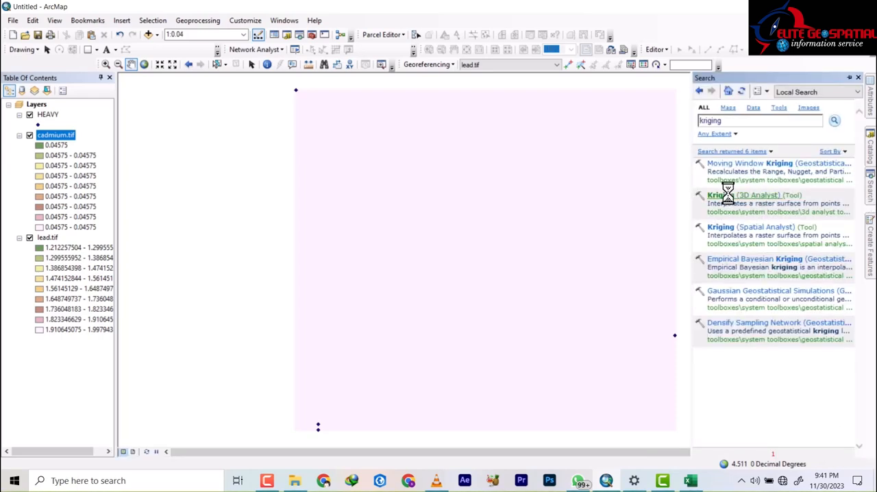
Krige the HEAVY points with Spatial Analyst Kriging into an output raster named mecury.tif
double_click(721, 227)
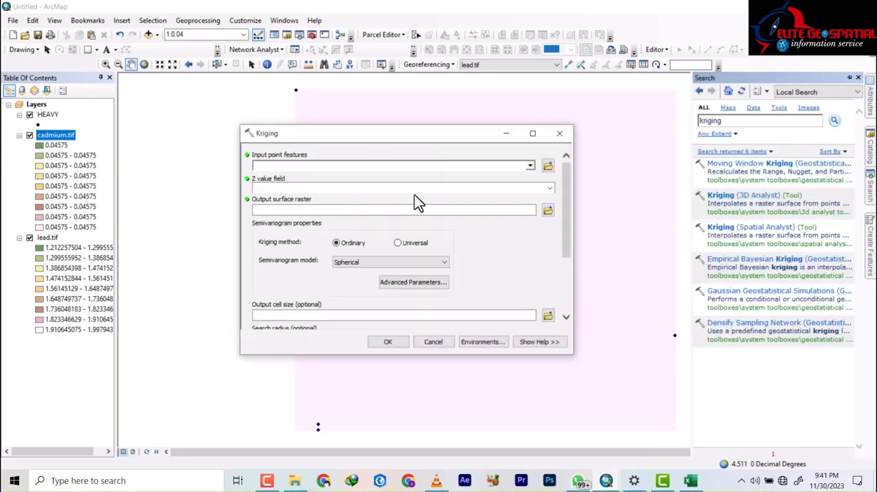
click(529, 166)
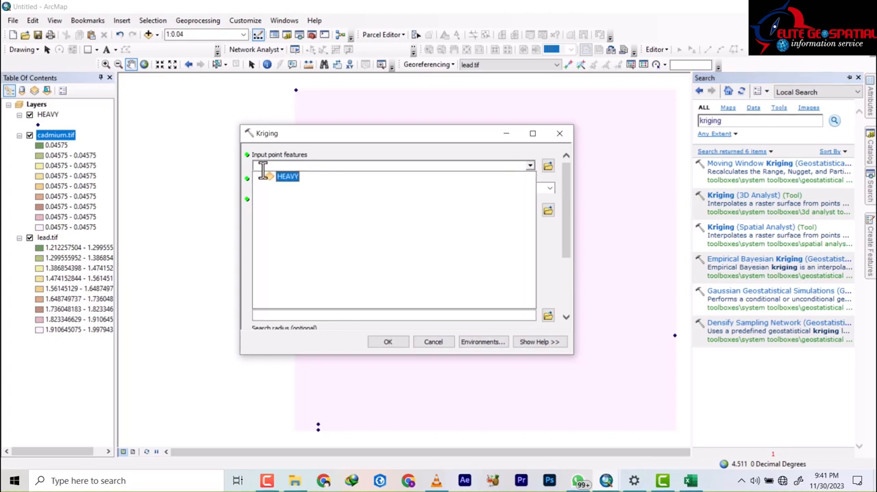
click(287, 176)
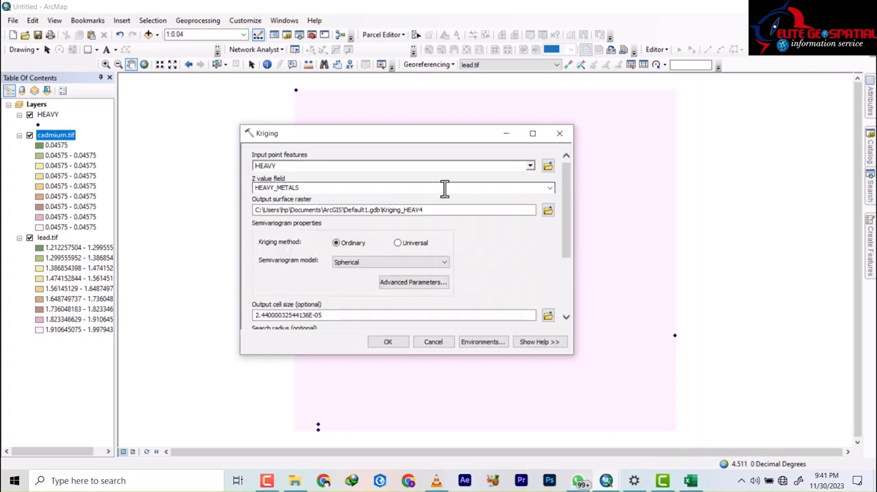
click(547, 210)
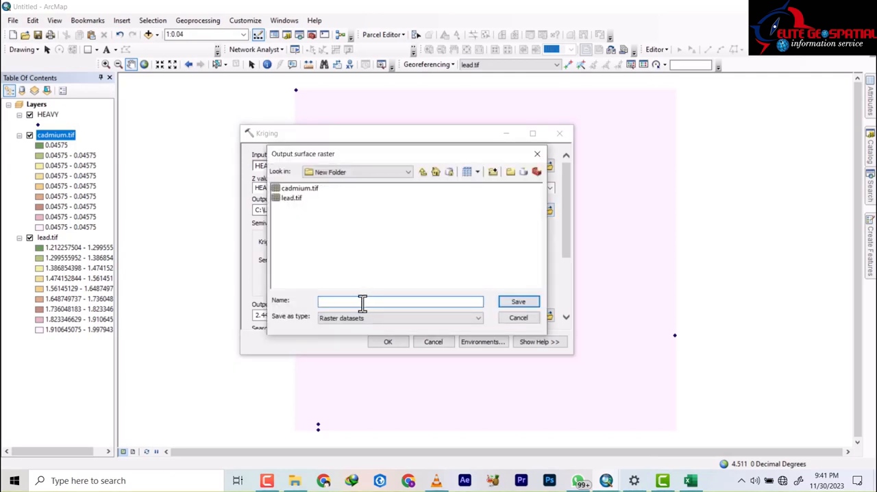
text(mecu)
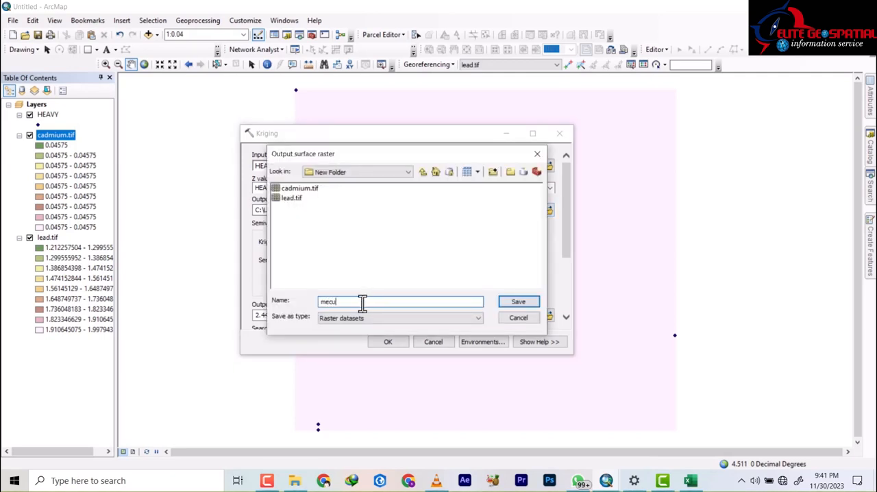
click(517, 302)
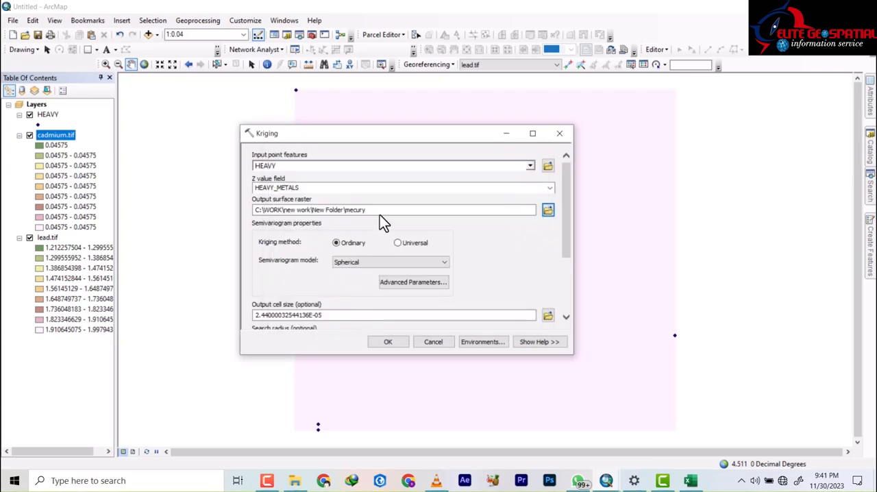
click(381, 210)
text(.tif)
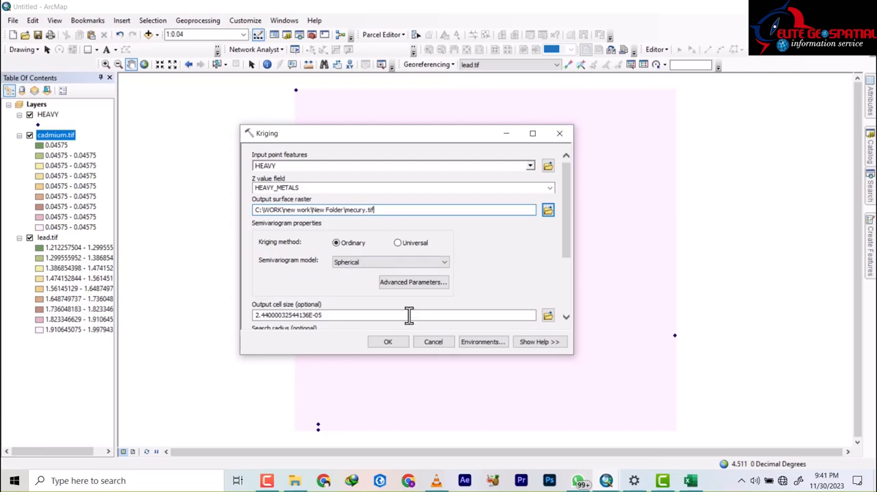
click(387, 341)
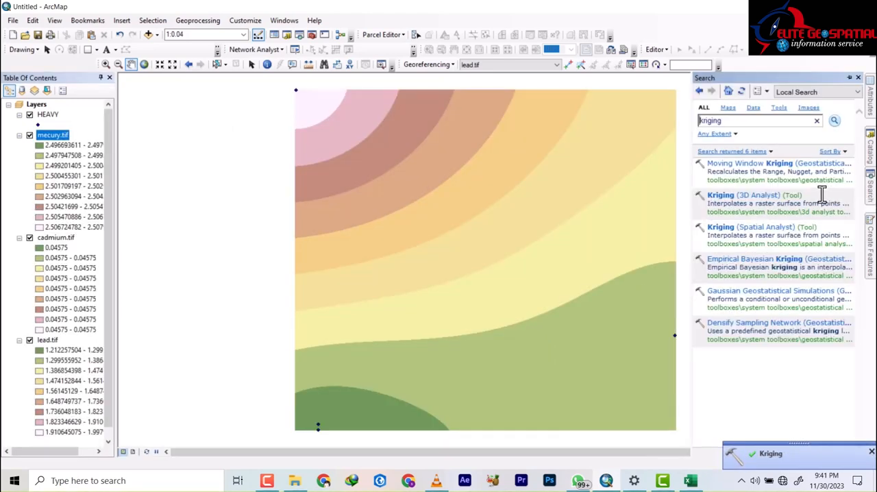
mouse_move(740, 258)
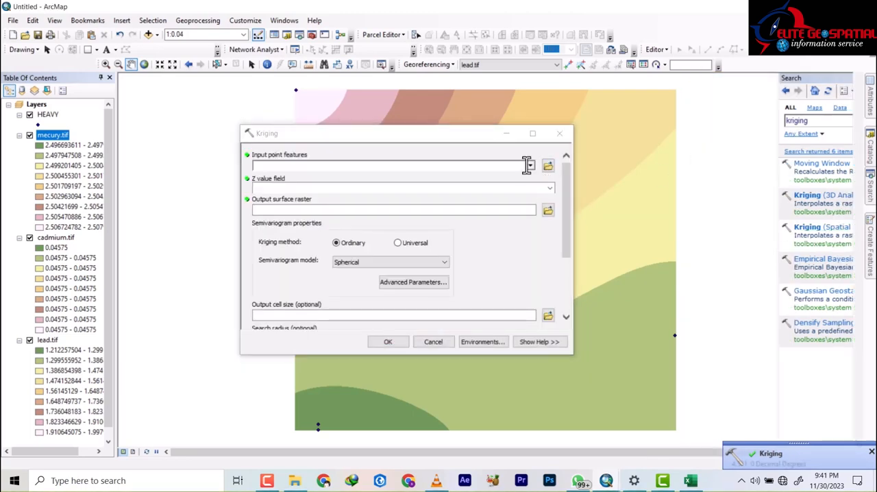
Krige the HEAVY points' COPPER field into an output raster named corper.tif
click(528, 165)
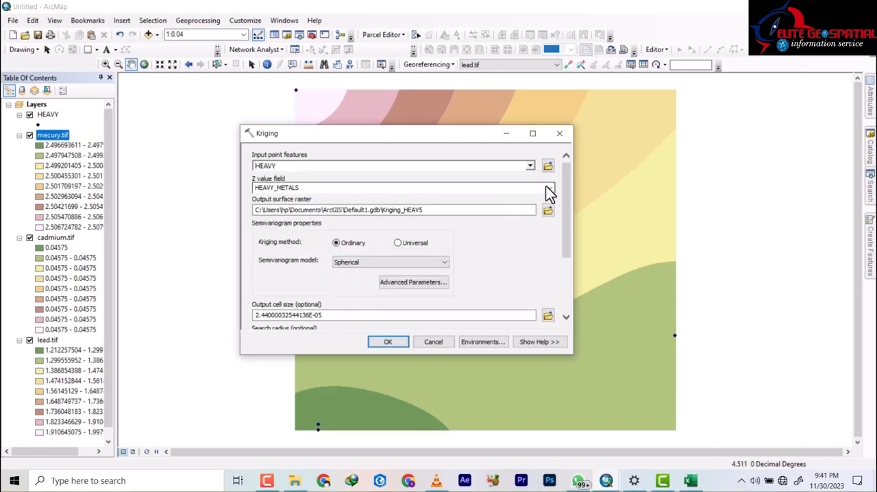
click(549, 187)
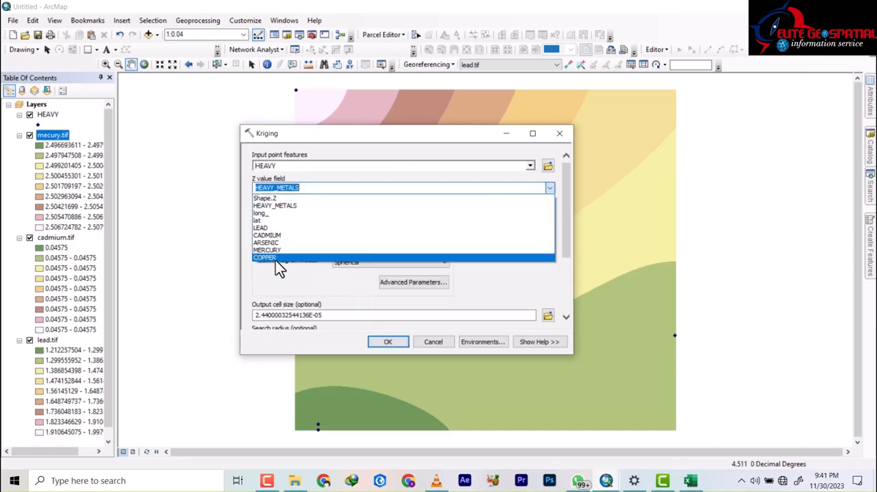
click(264, 258)
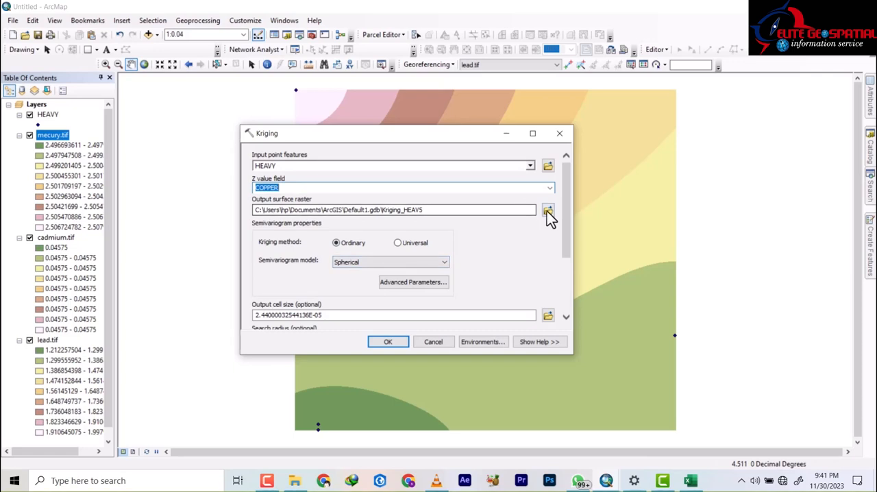
click(548, 209)
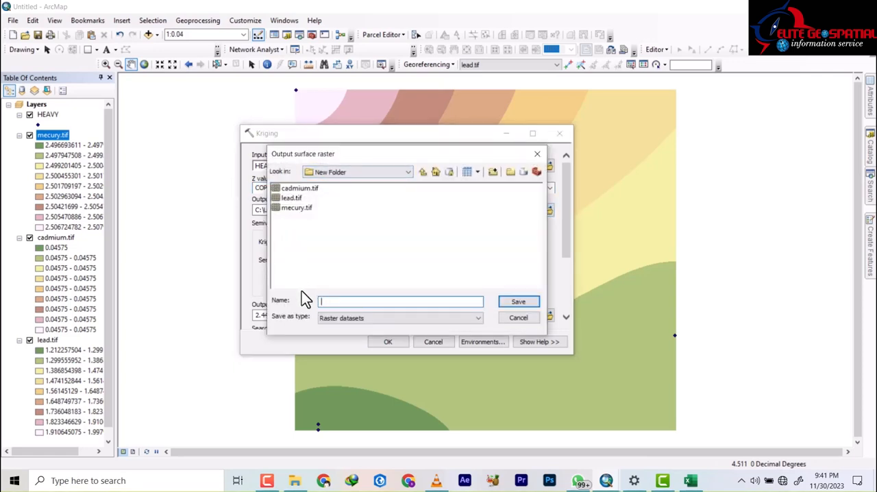
text(corp)
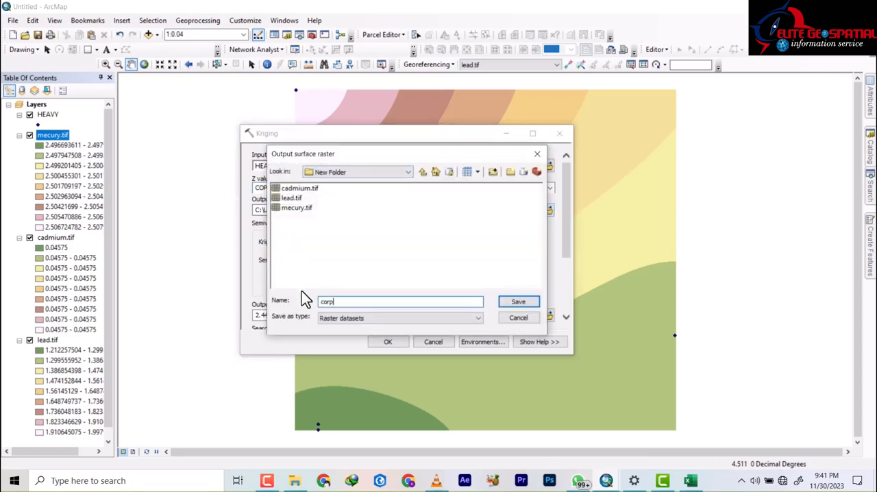
text(er.tif)
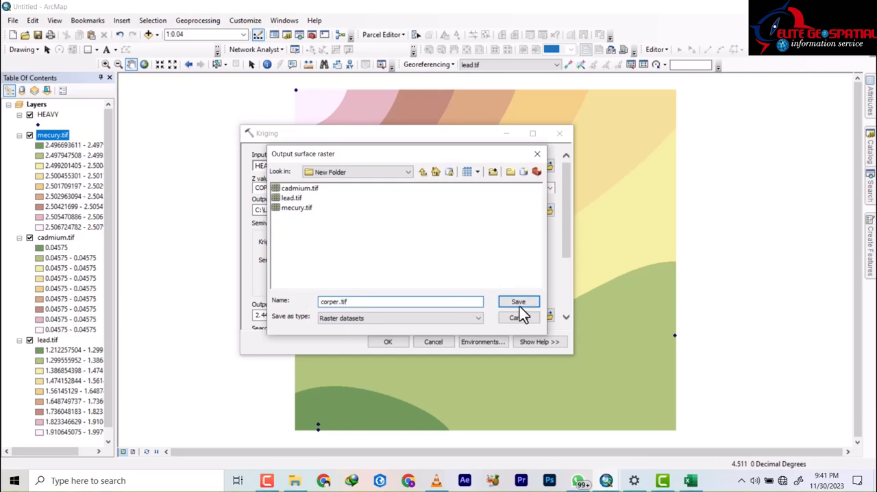
click(517, 301)
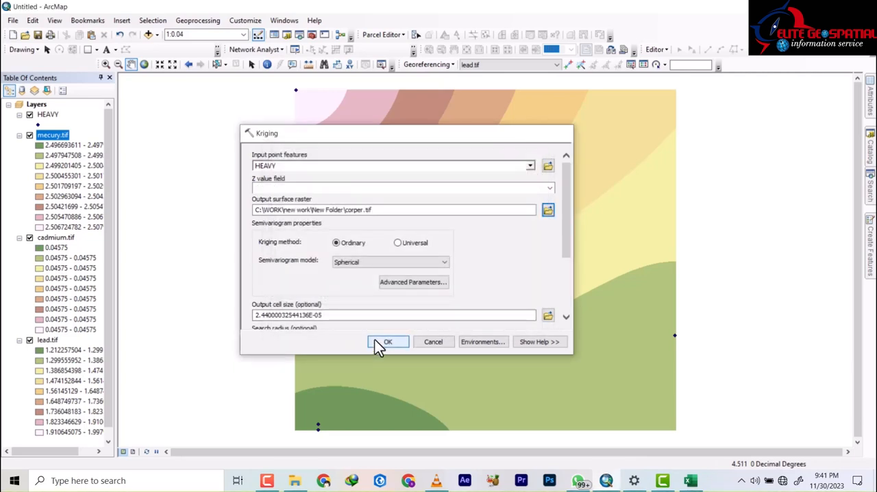
click(387, 341)
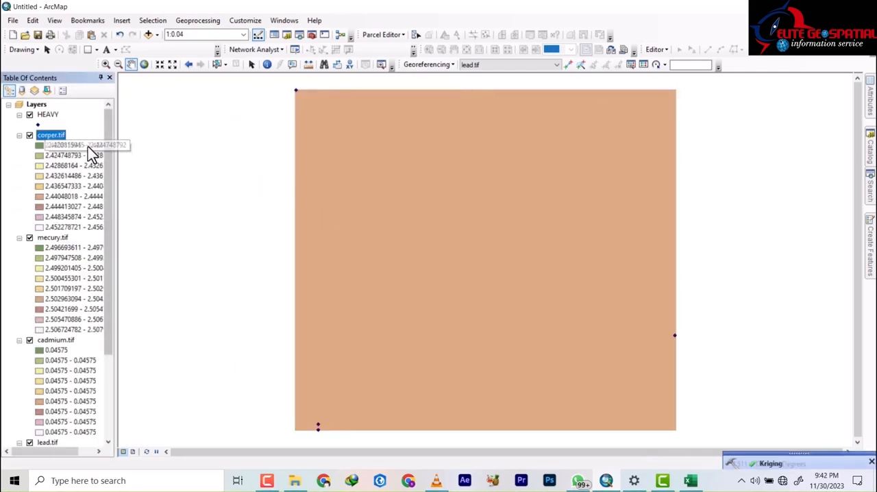
mouse_move(81, 206)
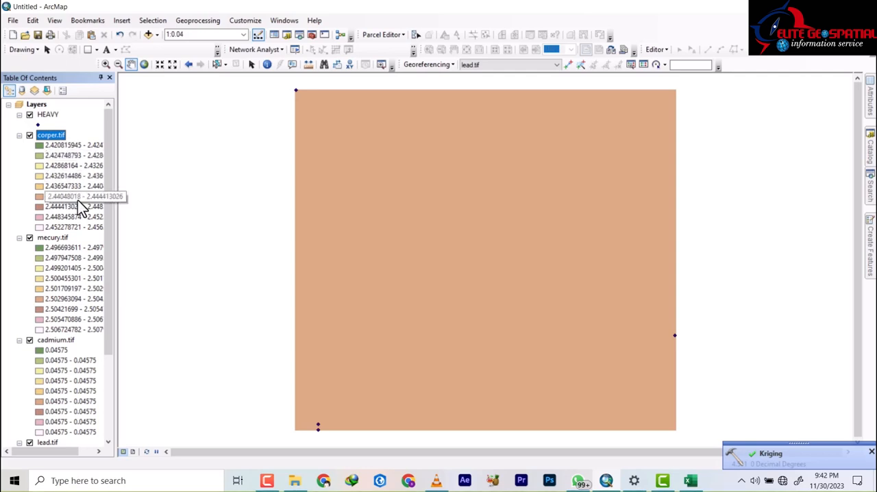
mouse_move(81, 186)
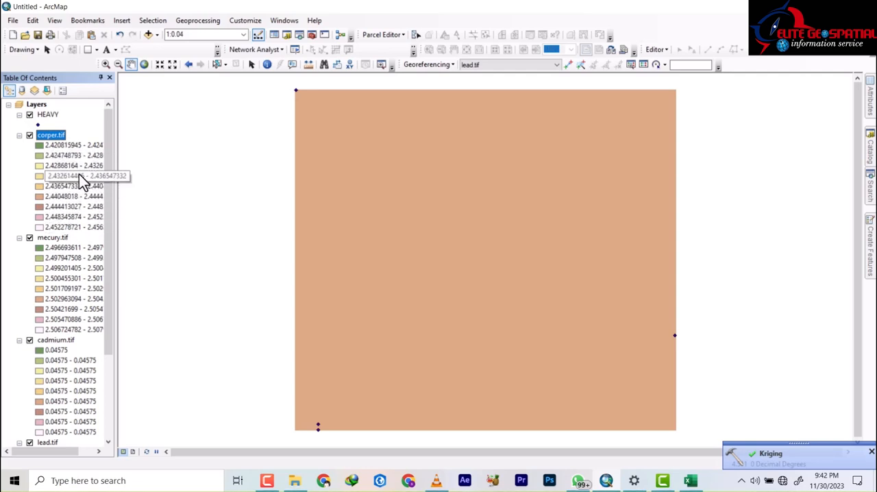
mouse_move(48, 116)
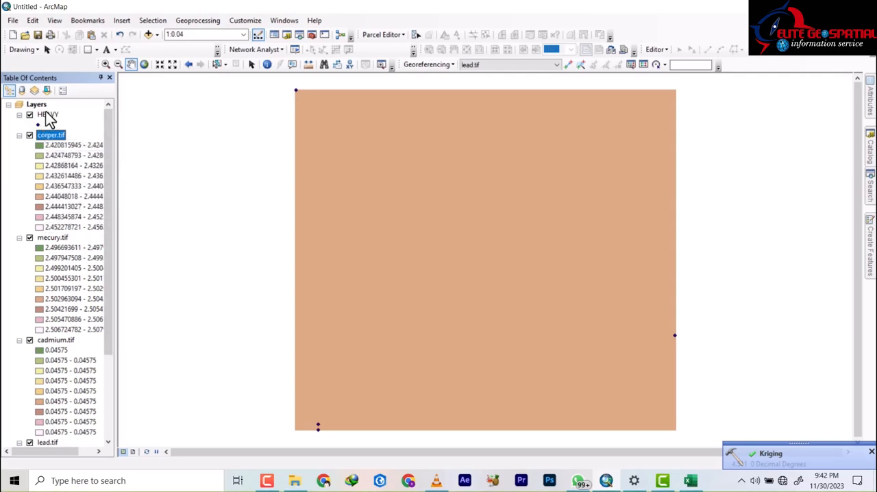
click(48, 114)
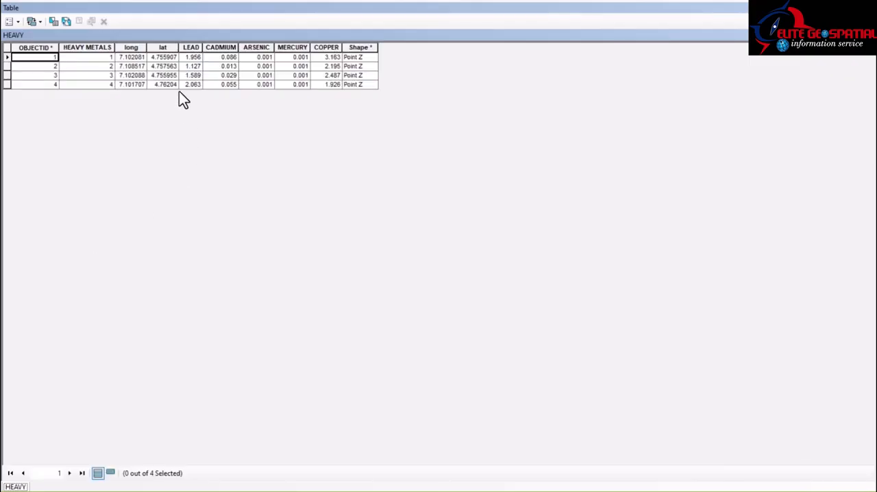
mouse_move(229, 69)
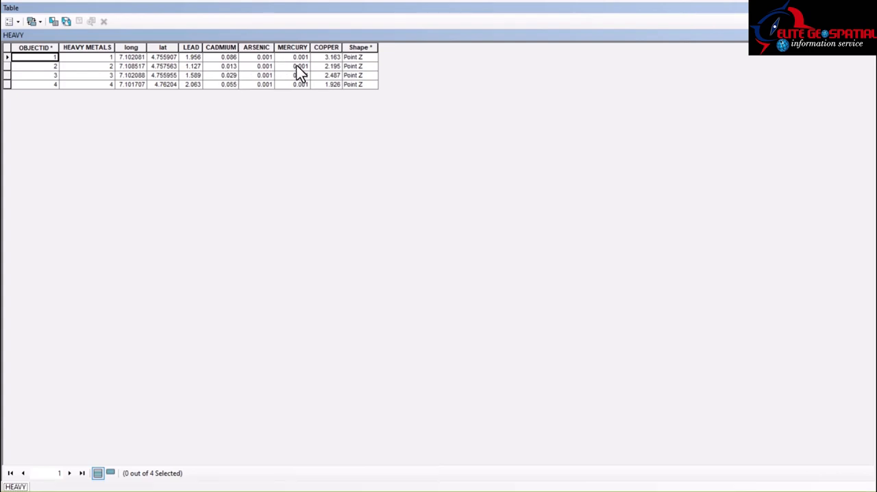
mouse_move(301, 69)
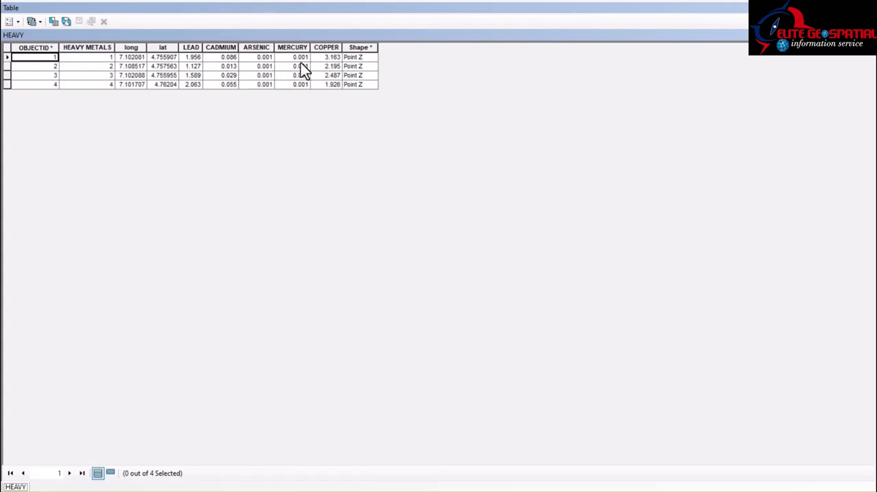
mouse_move(332, 77)
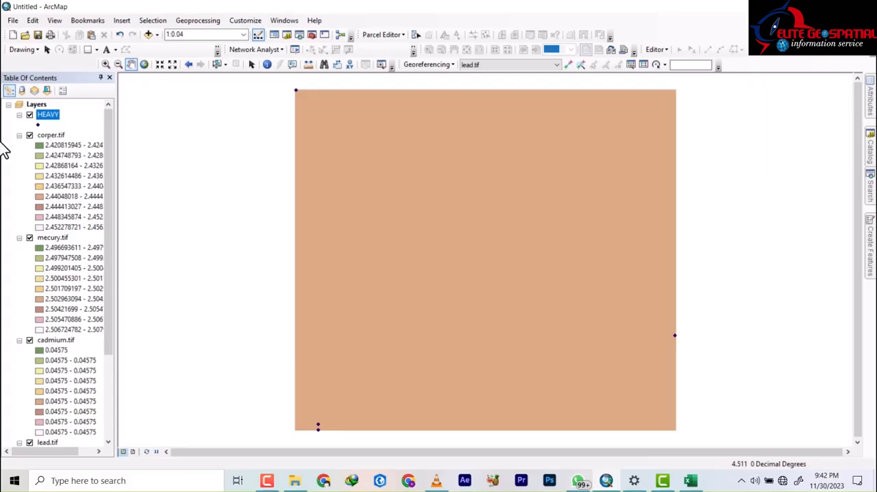
mouse_move(87, 194)
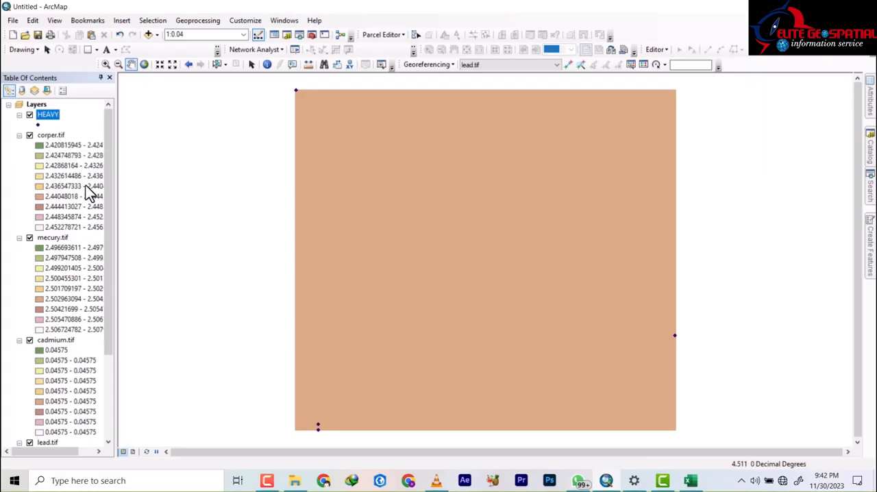
mouse_move(97, 257)
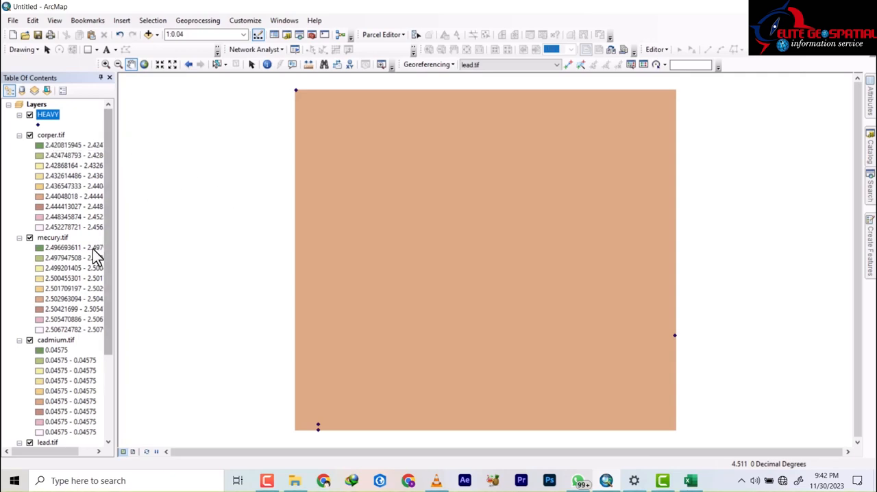
mouse_move(103, 202)
text(kriging)
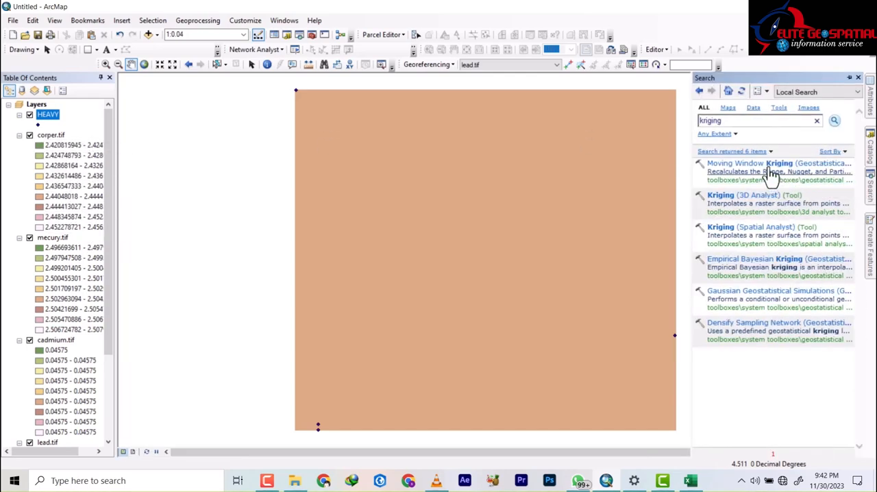
mouse_move(653, 229)
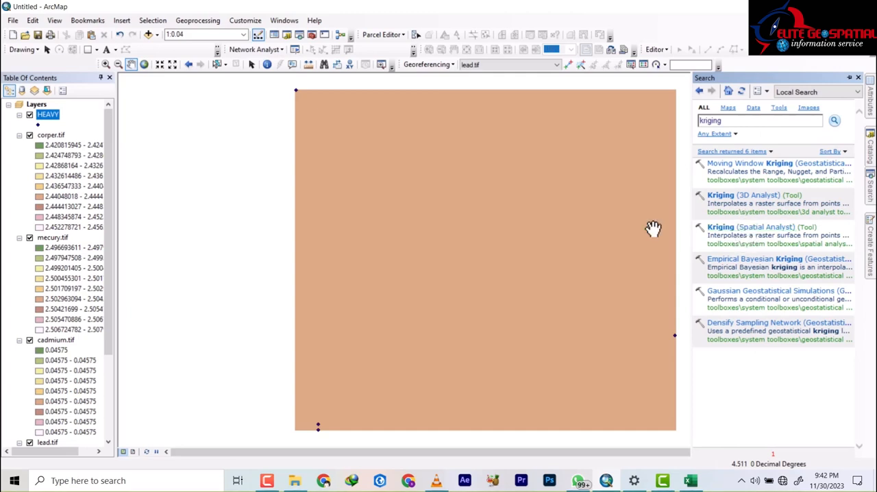
mouse_move(454, 197)
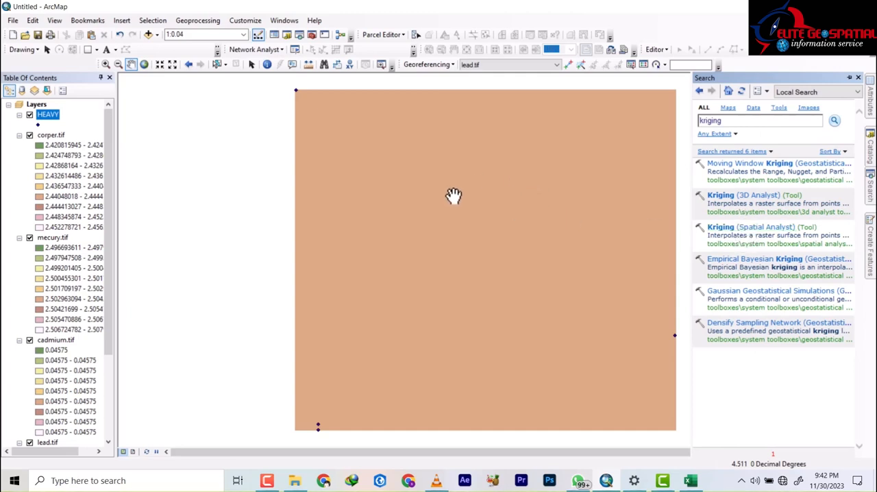
mouse_move(774, 228)
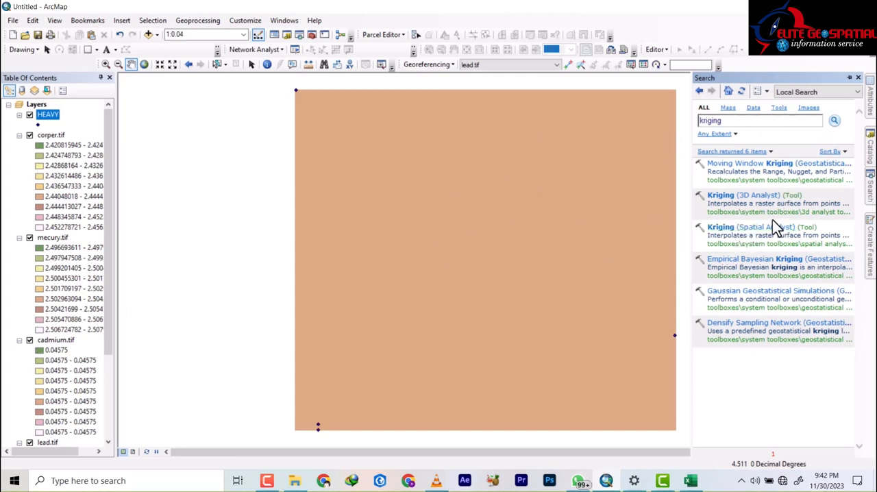
Run 3D Analyst Kriging on HEAVY's COPPER field, Gaussian model, saving corper1.tif
double_click(743, 195)
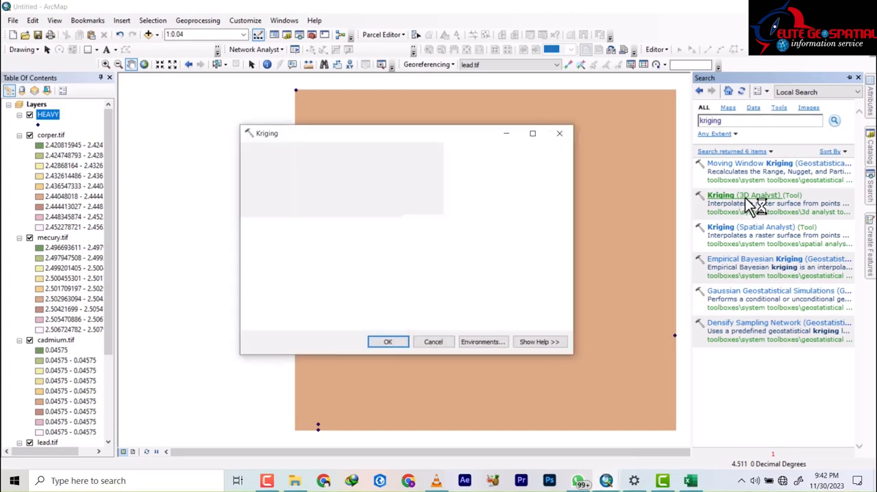
click(754, 195)
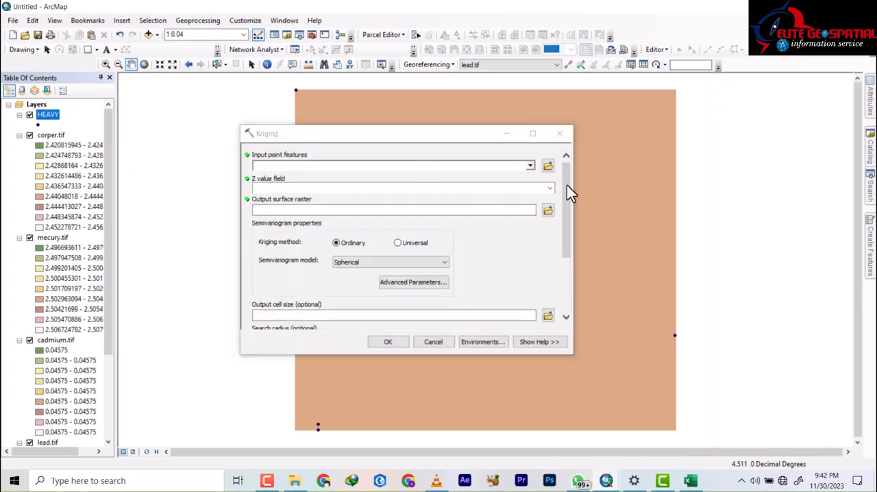
click(529, 166)
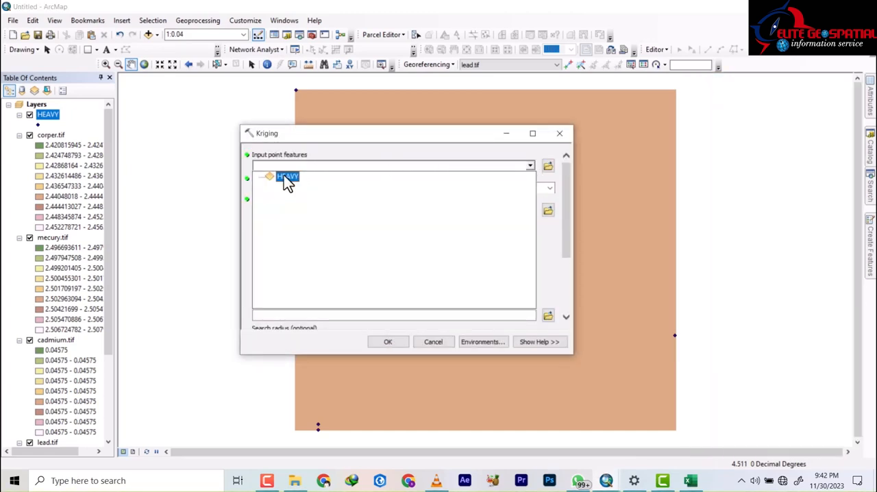
click(288, 176)
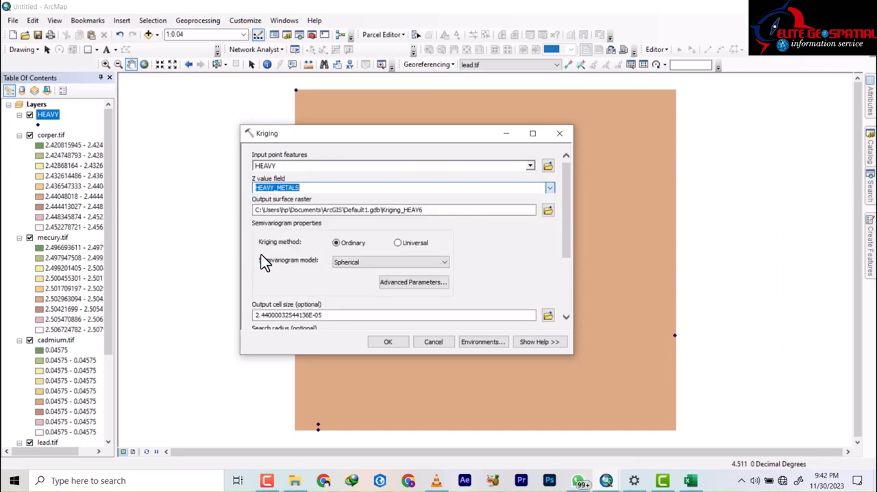
click(550, 187)
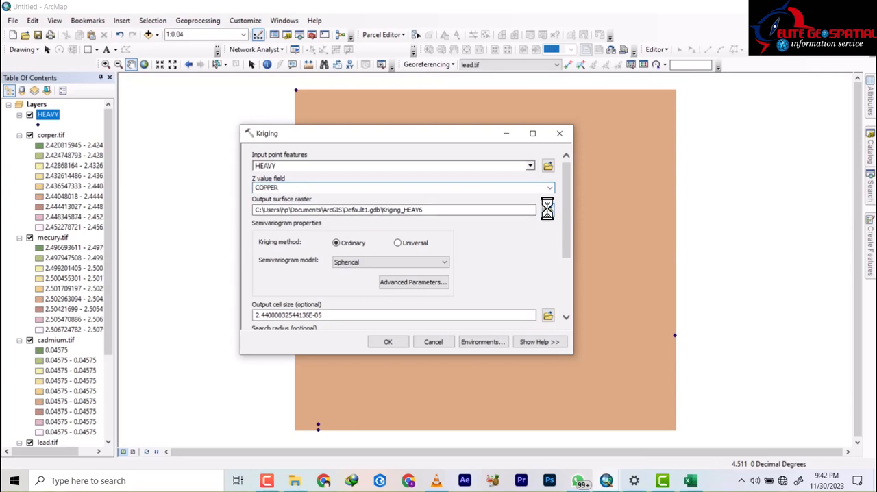
click(547, 209)
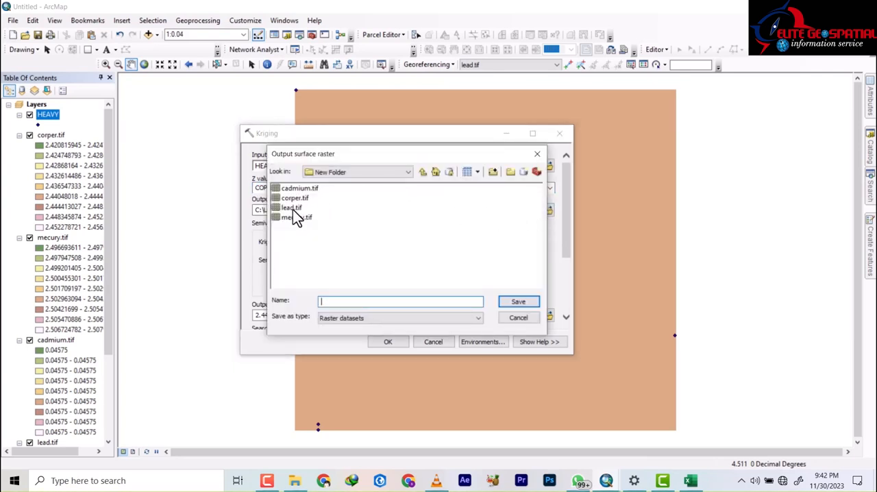
click(294, 198)
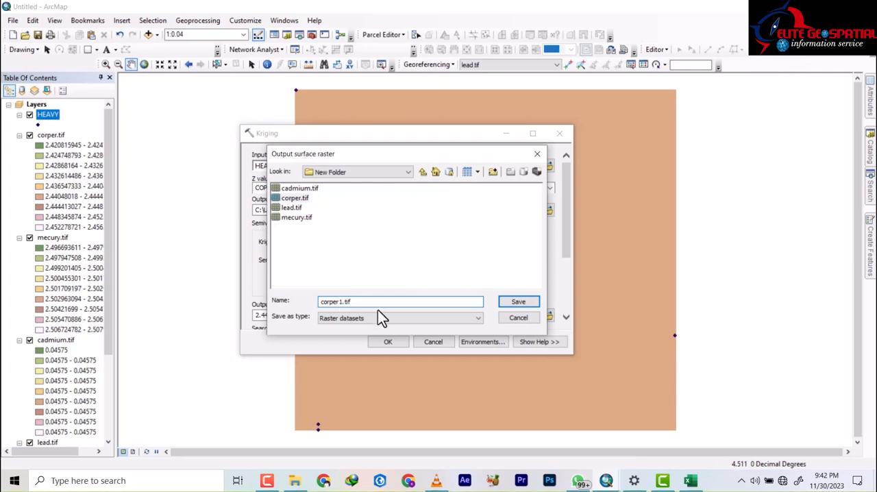
click(518, 302)
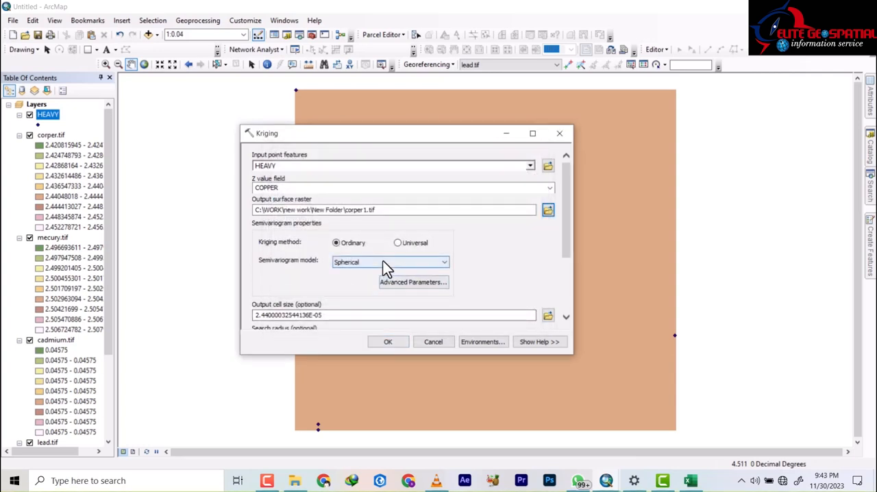
click(444, 261)
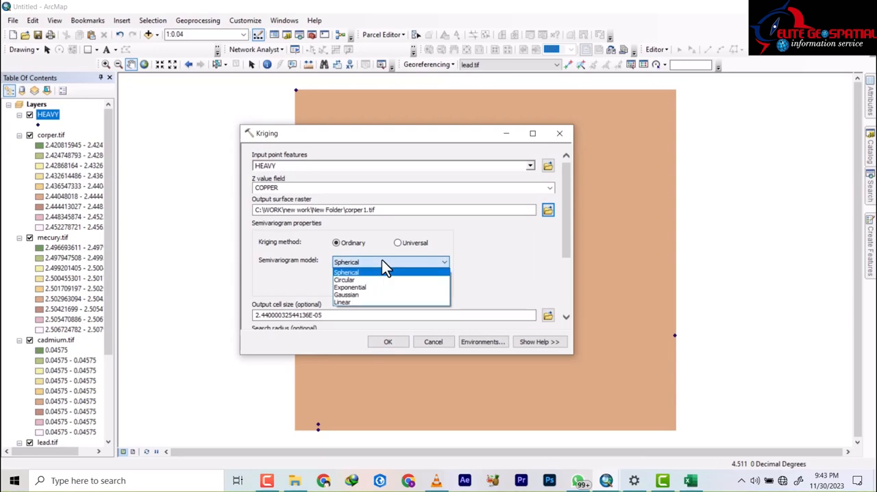
click(345, 293)
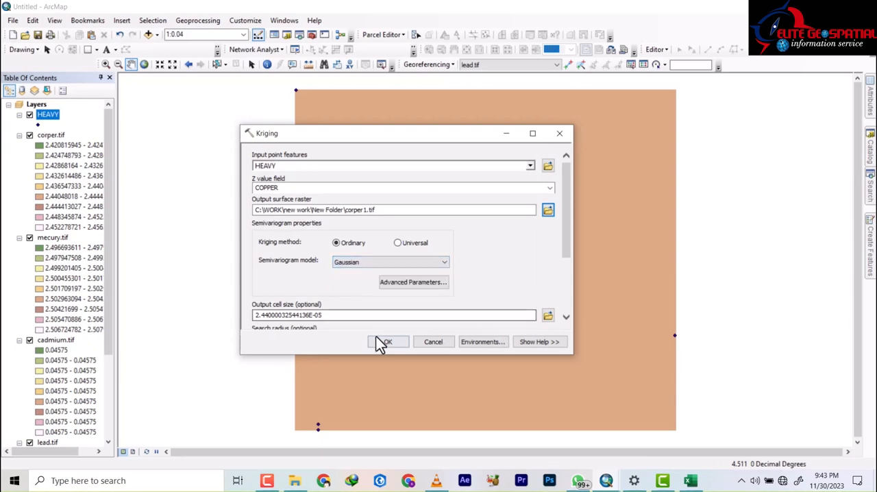
click(387, 341)
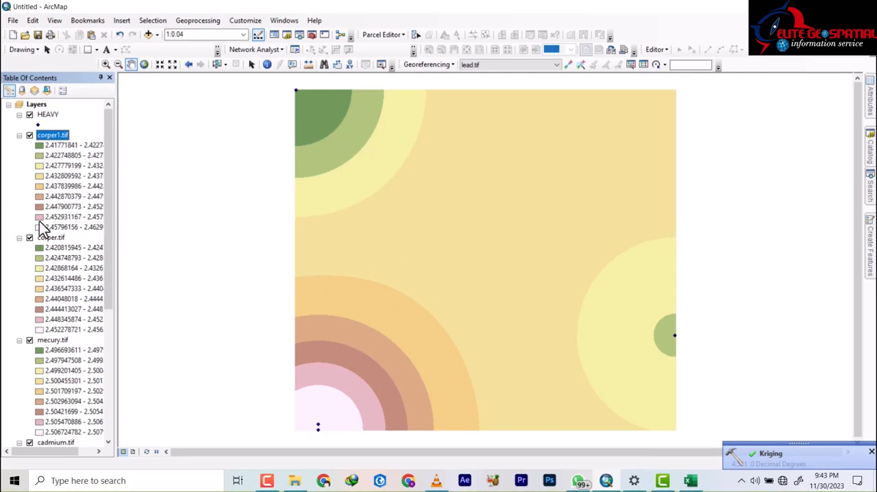
Remove the original corper.tif and cadmium.tif layers from the Table of Contents
click(51, 237)
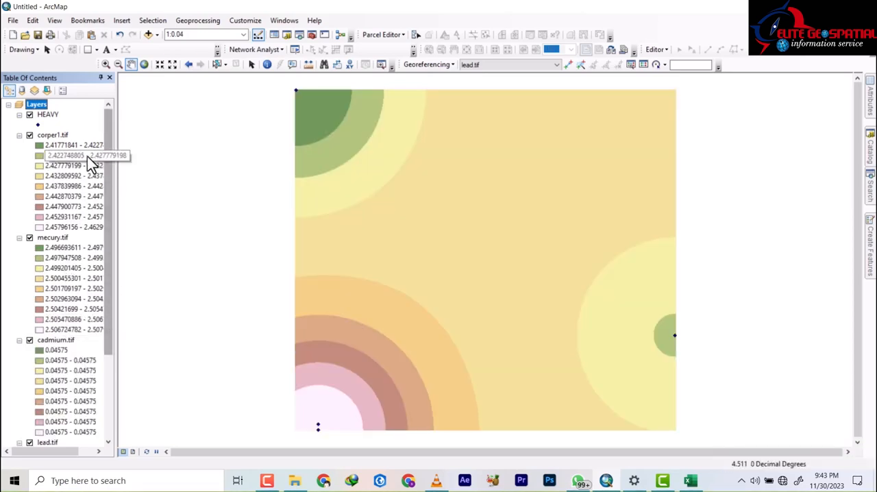
scroll(down, 3)
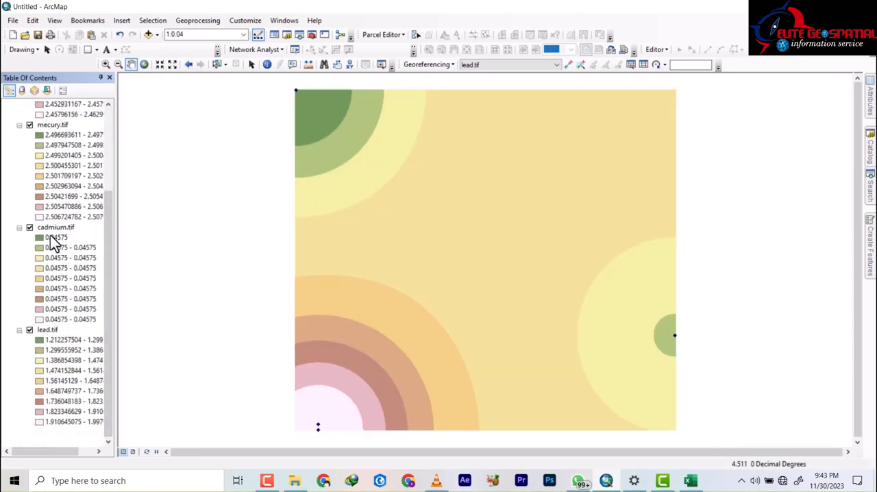
scroll(up, 3)
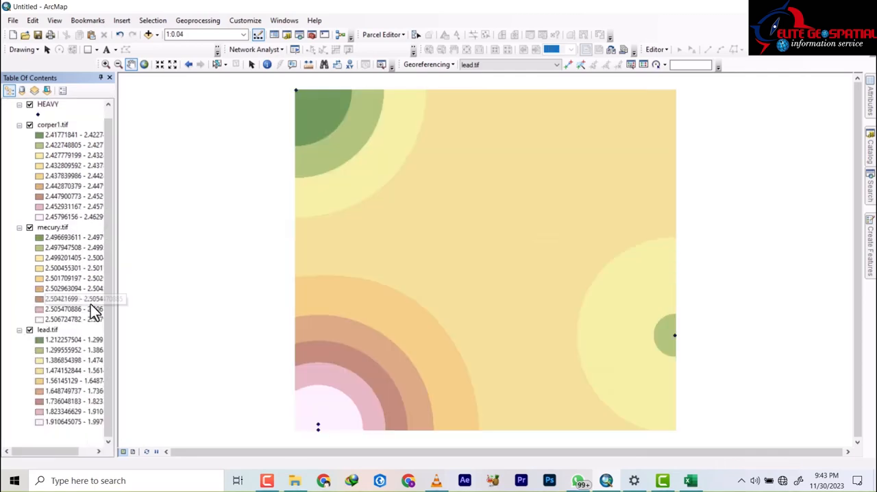
mouse_move(86, 233)
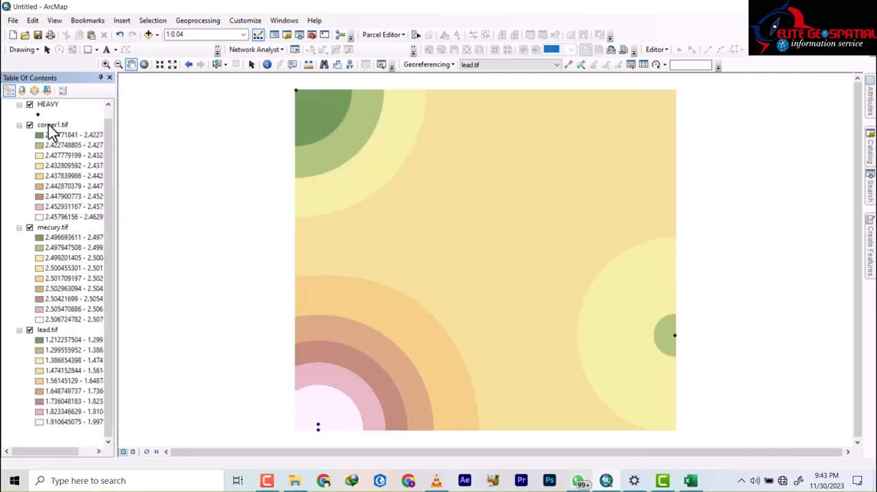
right_click(52, 124)
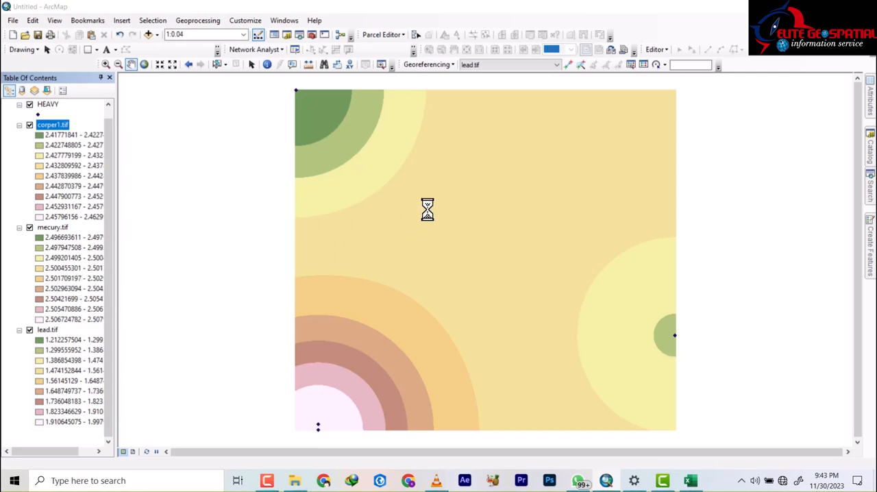
In corper1.tif's Symbology, change the Classified renderer from nine to 5 classes
double_click(52, 123)
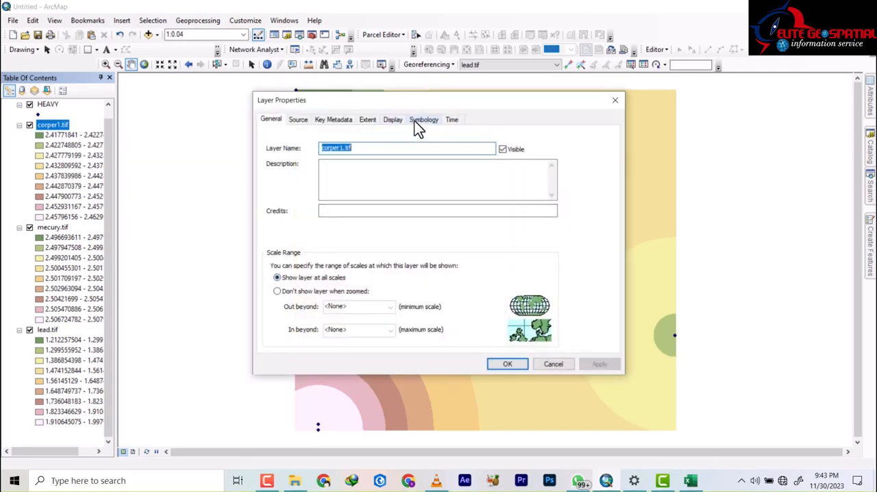
click(423, 118)
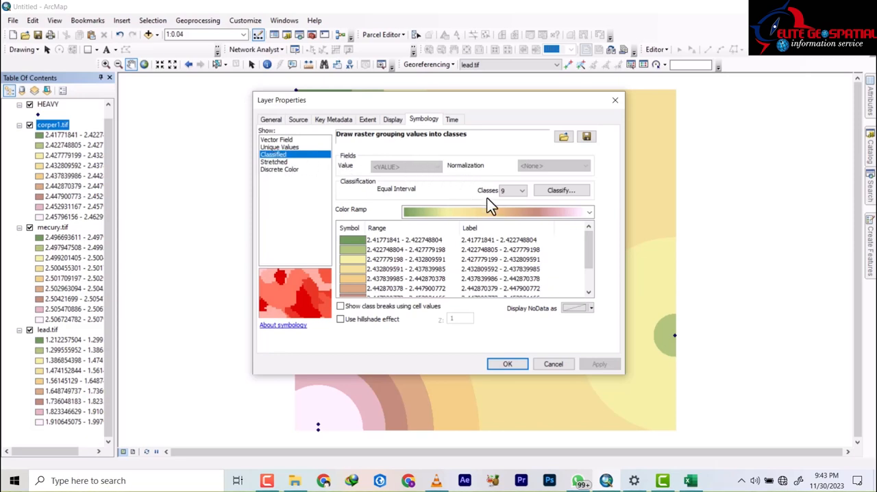
mouse_move(514, 204)
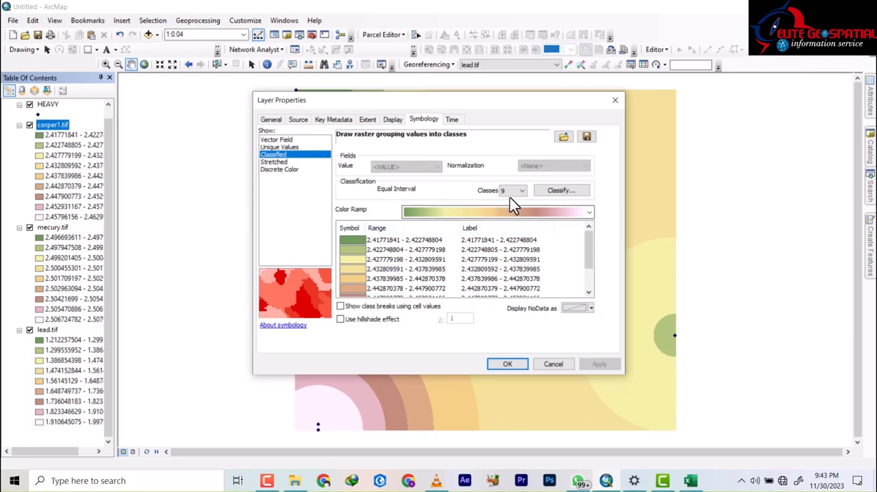
click(512, 190)
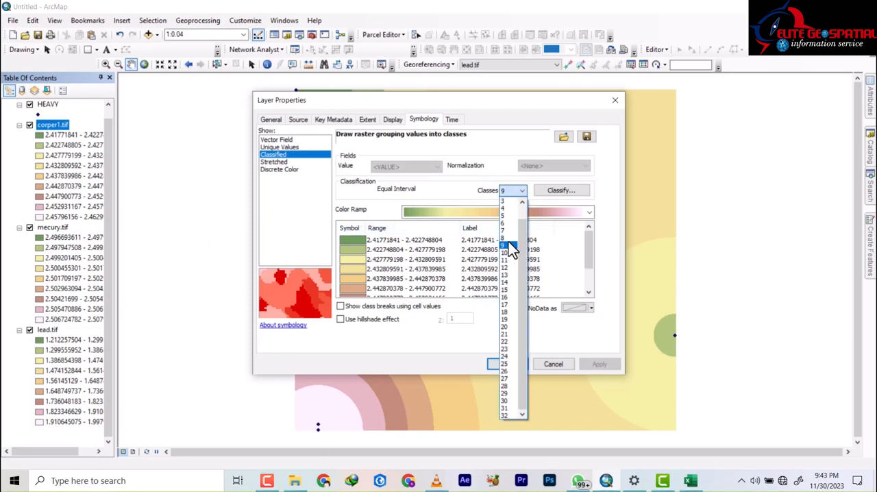
click(504, 215)
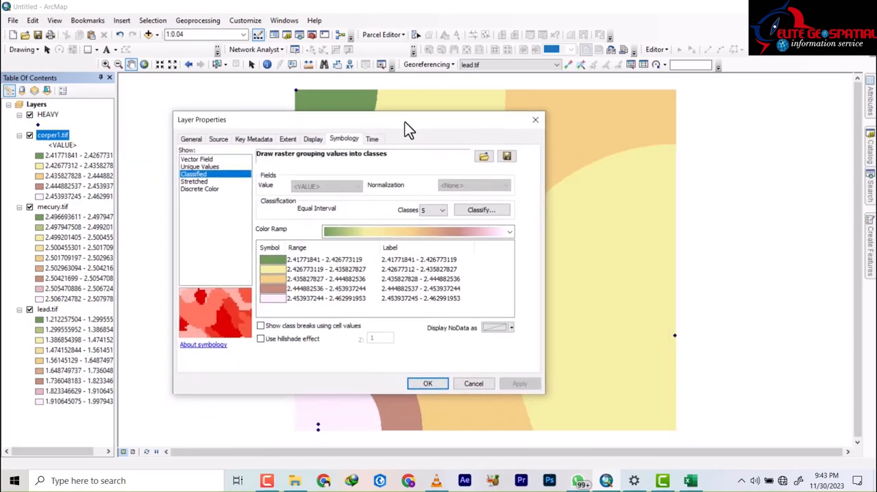
Retype corper1.tif's class labels as three-decimal ranges like 2.418 - 2.427 and apply
double_click(425, 258)
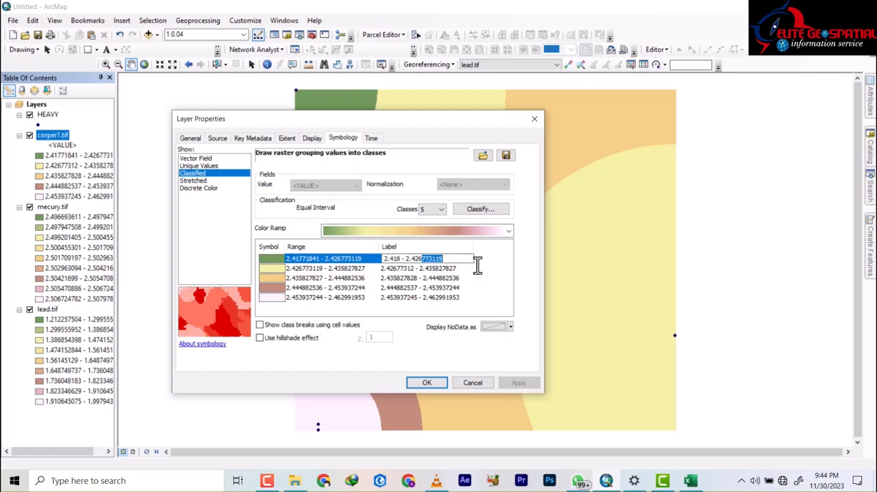
text(2.418 - 2.427)
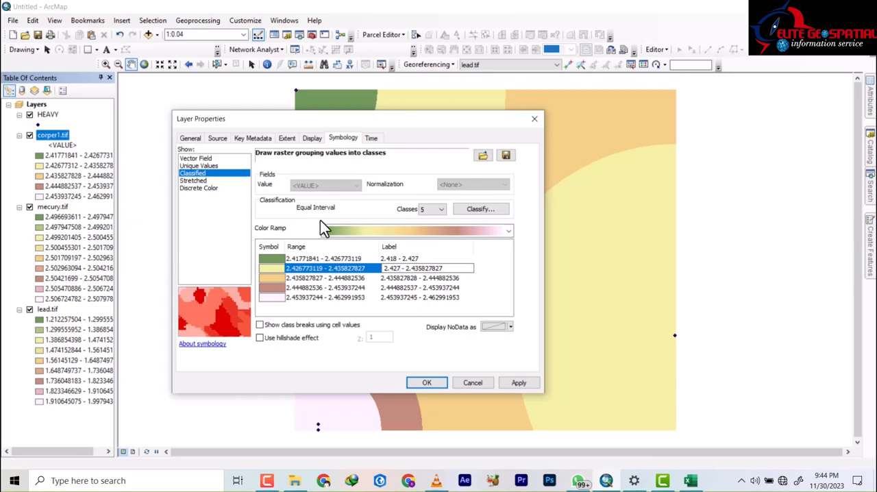
click(411, 268)
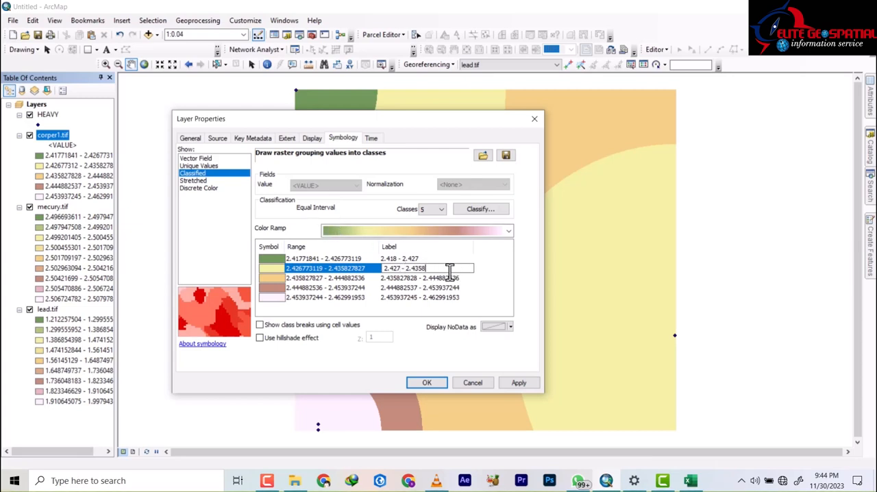
key(Backspace)
text(4)
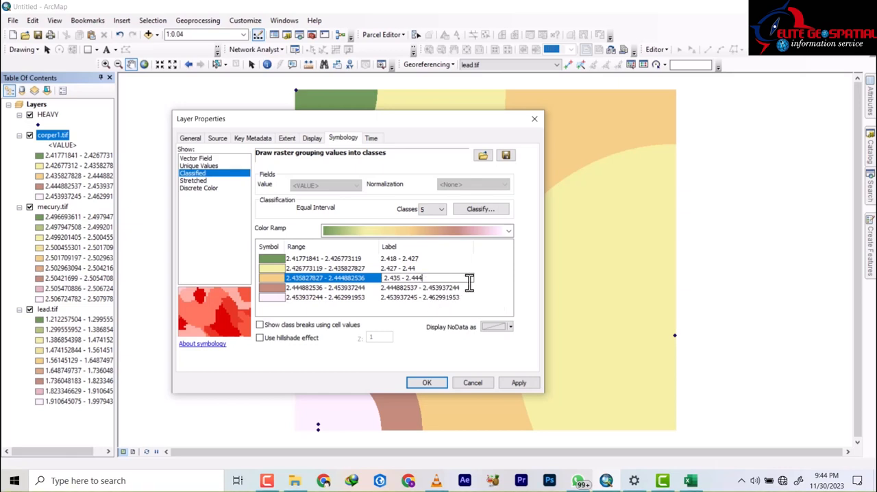
text(5)
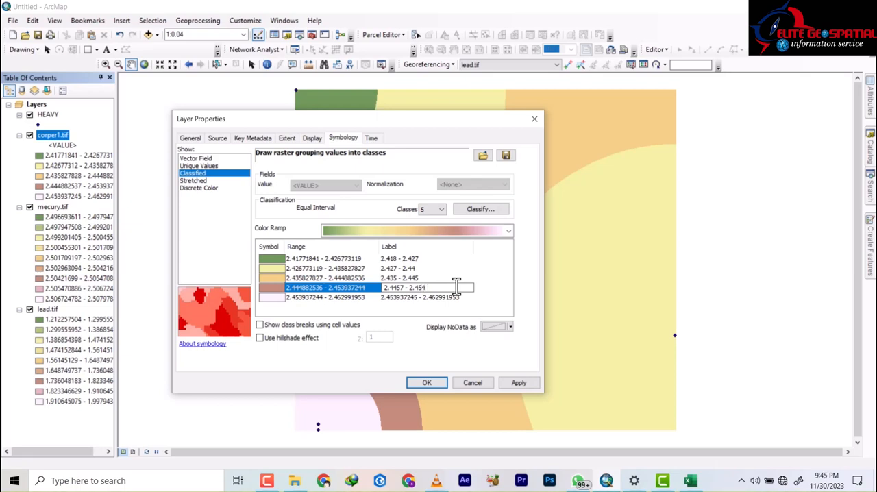
click(425, 297)
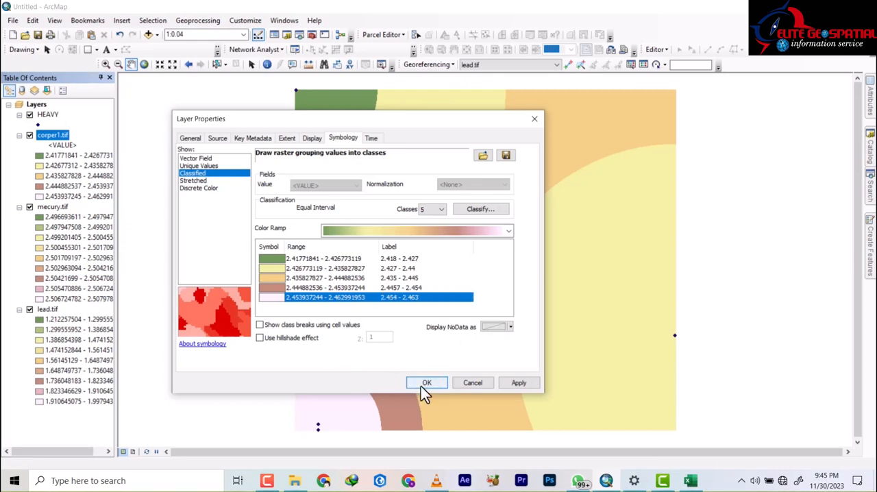
click(426, 382)
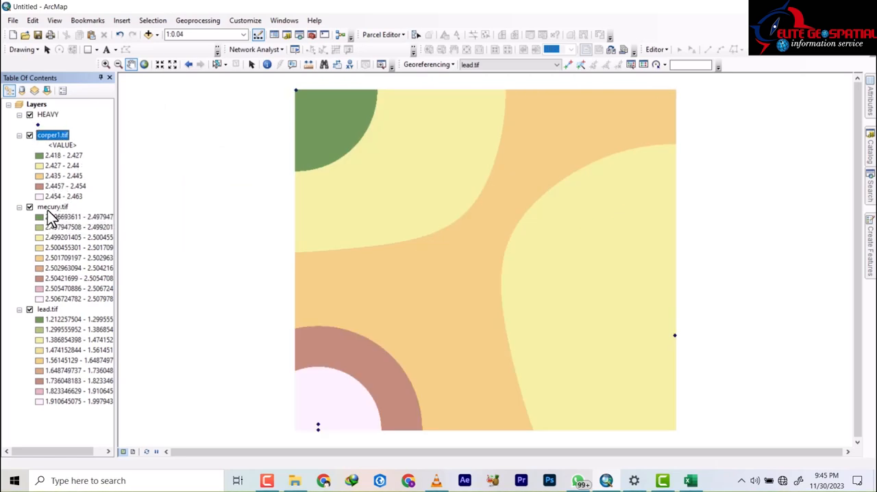
Set mecury.tif to 5 classes and relabel them 2.495 - 2.498 through 2.505 - 2.507
right_click(53, 206)
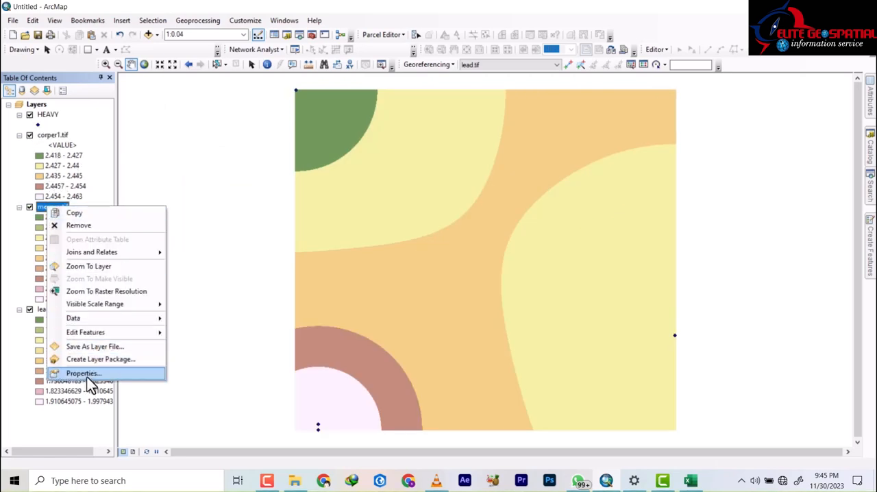
click(83, 373)
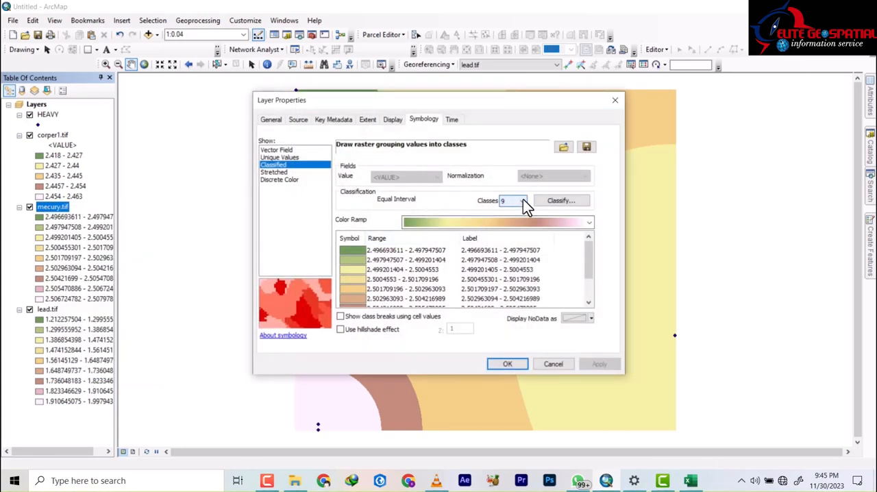
click(511, 200)
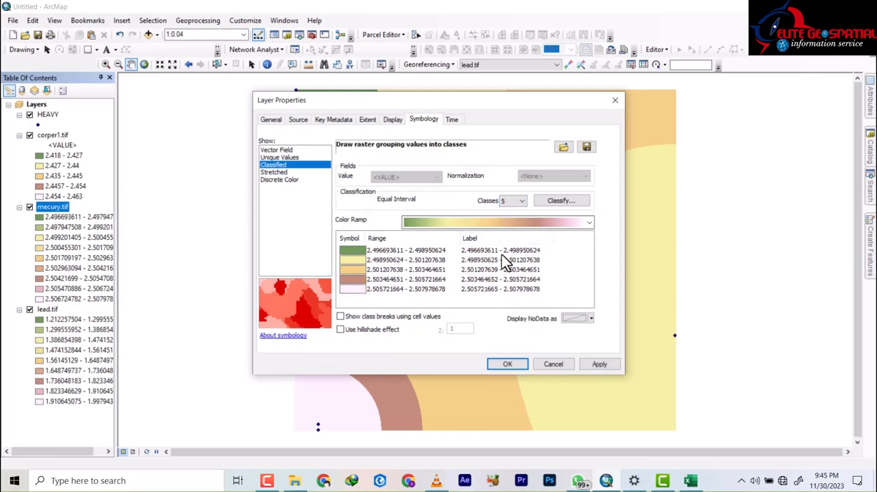
double_click(499, 250)
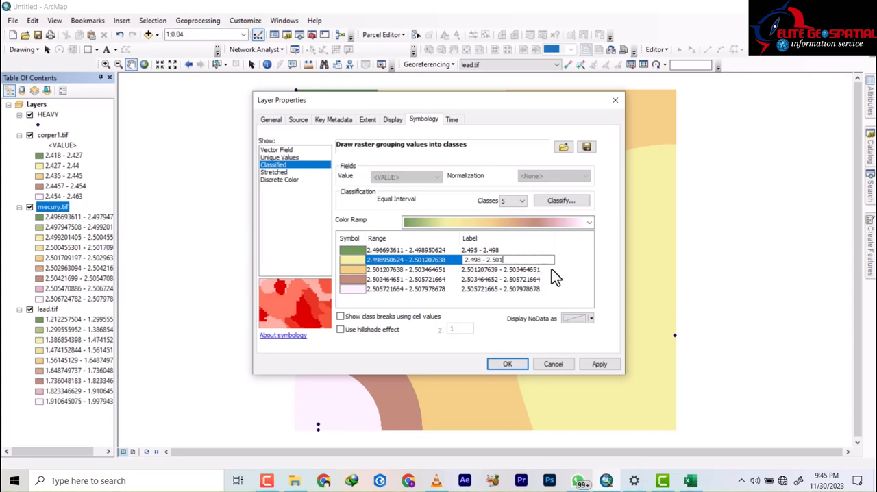
click(483, 268)
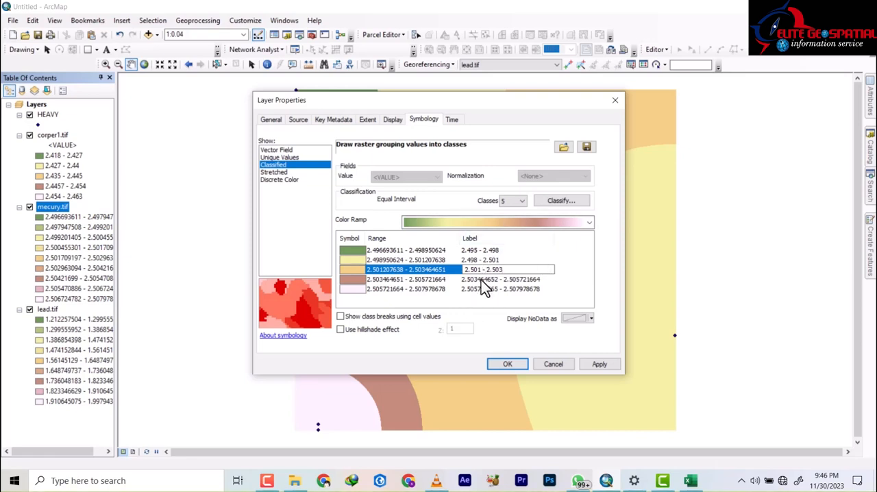
click(505, 278)
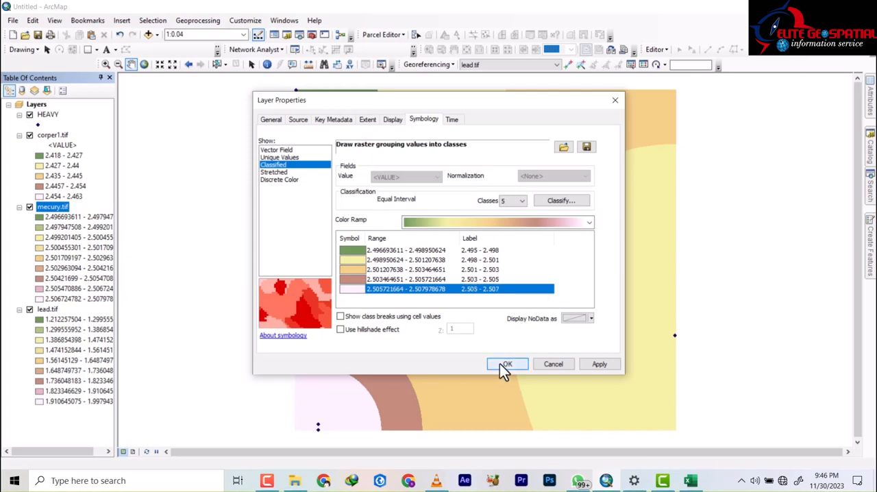
click(506, 364)
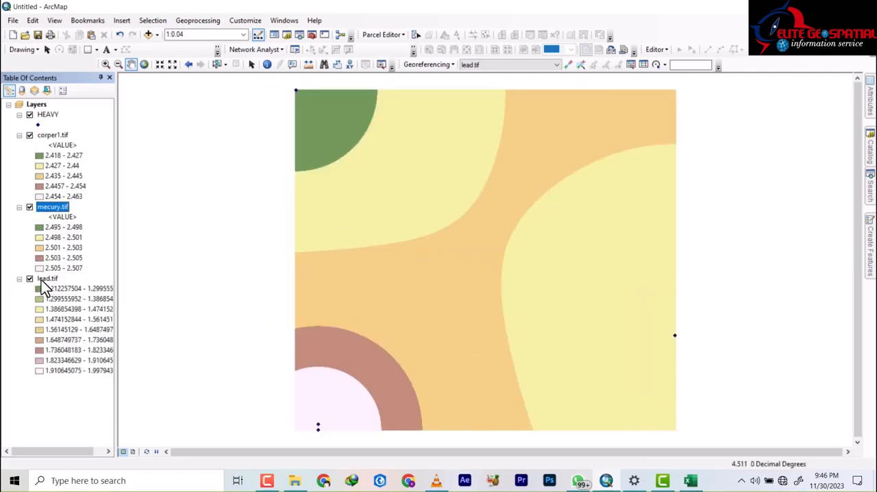
Relabel lead.tif's five classes with three decimals, 1.212 - 1.369 through 1.840 - 1.997
click(47, 278)
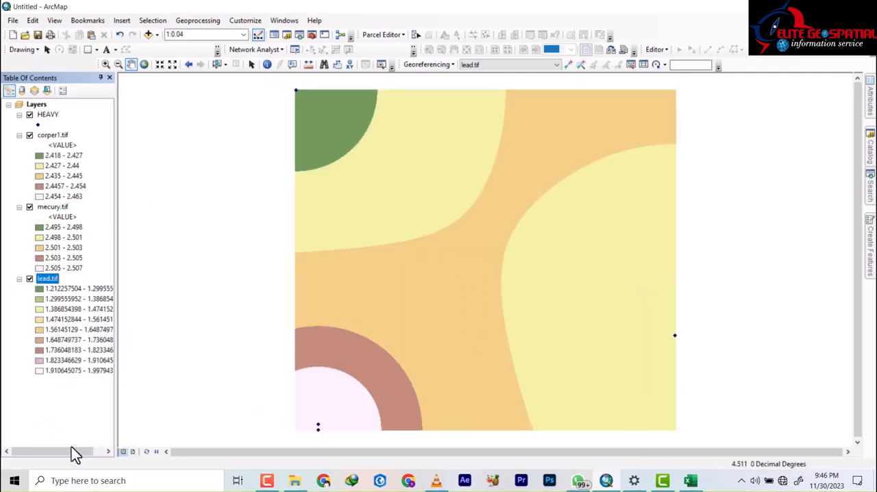
double_click(47, 279)
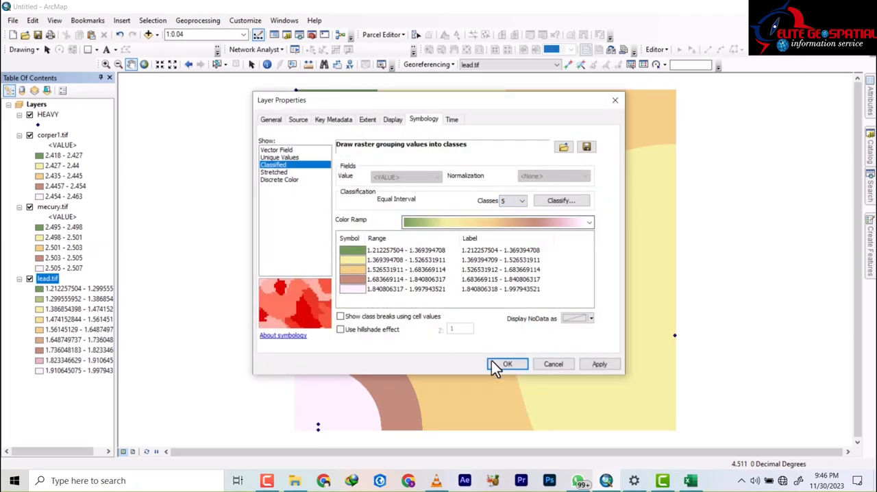
mouse_move(525, 263)
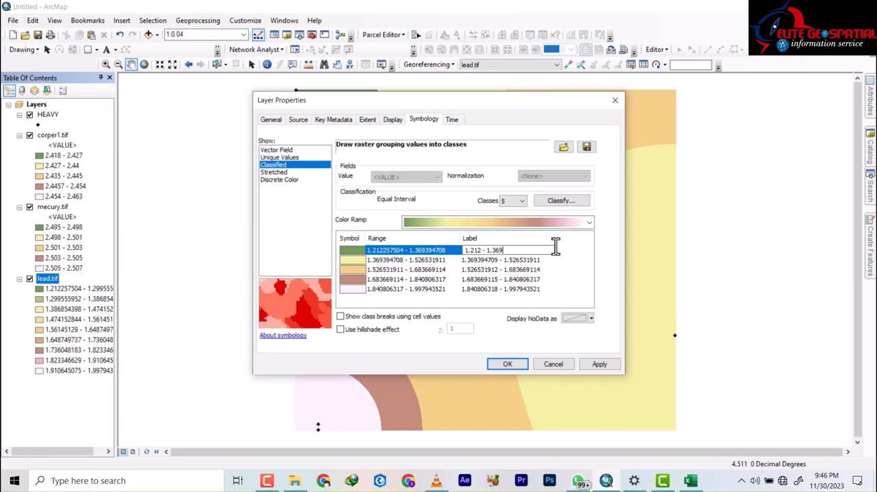
mouse_move(514, 266)
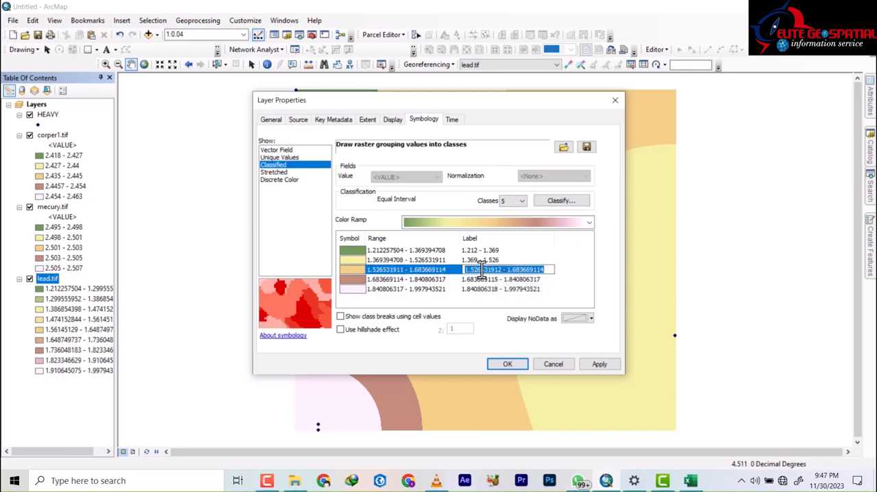
click(509, 268)
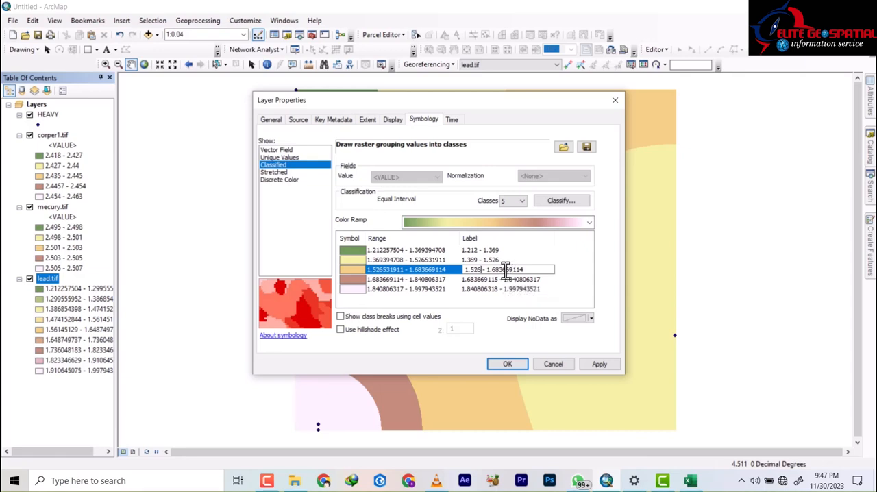
click(509, 269)
text(5)
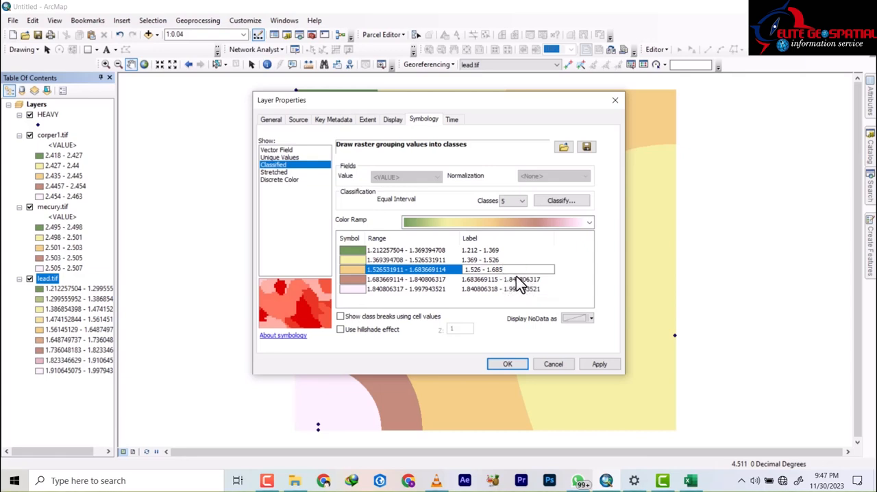
mouse_move(487, 284)
text(3)
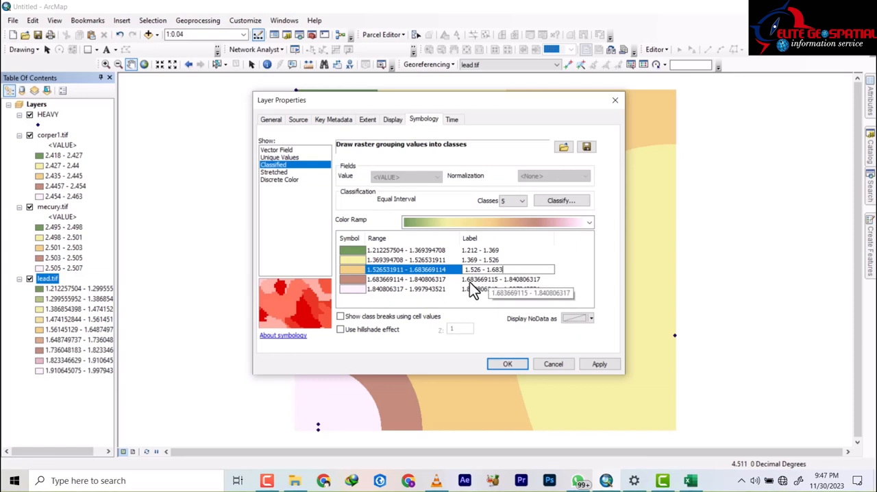
click(500, 279)
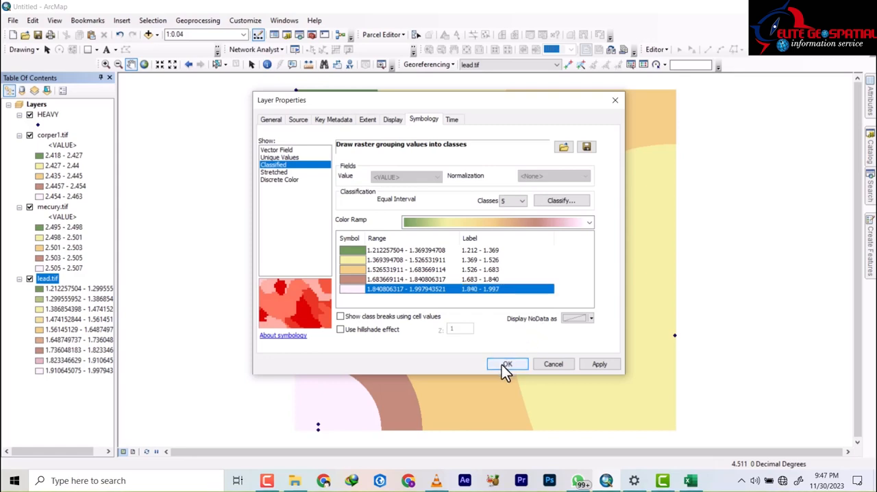
click(507, 363)
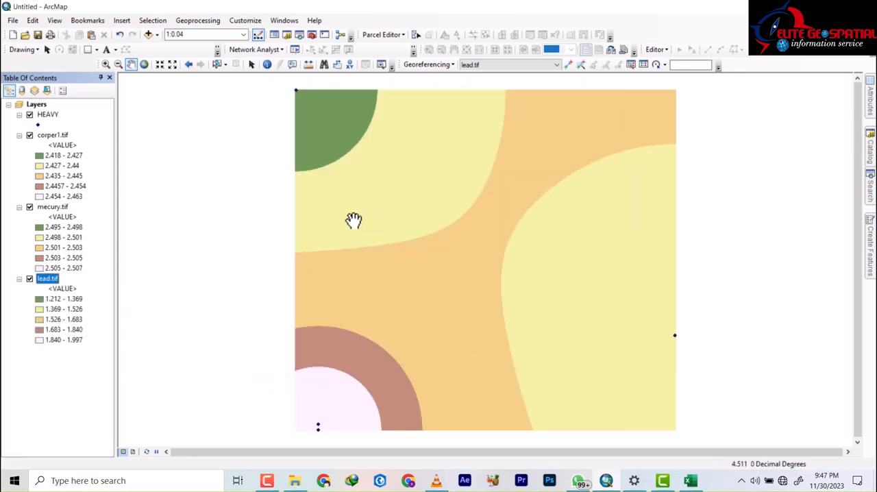
click(29, 134)
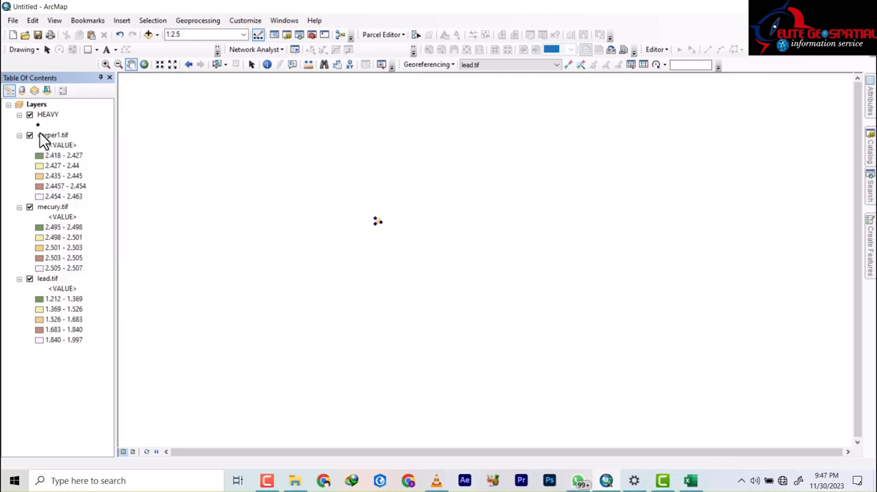
click(53, 135)
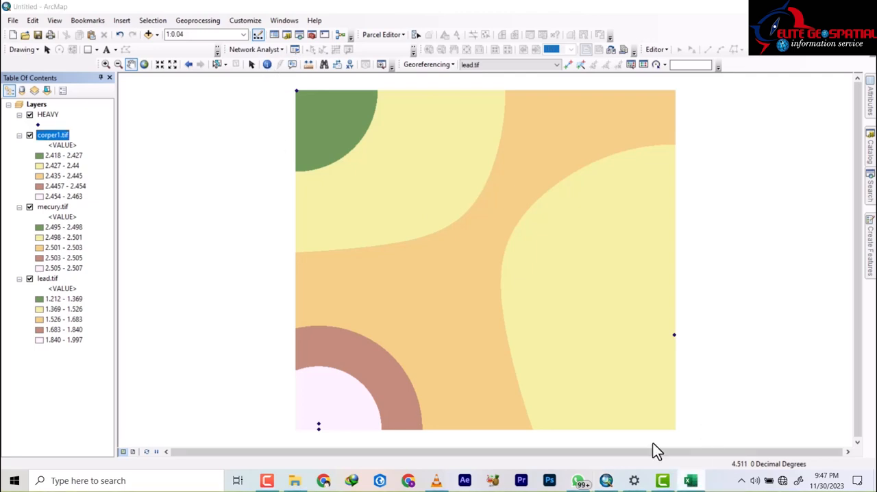
click(689, 480)
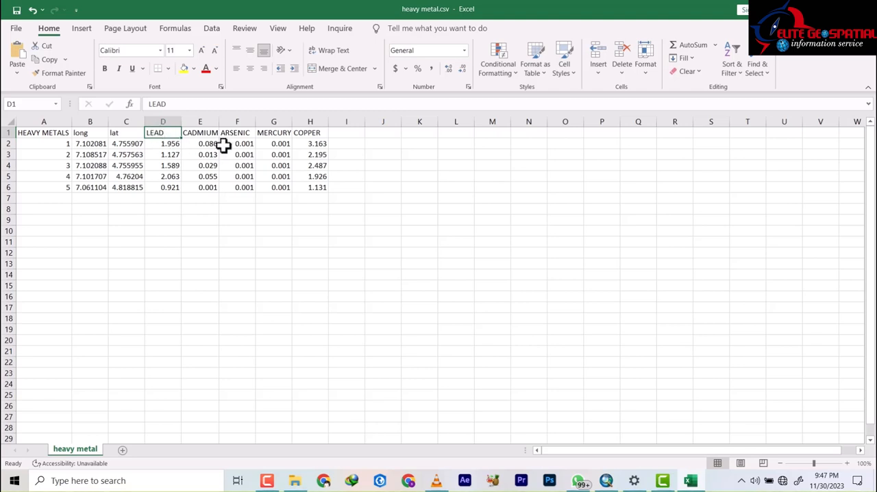
Inspect the LEAD, MERCURY and COPPER column headers in the heavy metal spreadsheet
click(273, 132)
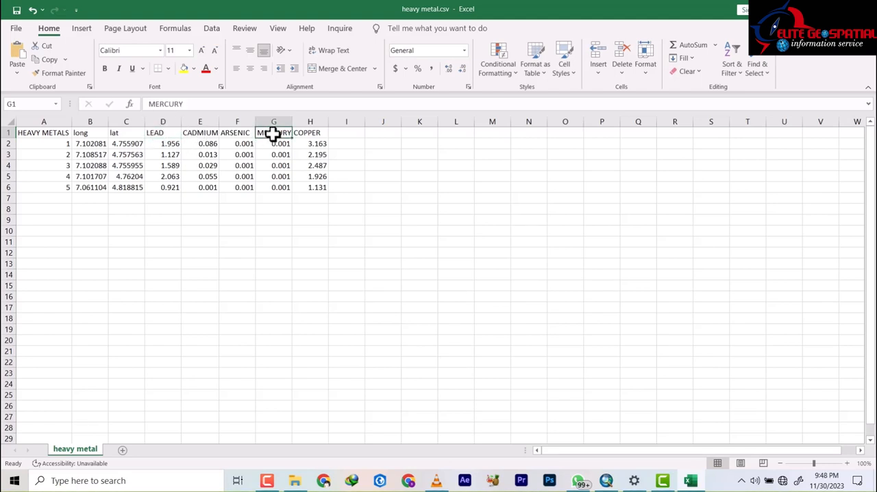
click(309, 133)
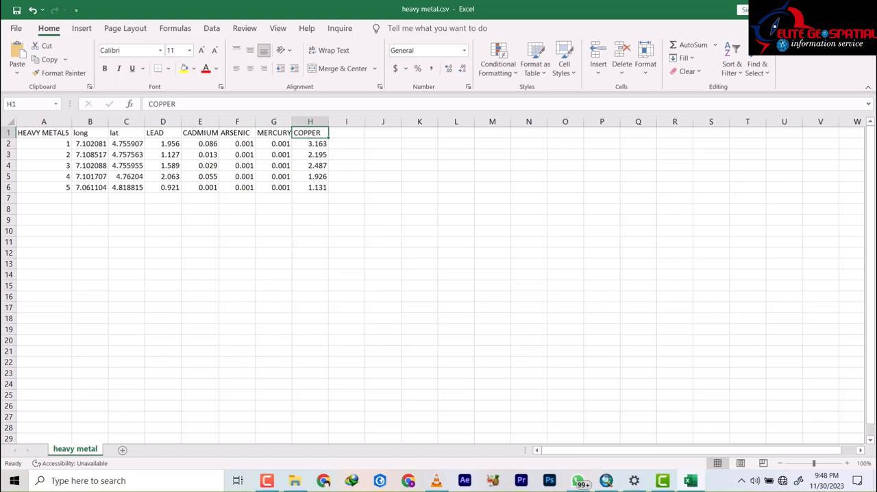
click(689, 480)
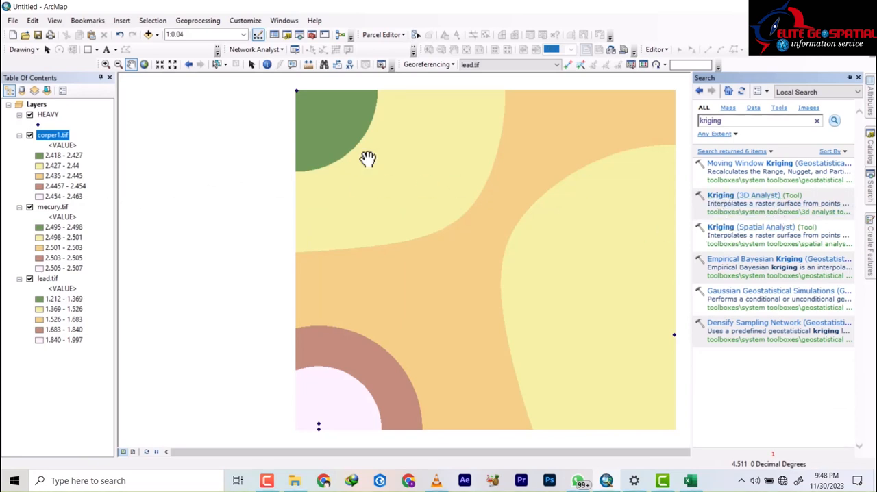
mouse_move(49, 170)
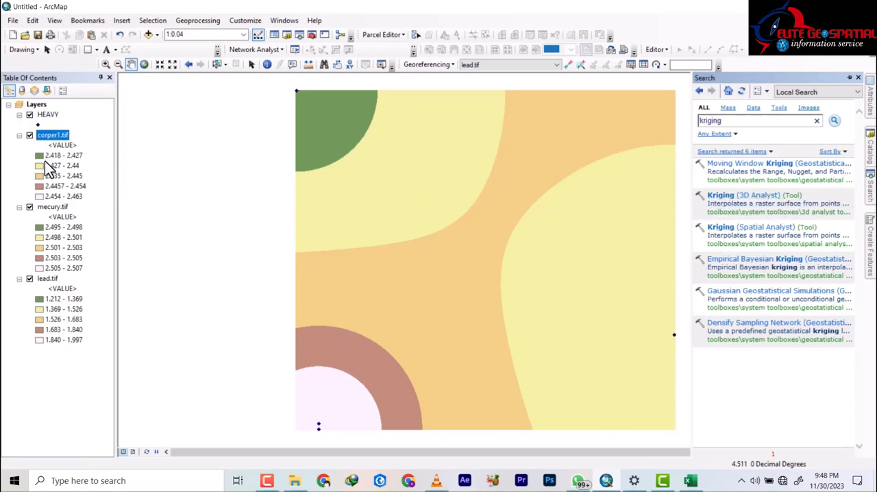